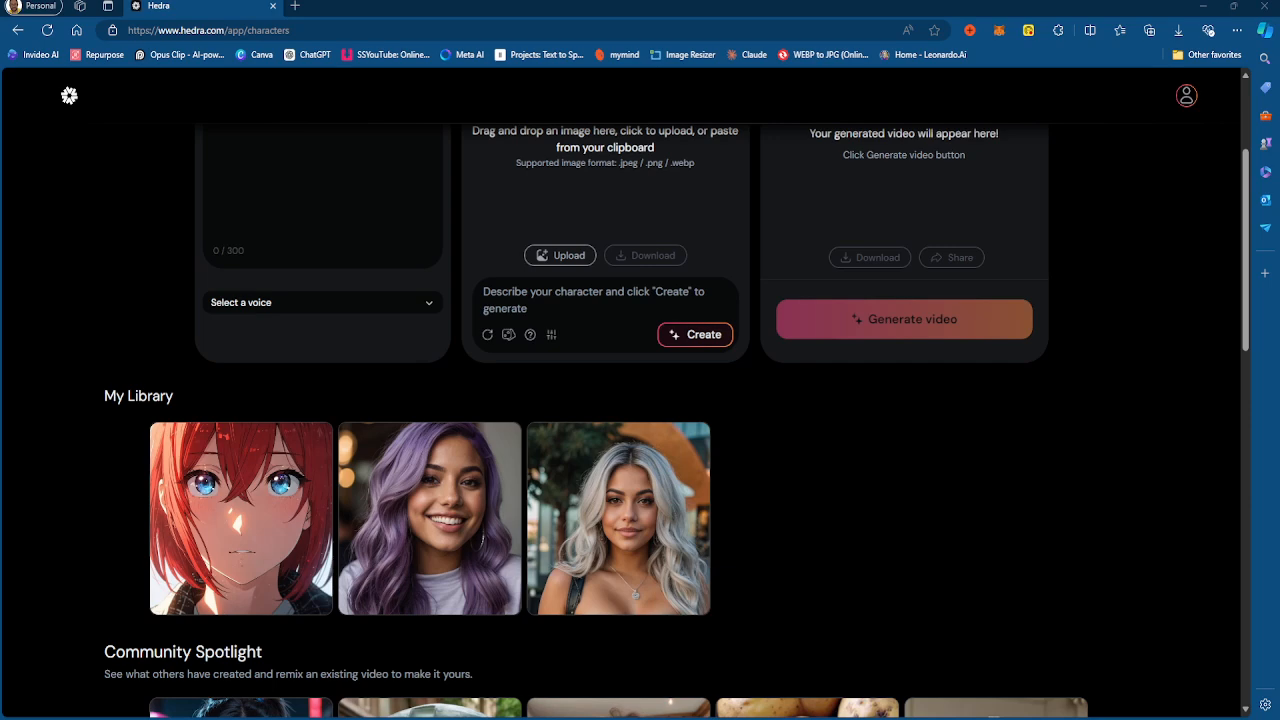
Scroll the Characters page and toggle the audio panel to Import audio and back.
scroll("up", 3)
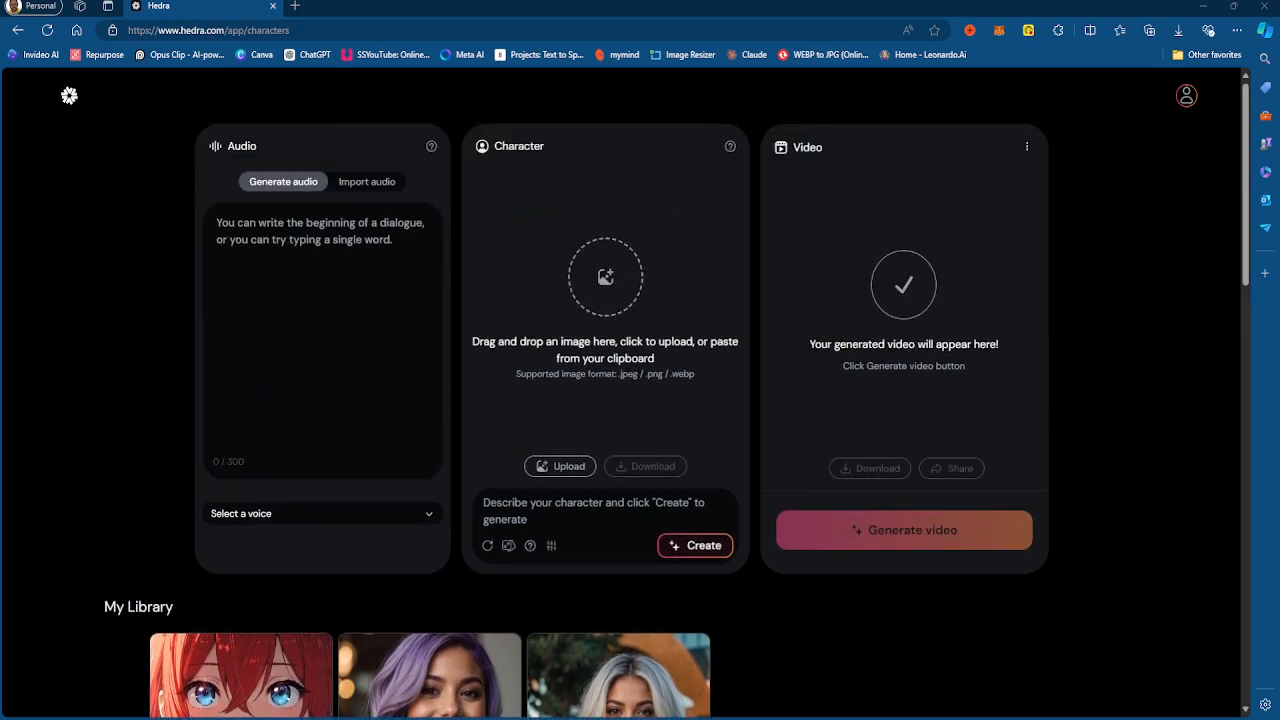
scroll("down", 3)
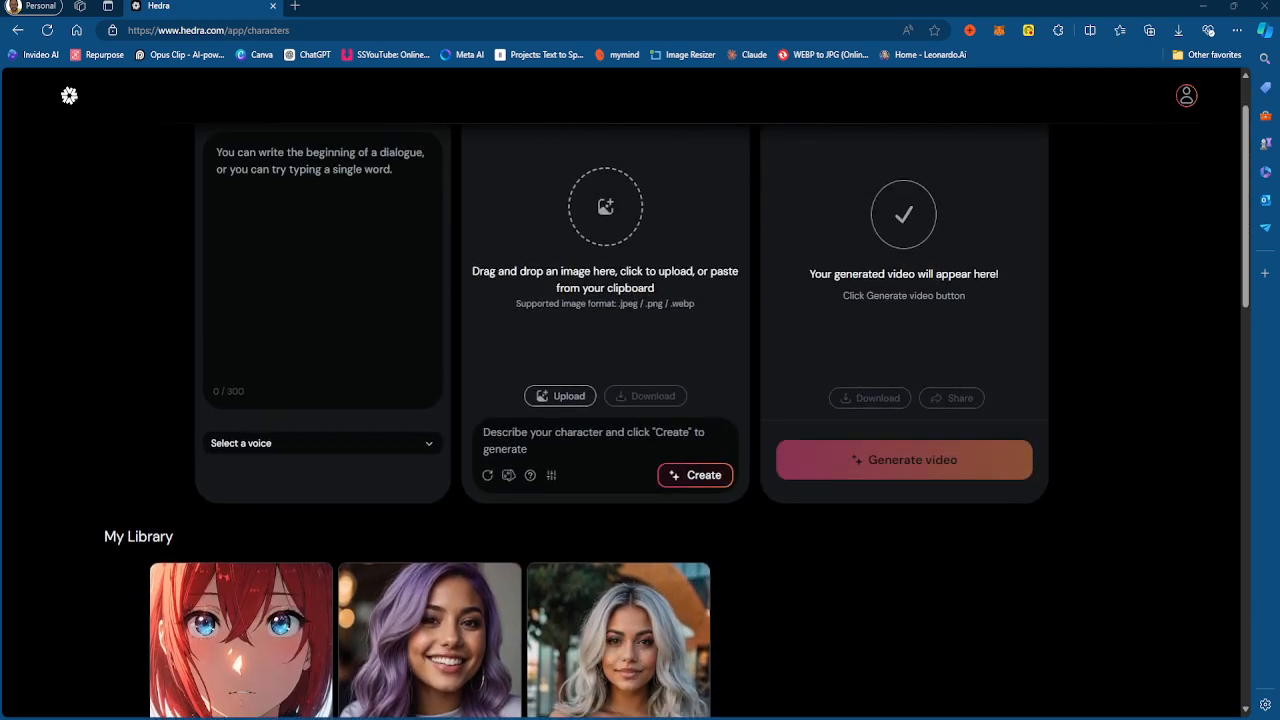
scroll("down", 3)
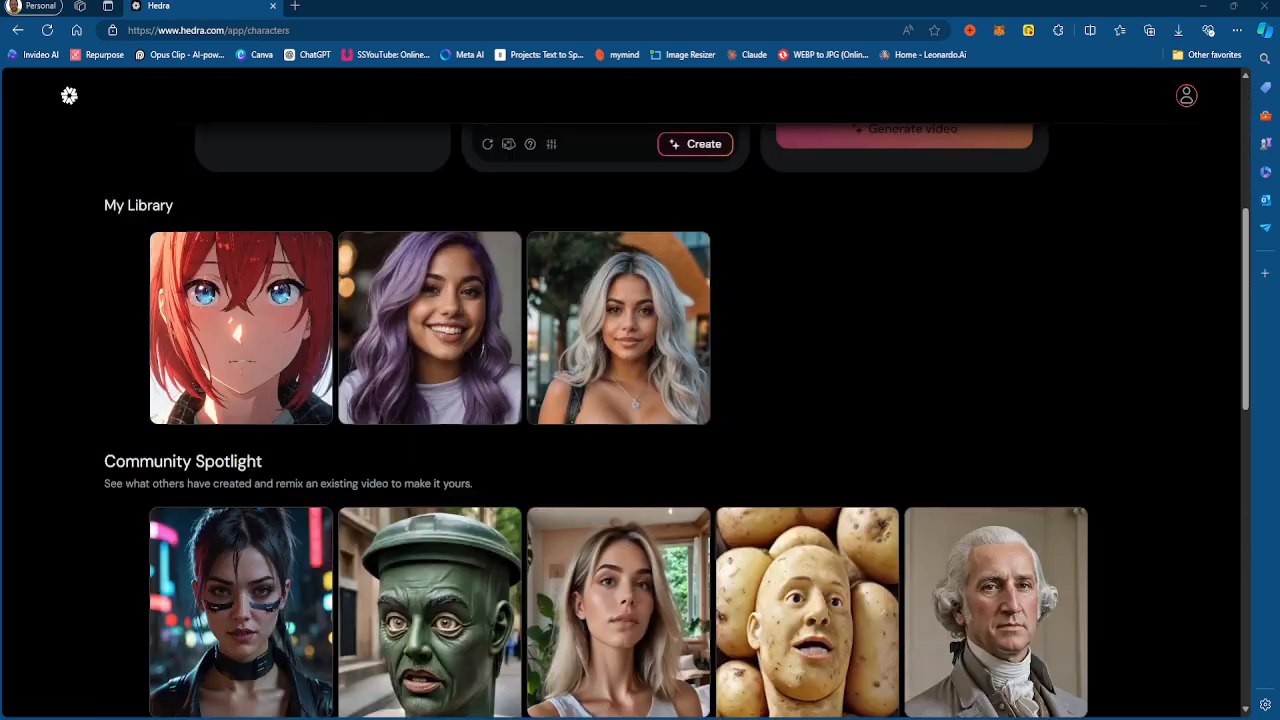
scroll("down", 3)
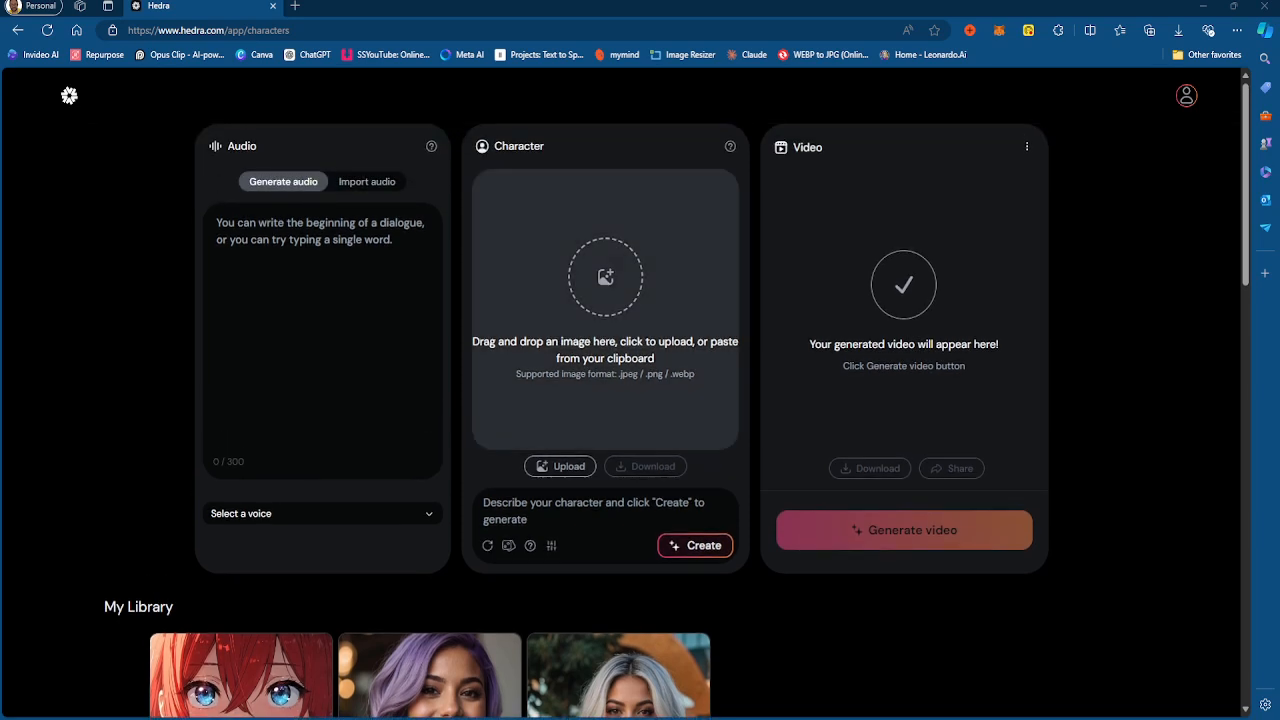
scroll("down", 3)
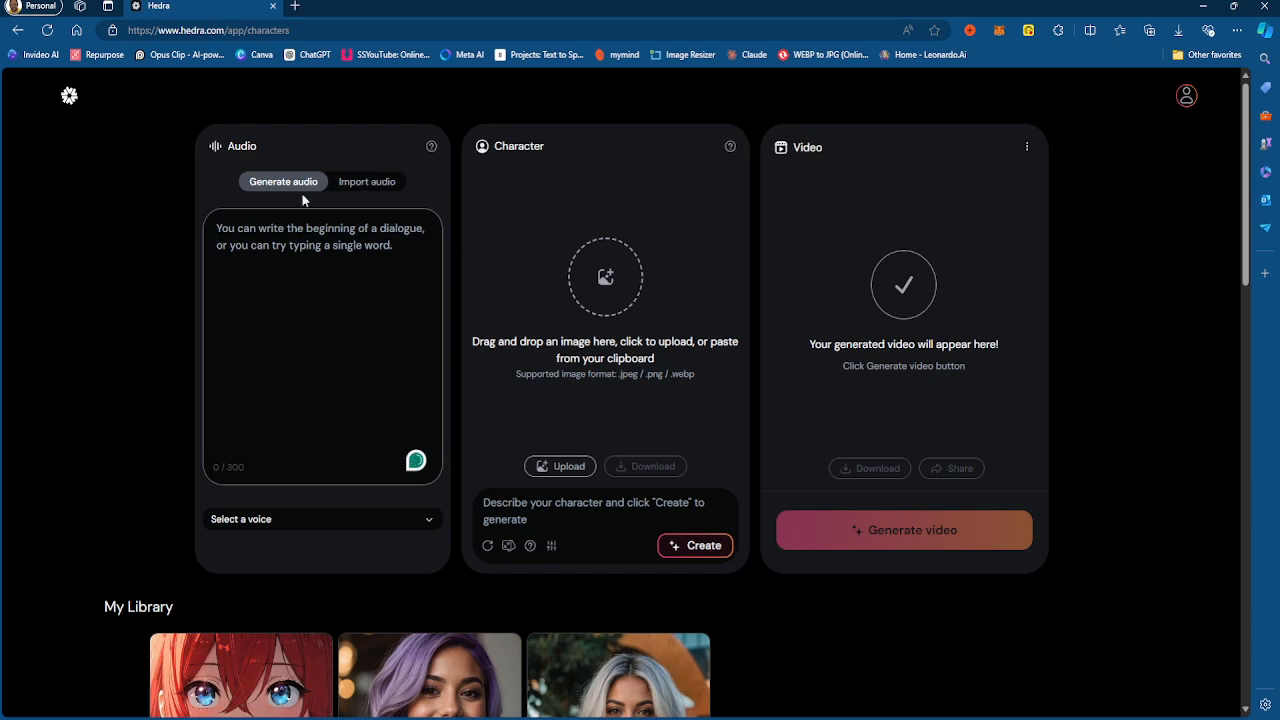
left_click(367, 181)
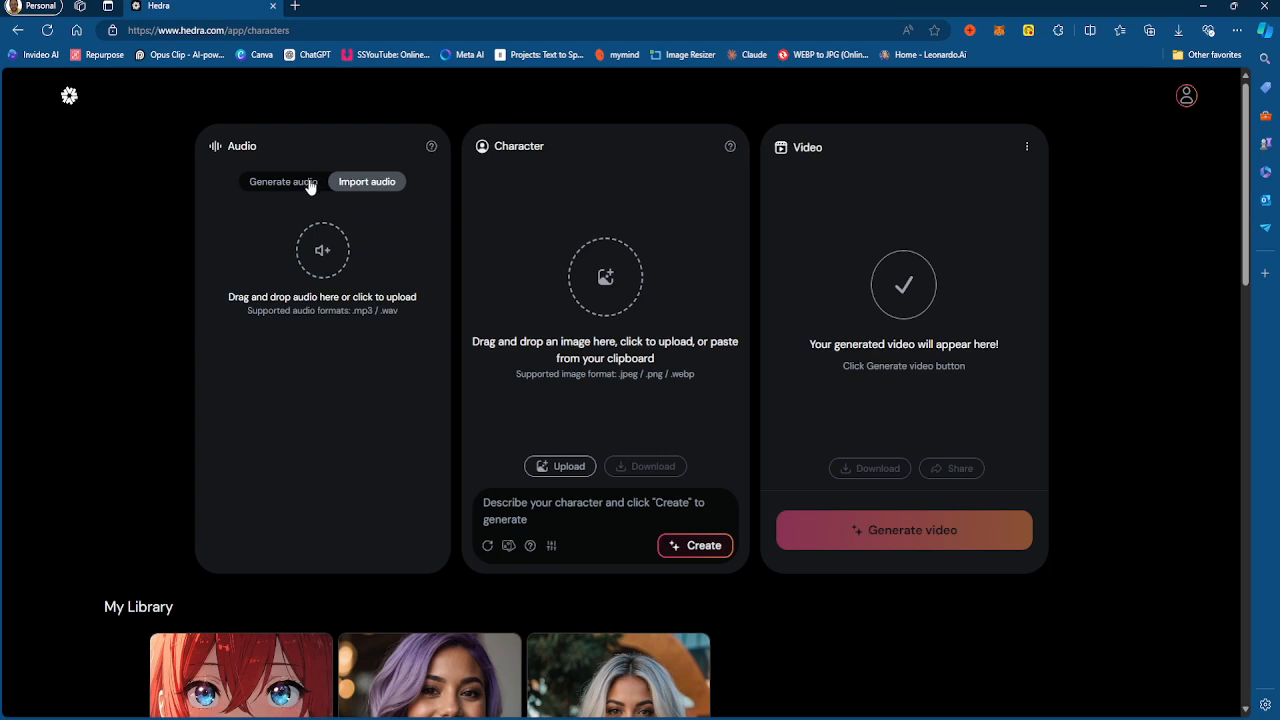
left_click(283, 181)
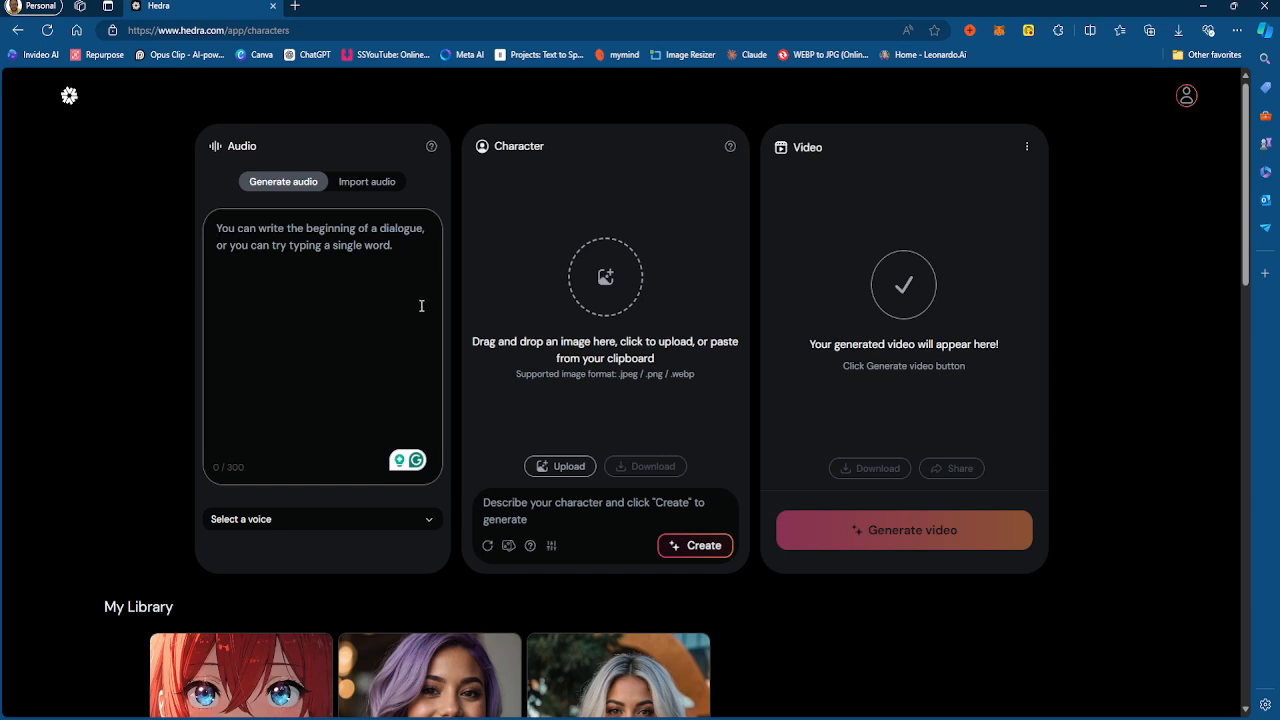
mouse_move(565, 300)
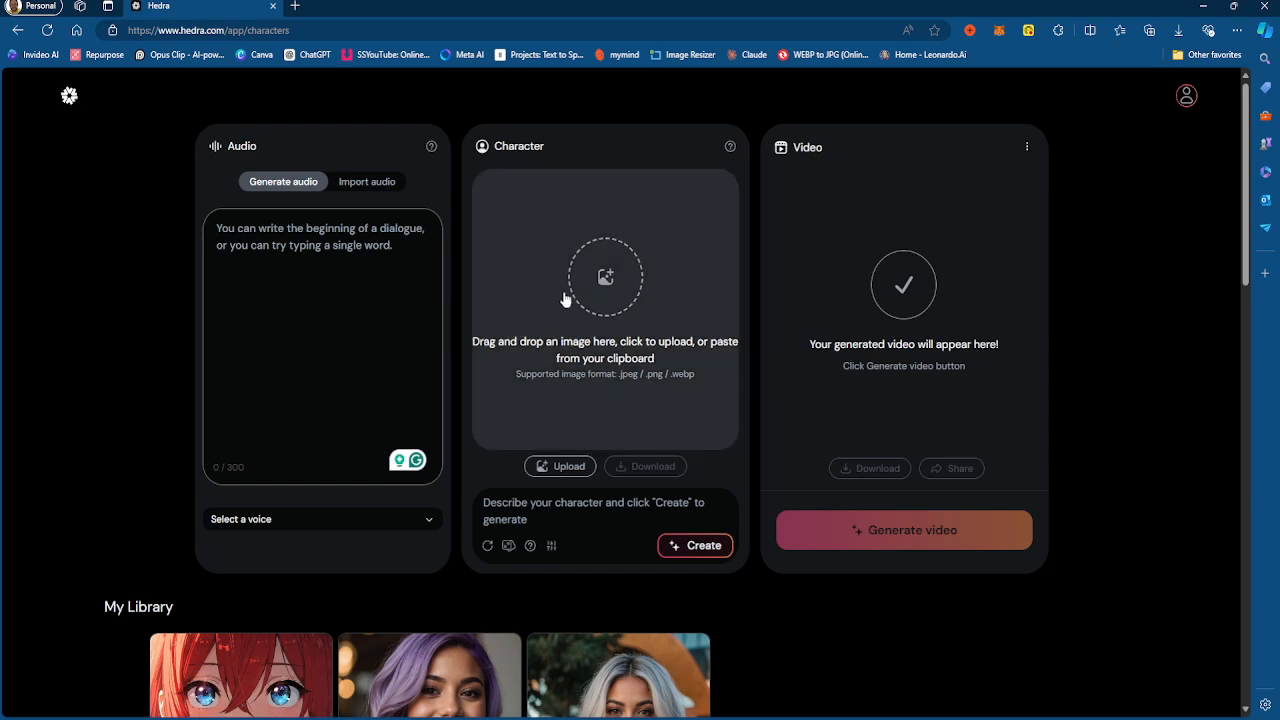
mouse_move(578, 295)
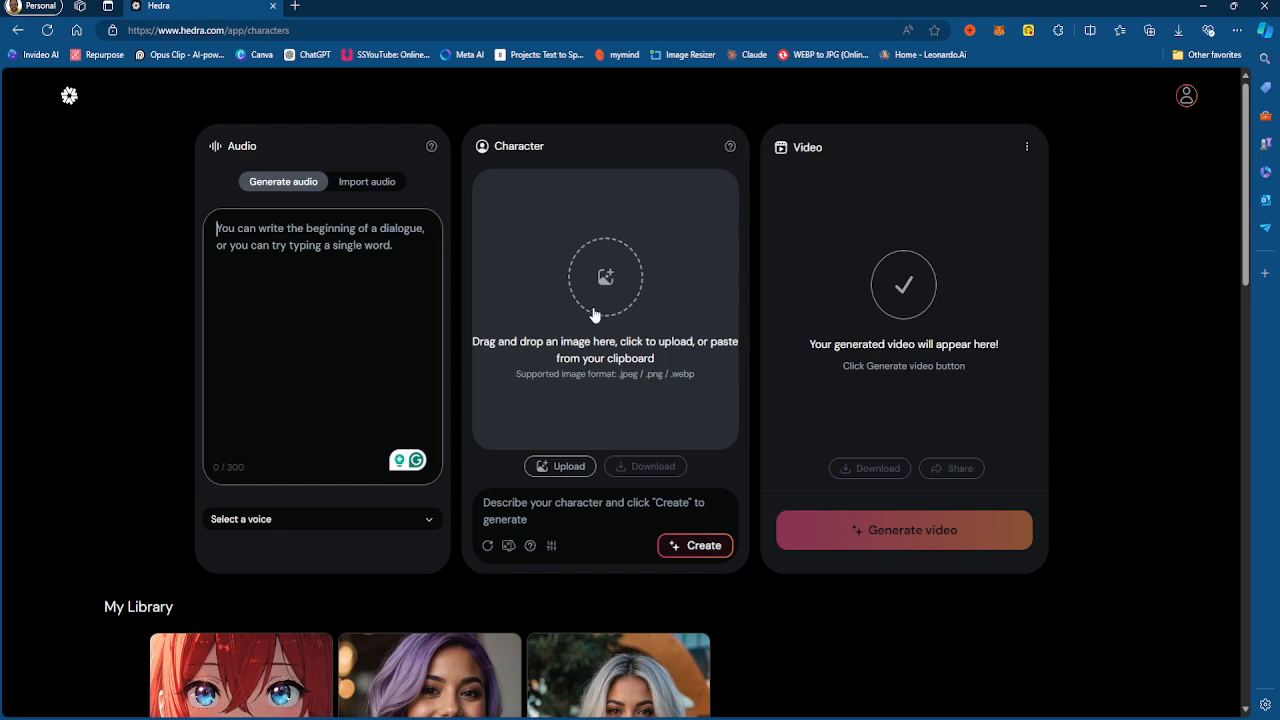
mouse_move(588, 313)
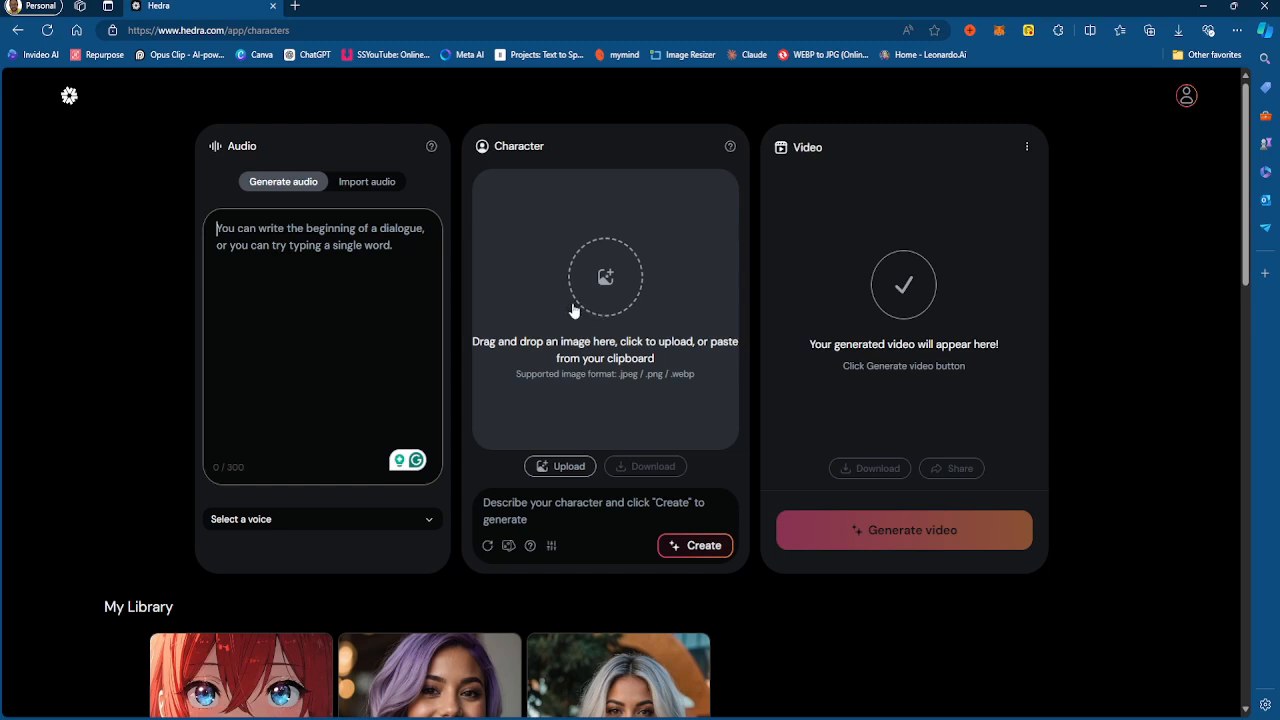
mouse_move(578, 300)
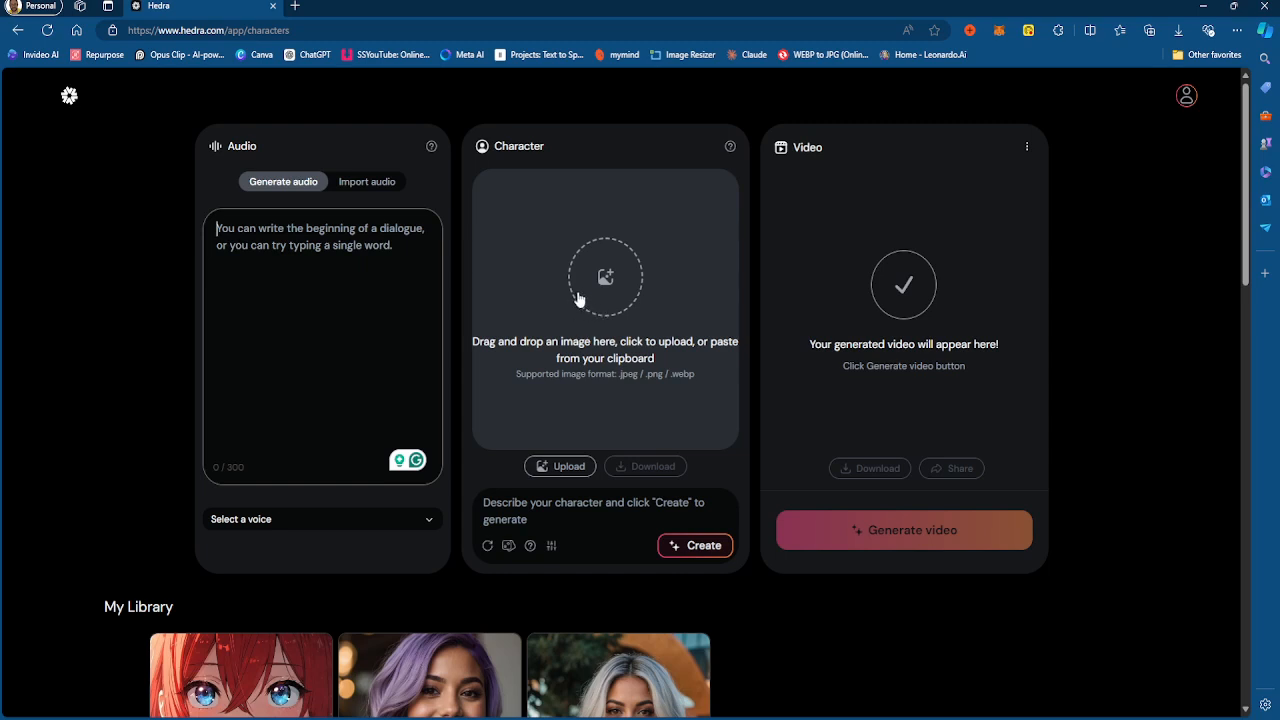
Scroll down the Characters page toward the My Library portraits.
scroll("down", 3)
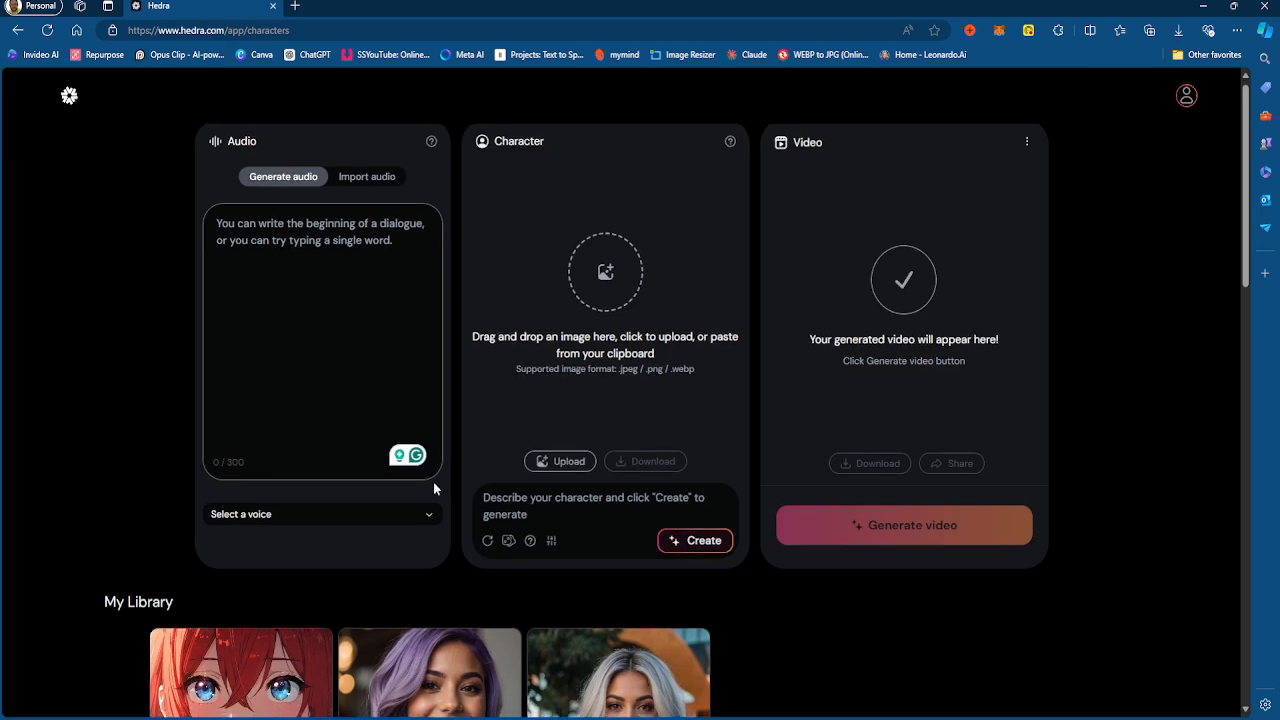
scroll("down", 3)
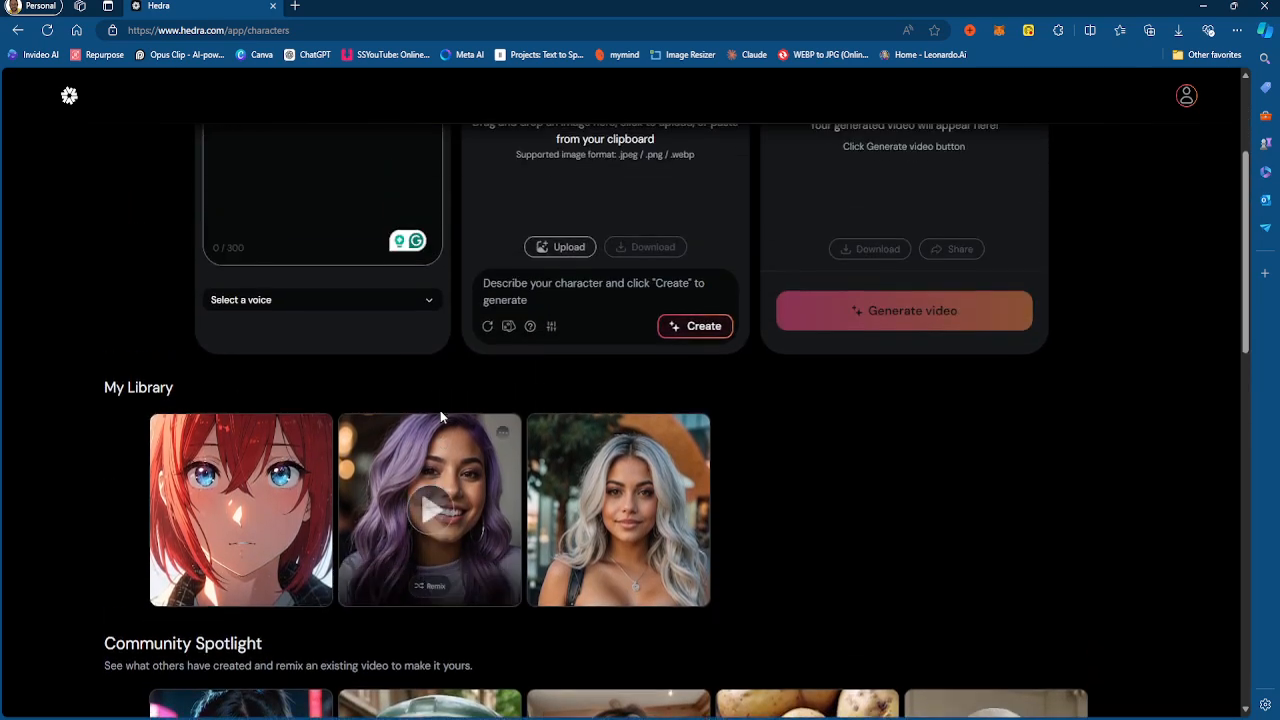
scroll("up", 3)
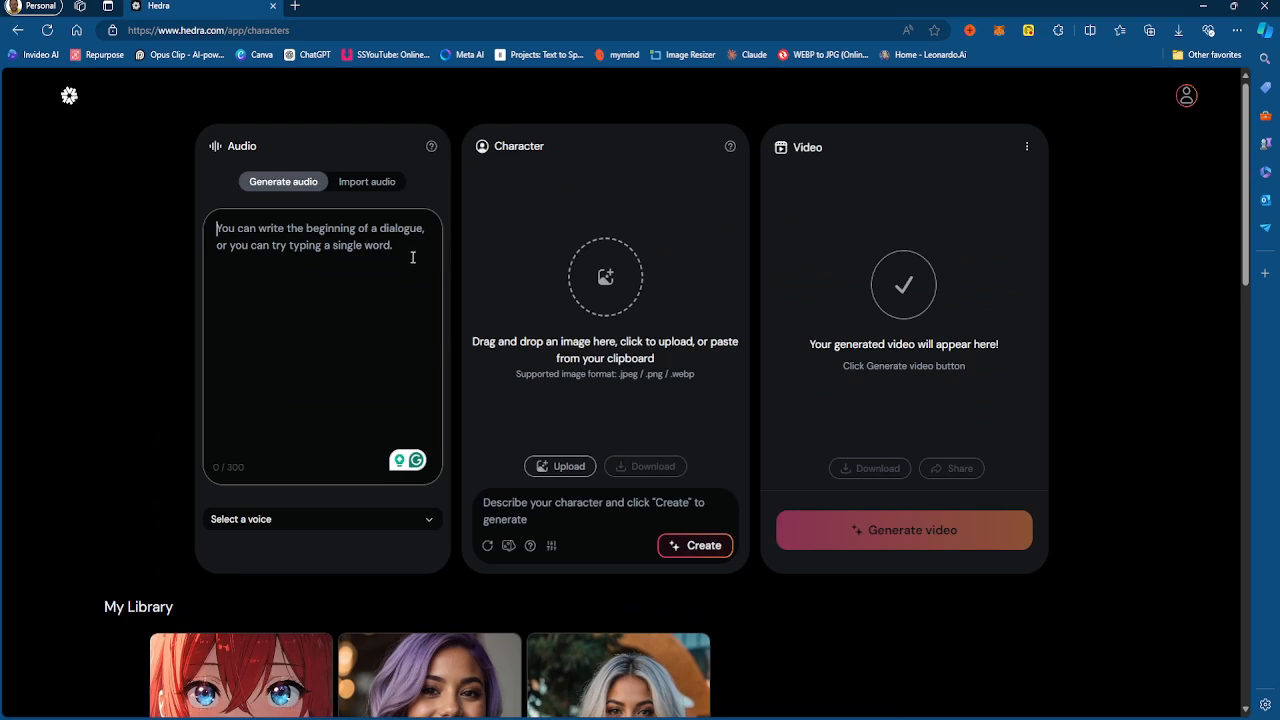
mouse_move(326, 248)
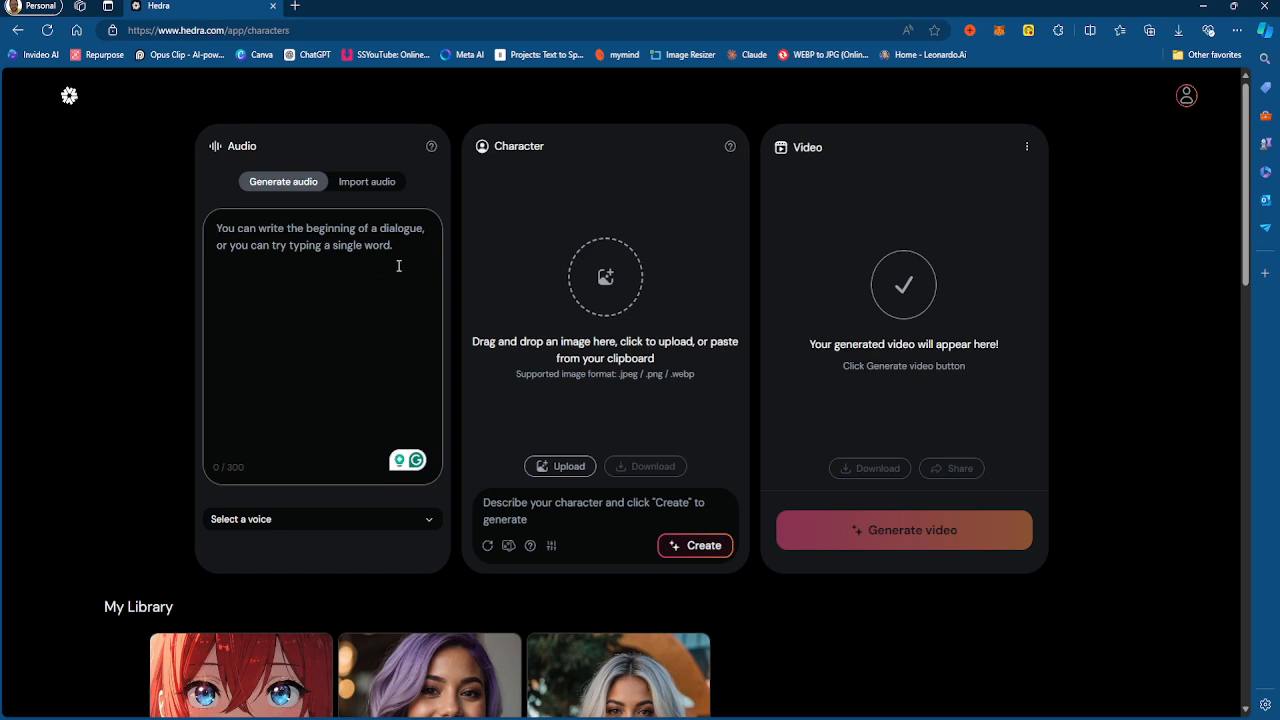
scroll("down", 3)
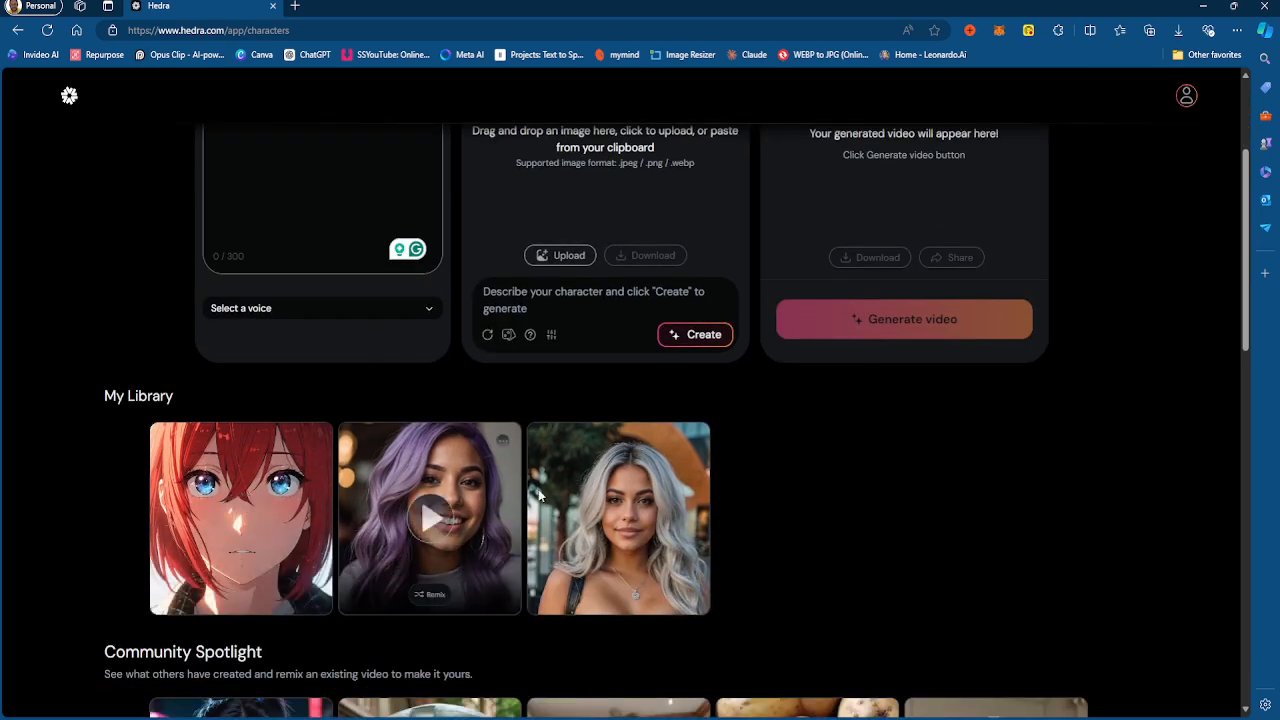
scroll("down", 3)
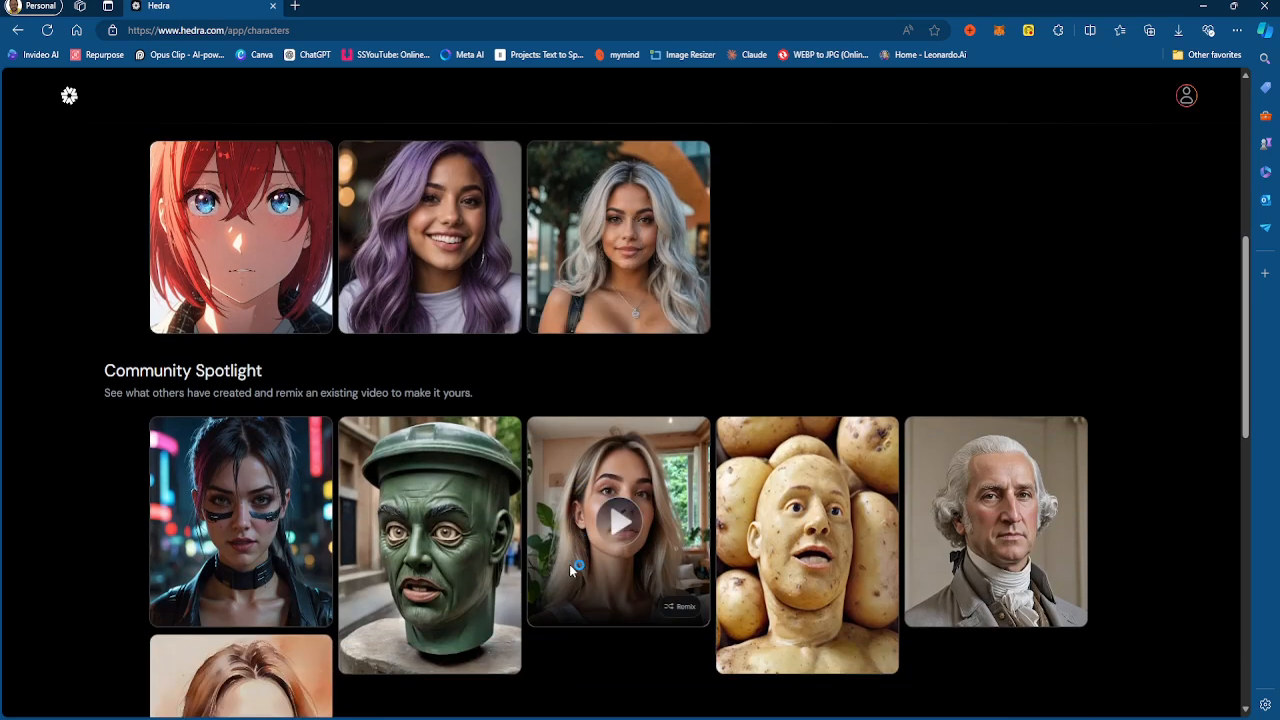
scroll("down", 3)
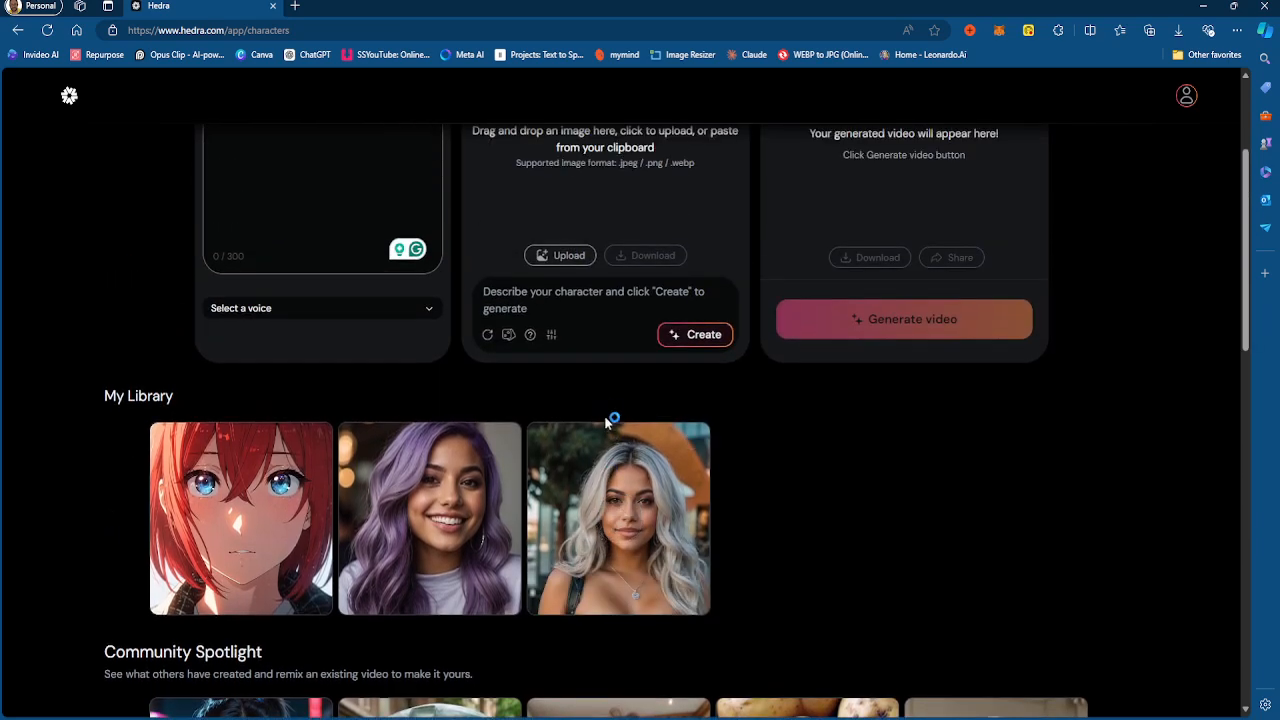
mouse_move(618, 518)
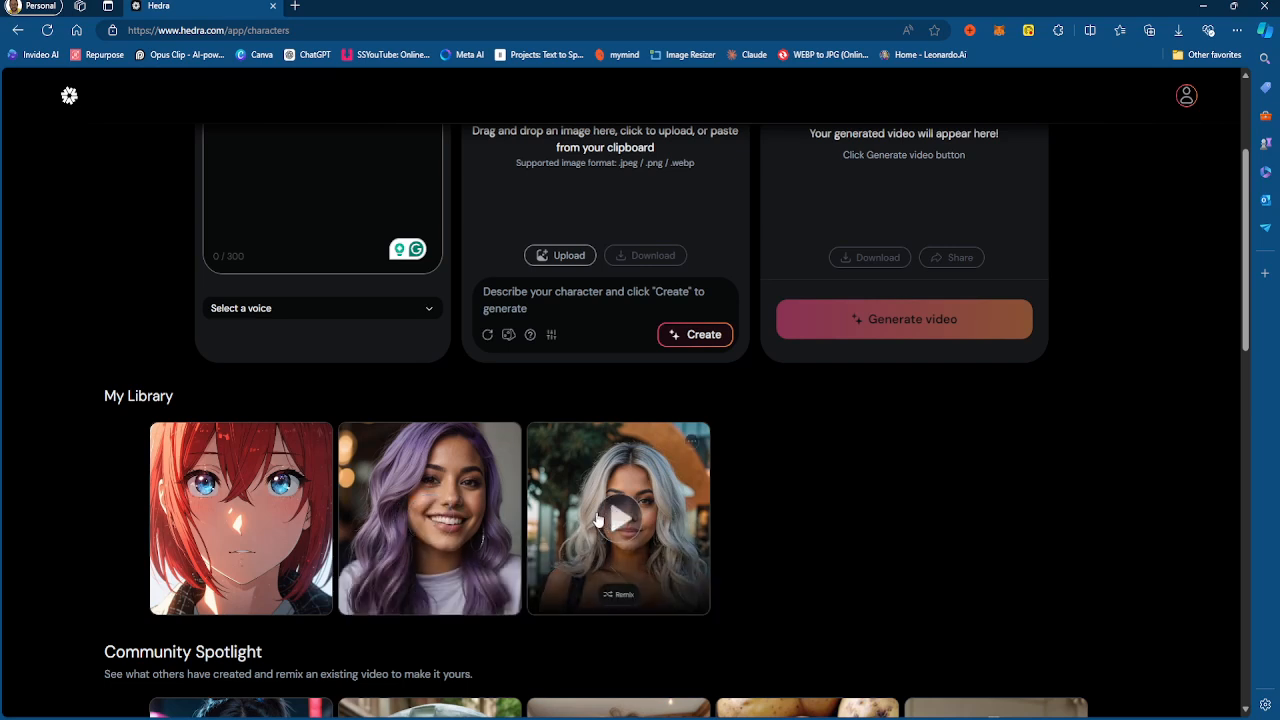
mouse_move(430, 518)
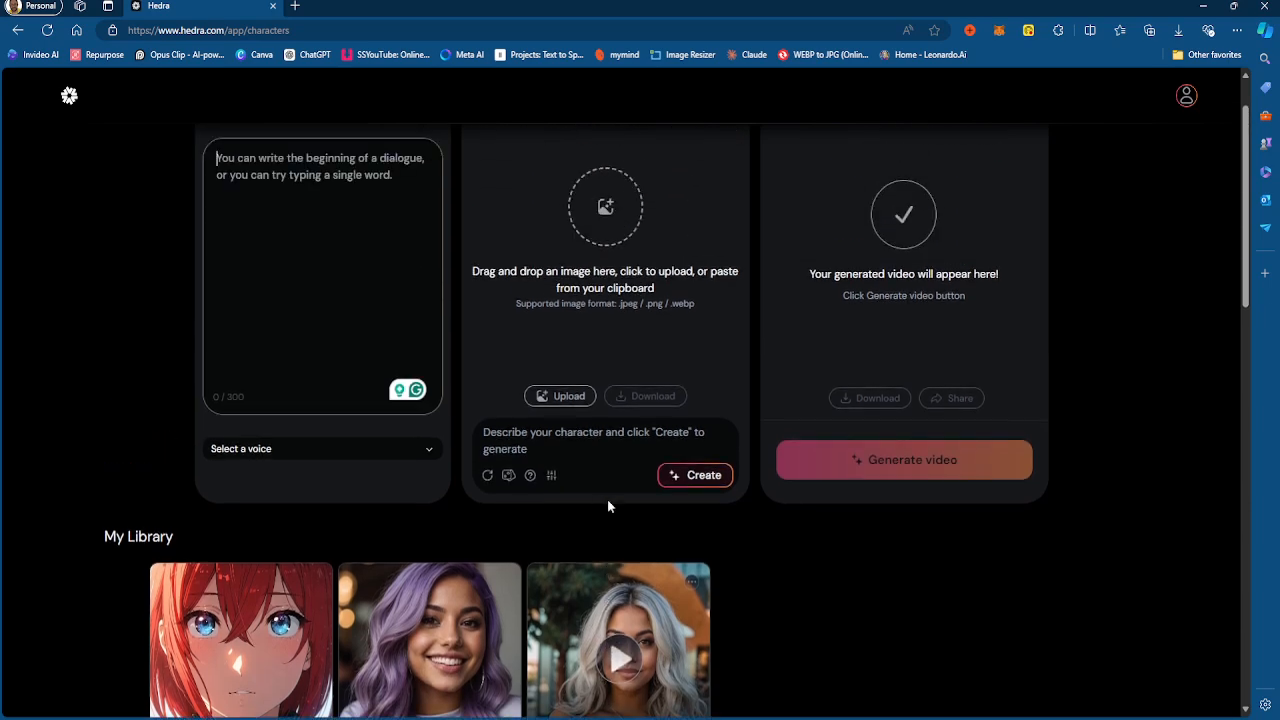
scroll("down", 3)
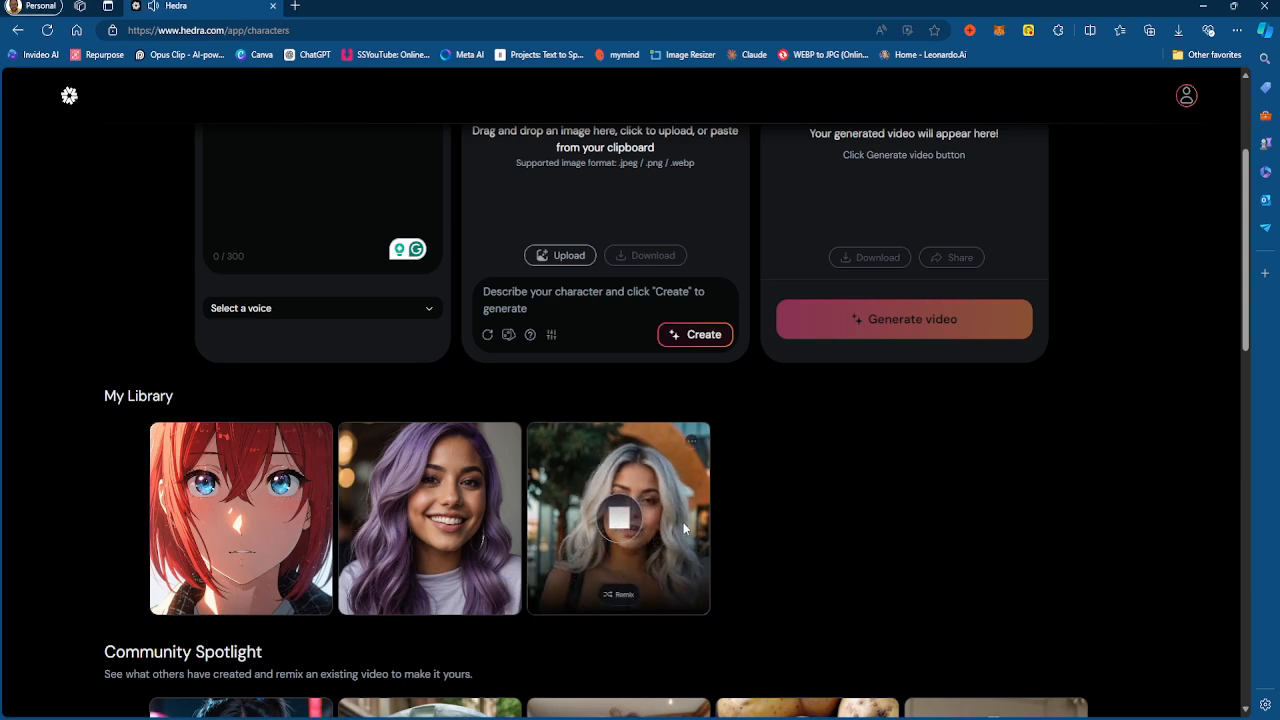
mouse_move(783, 606)
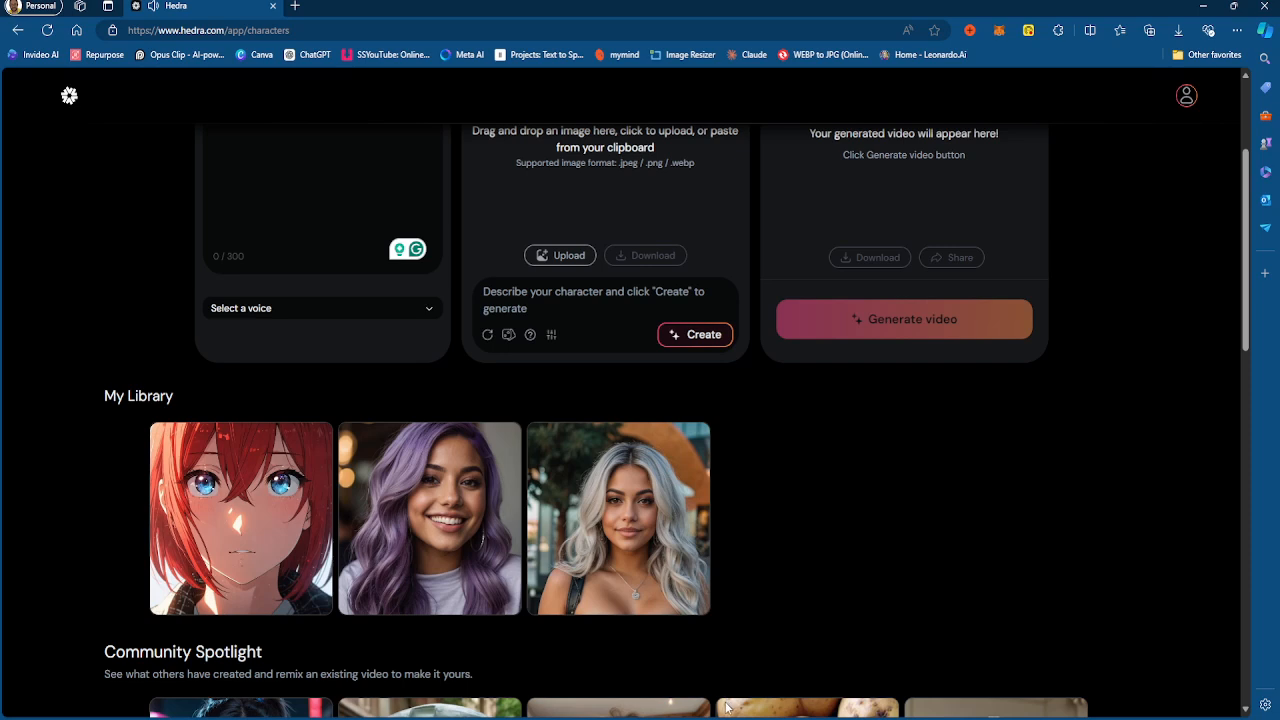
mouse_move(651, 666)
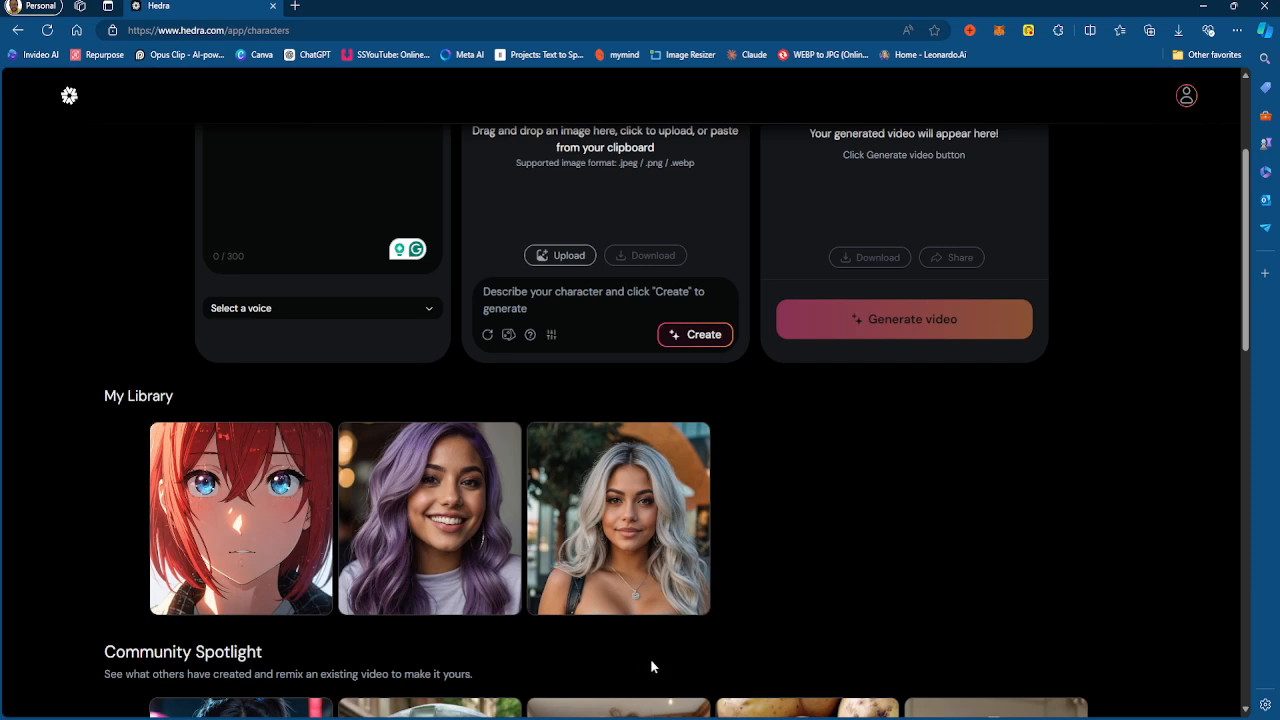
mouse_move(888, 697)
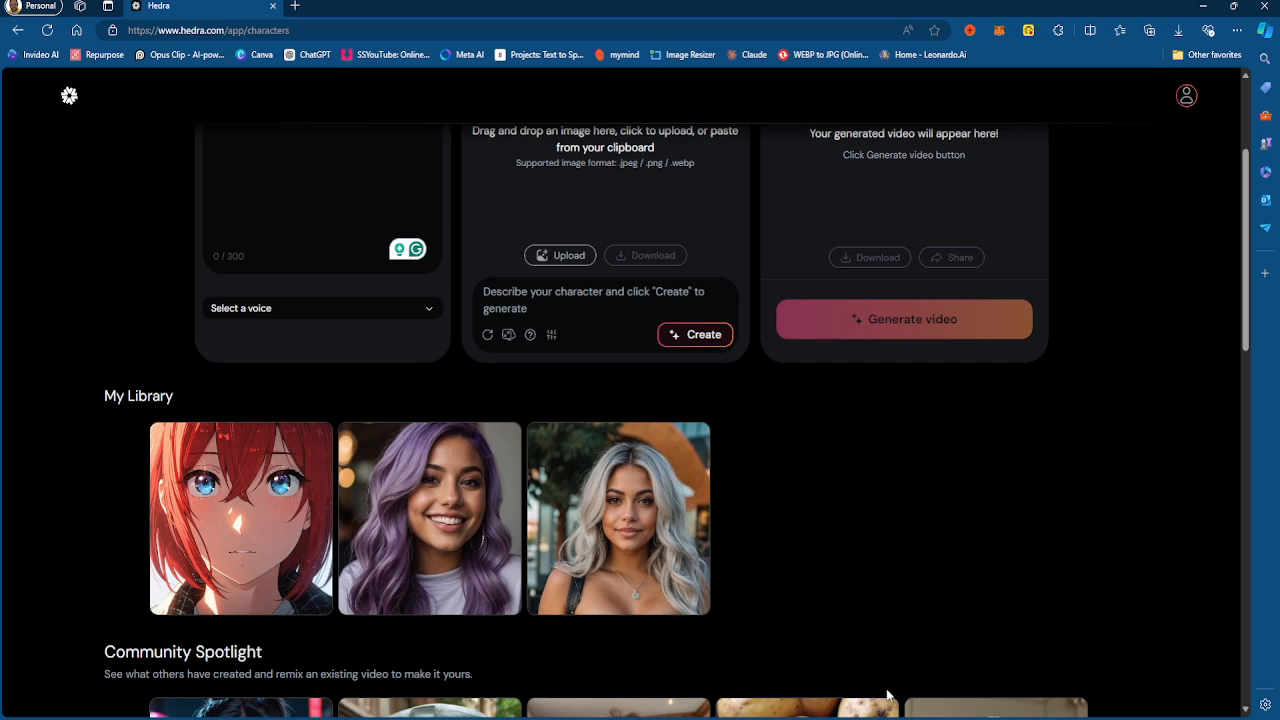
mouse_move(841, 650)
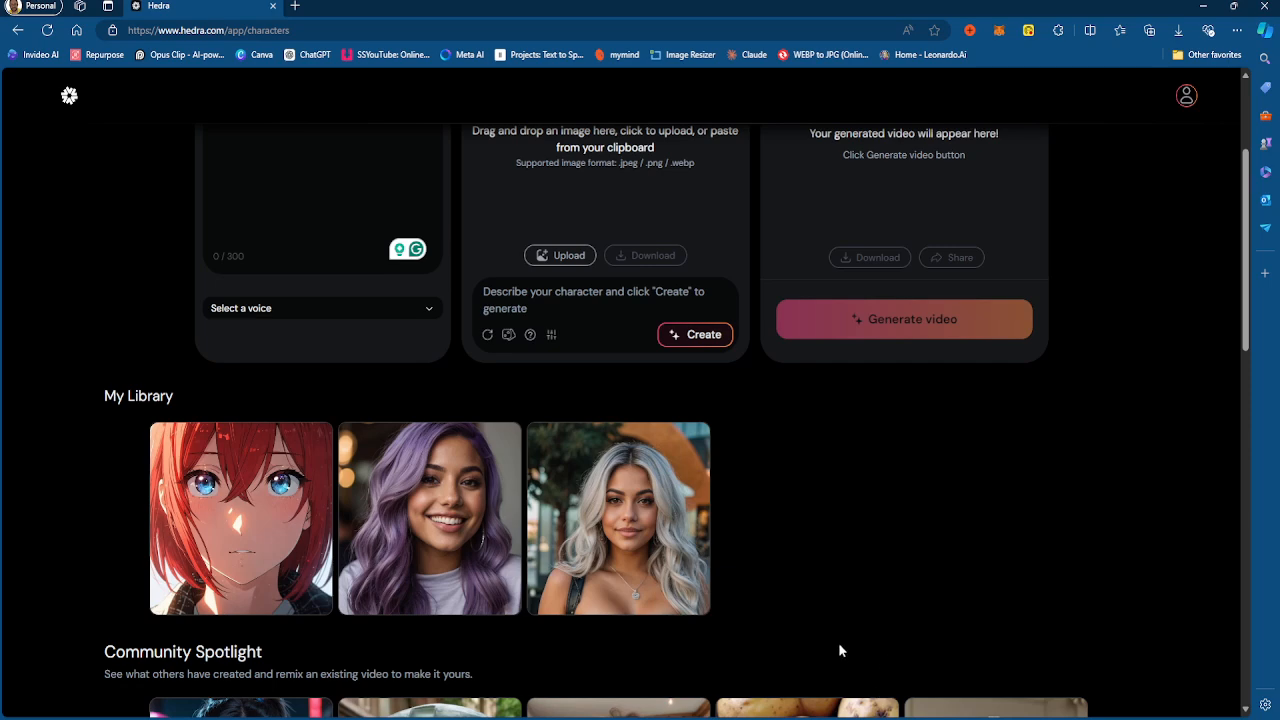
mouse_move(429, 518)
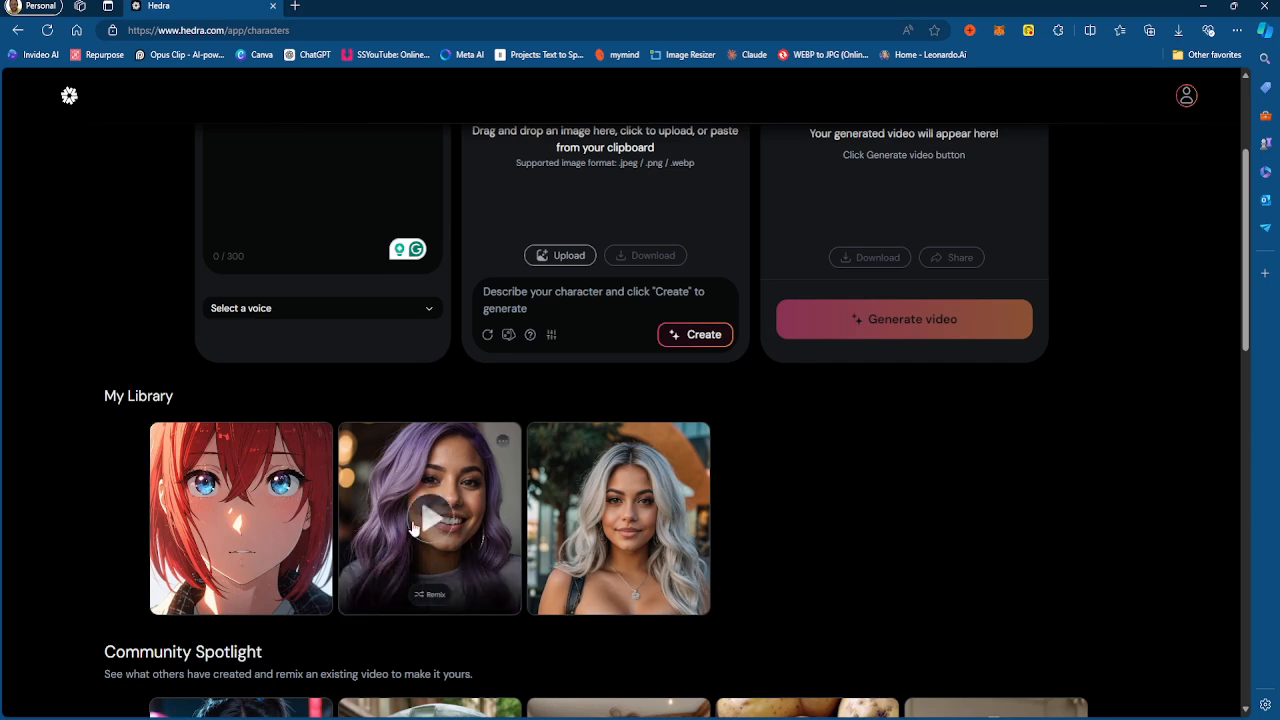
mouse_move(416, 546)
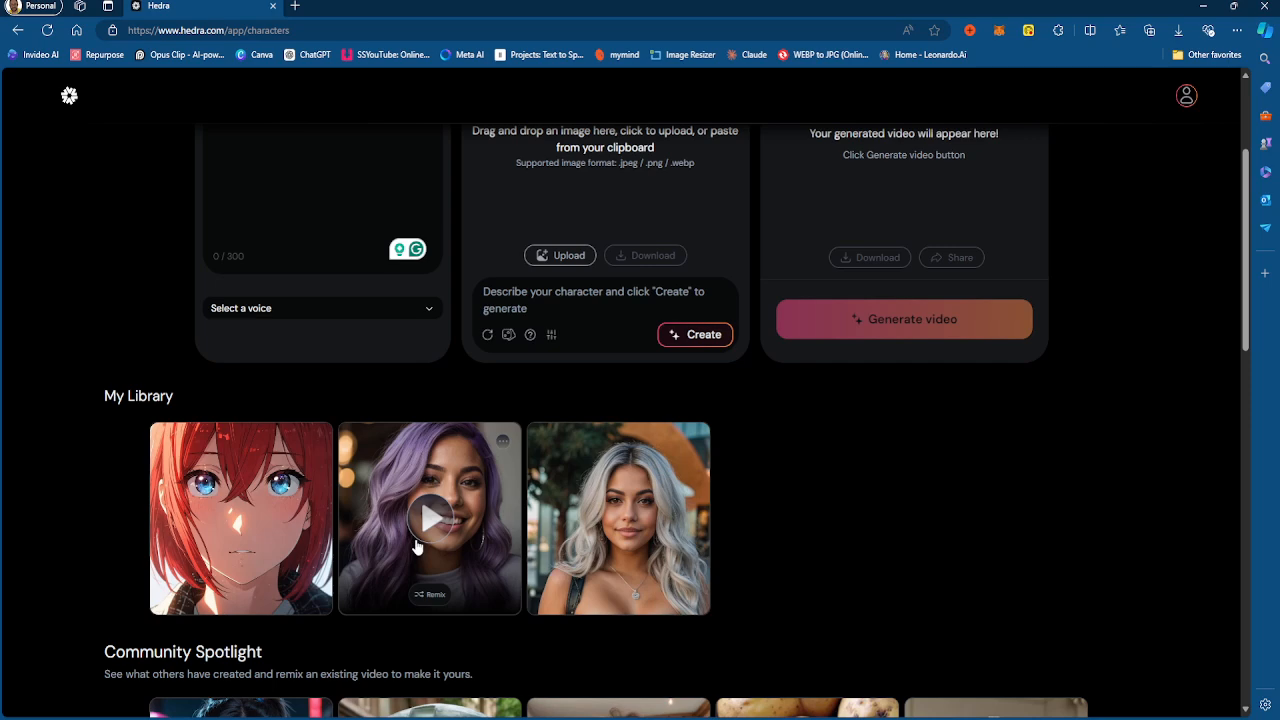
Preview the purple-haired character's video, then scroll down to Community Spotlight.
left_click(430, 517)
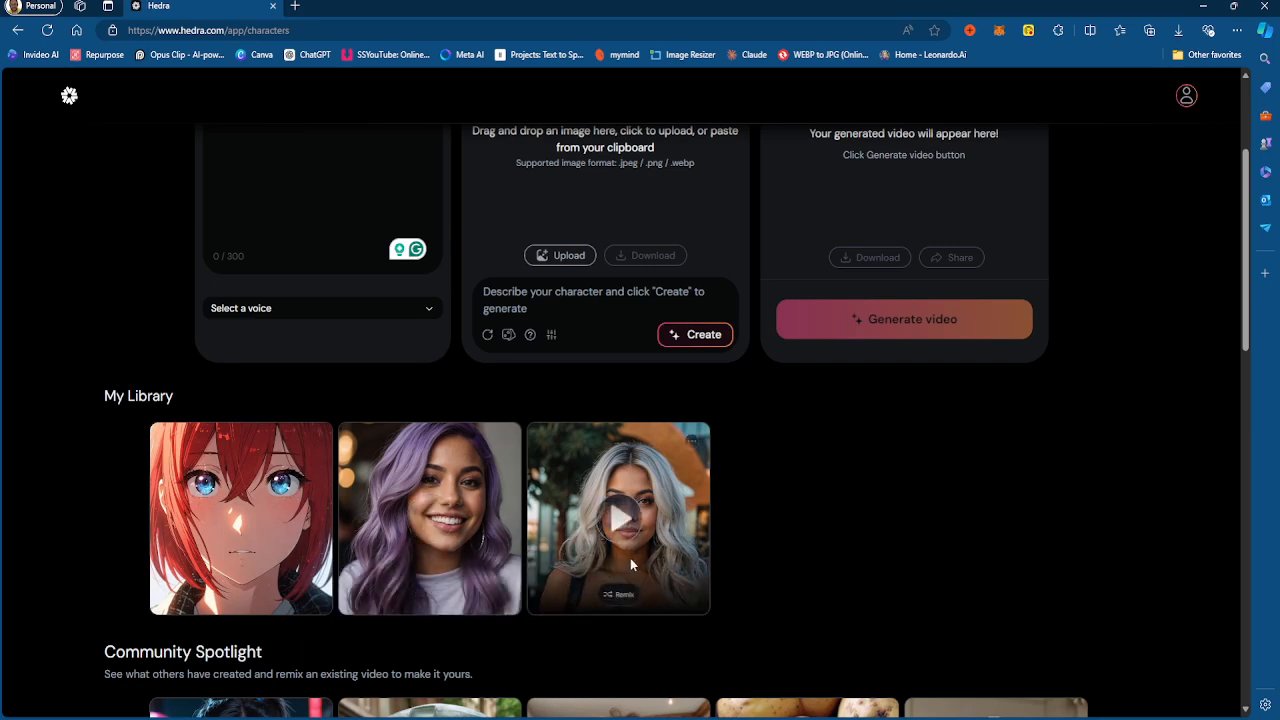
mouse_move(789, 550)
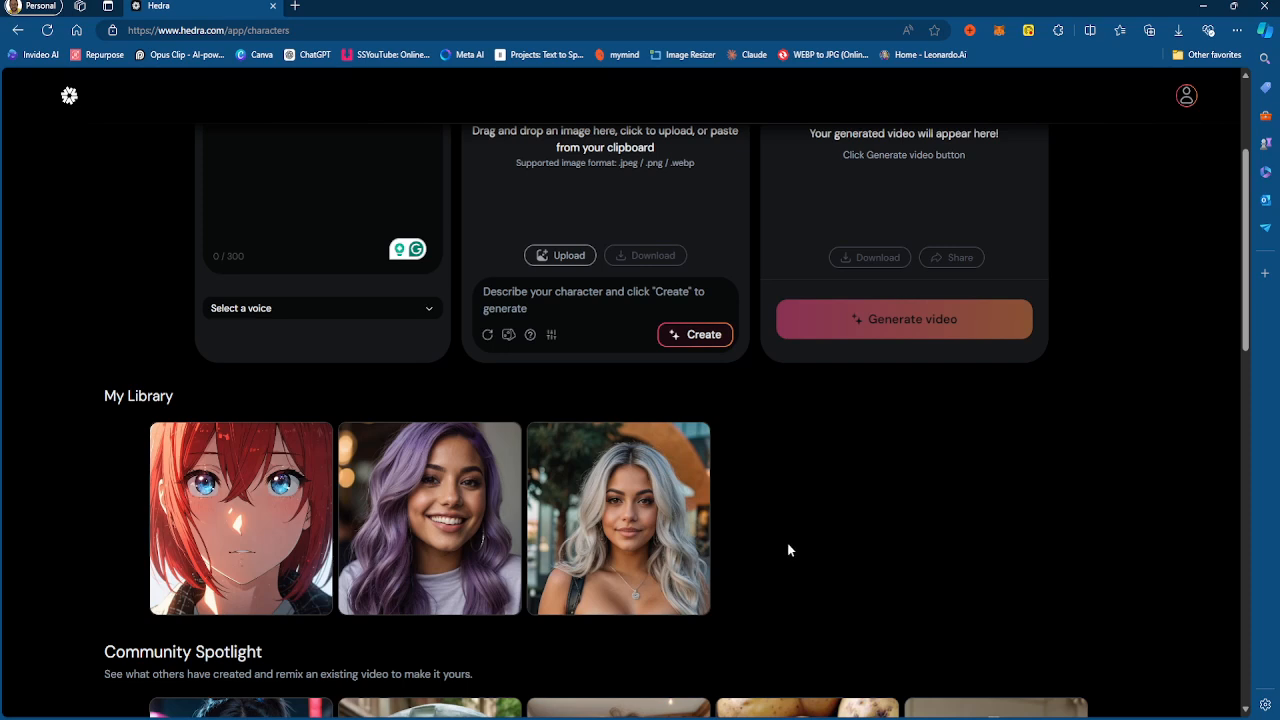
scroll("down", 3)
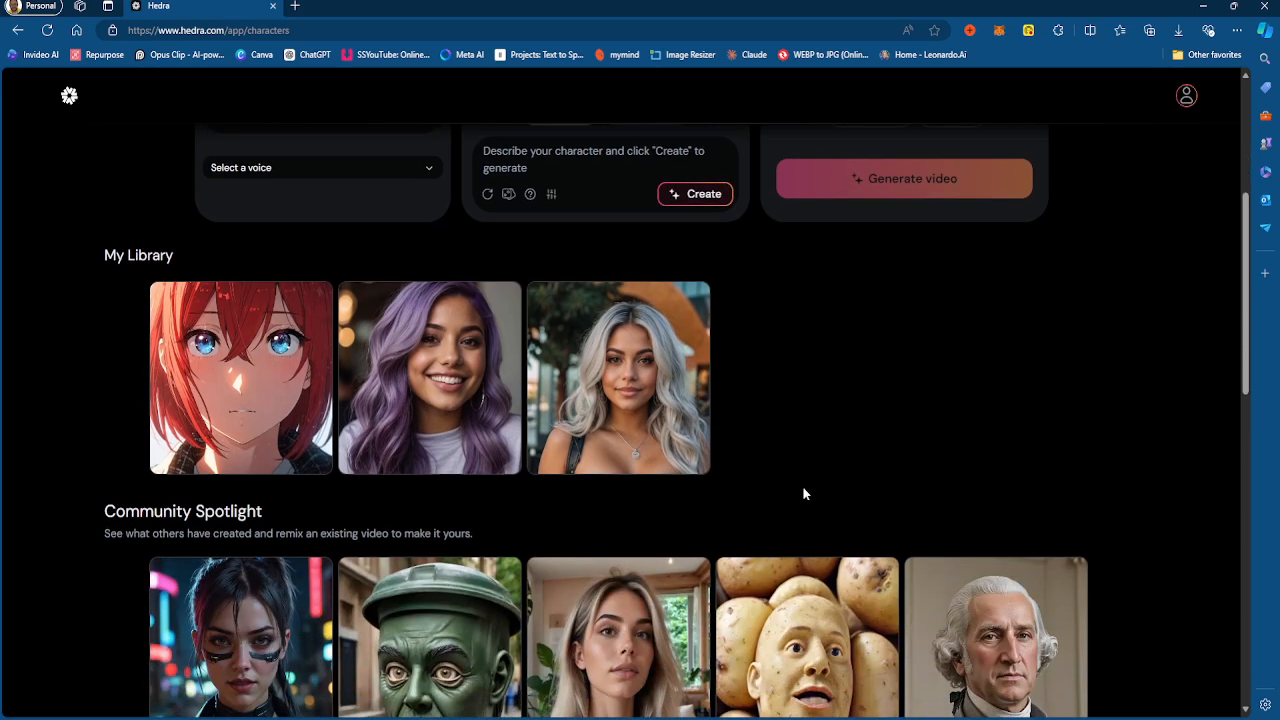
mouse_move(845, 458)
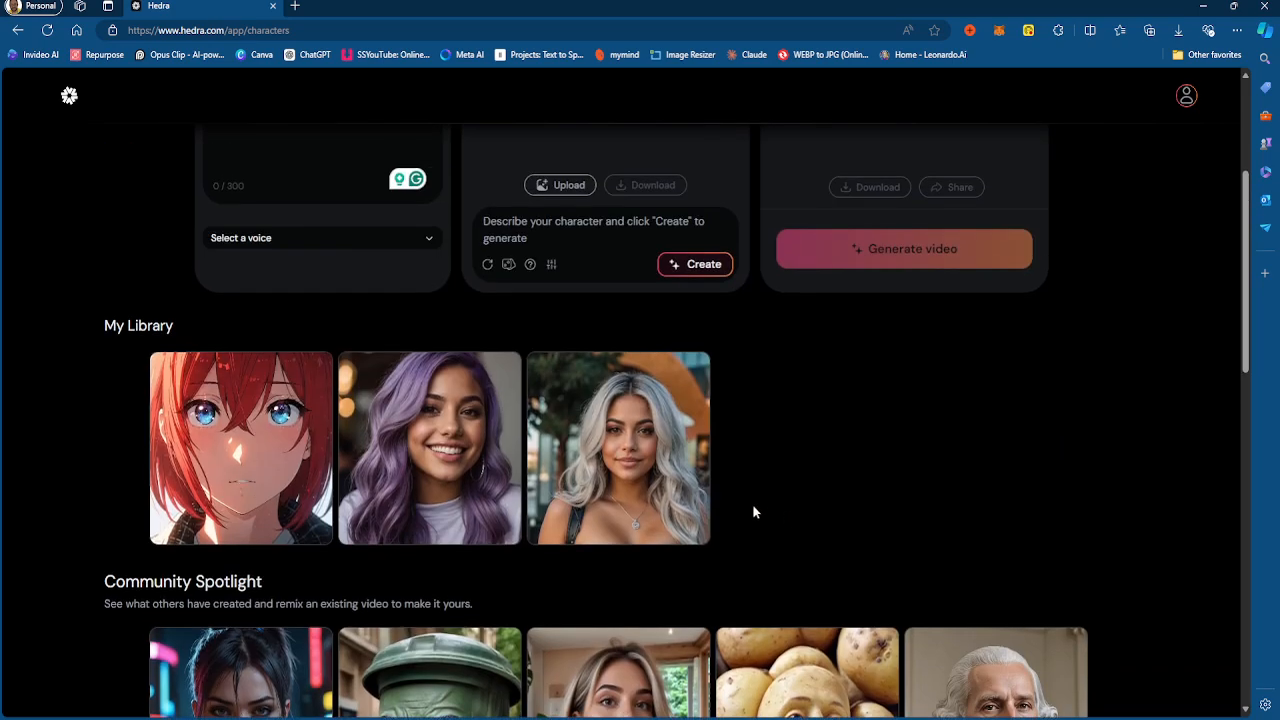
mouse_move(576, 320)
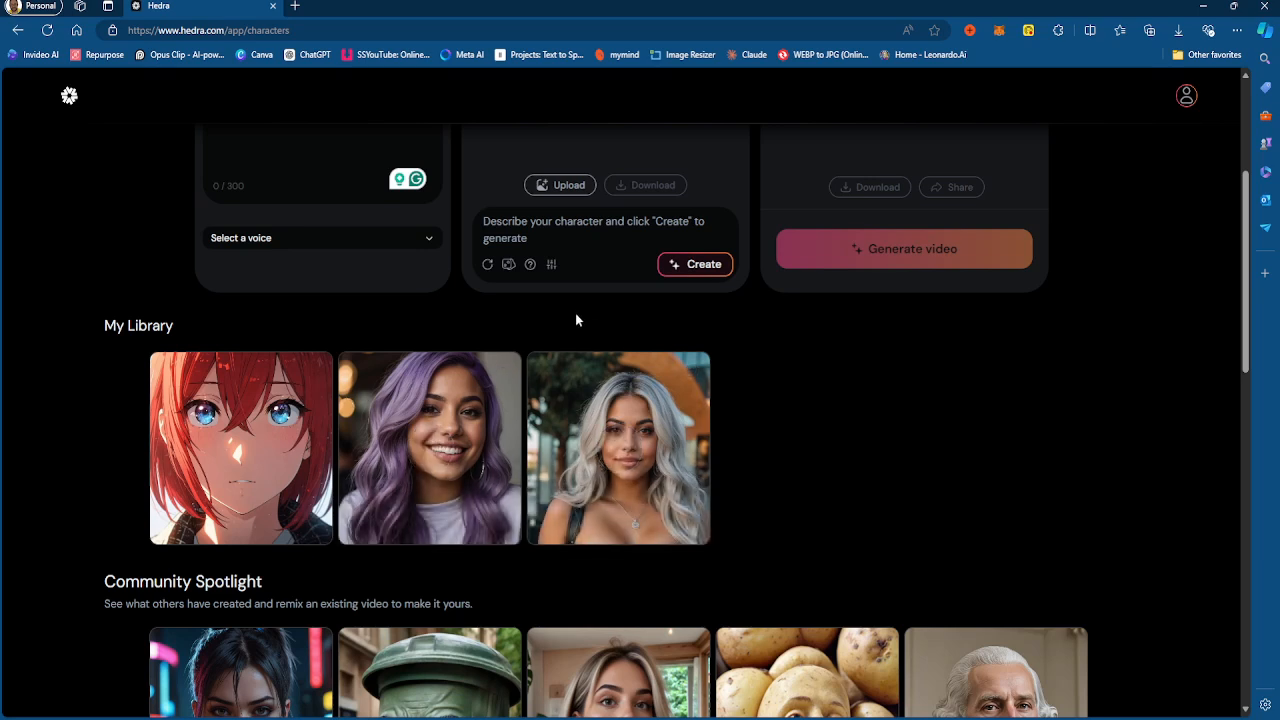
mouse_move(618, 447)
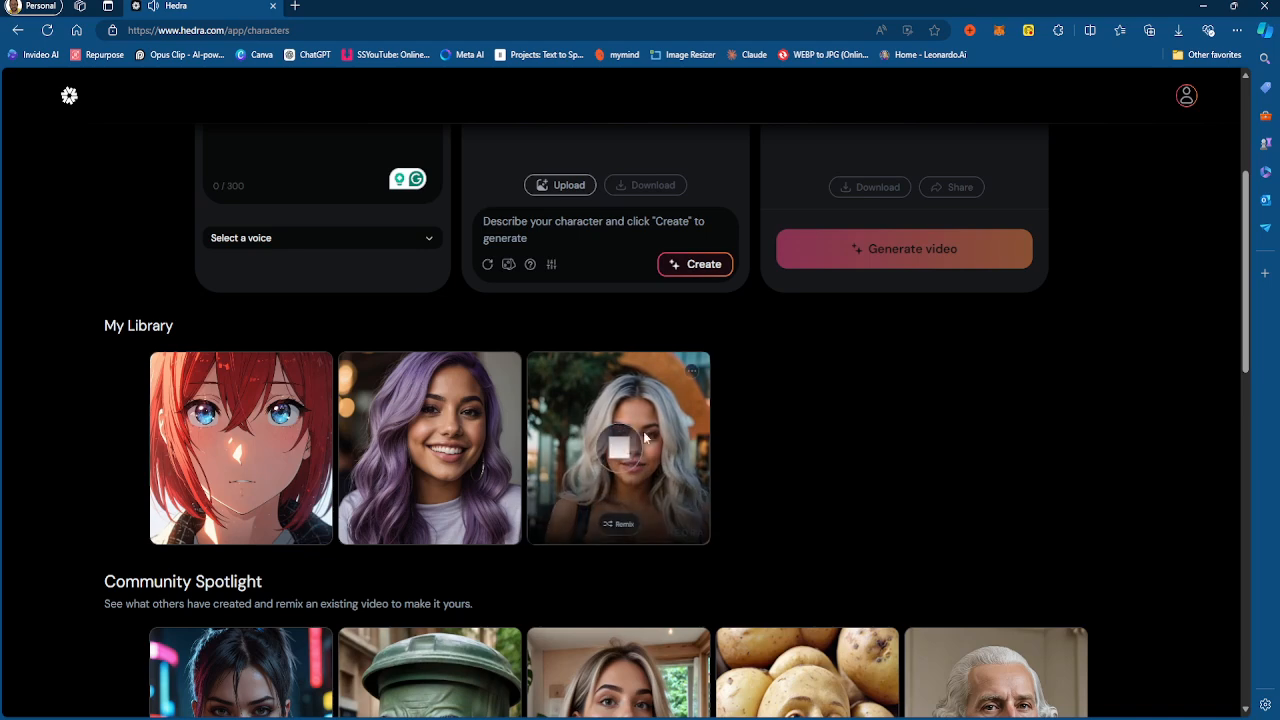
mouse_move(635, 617)
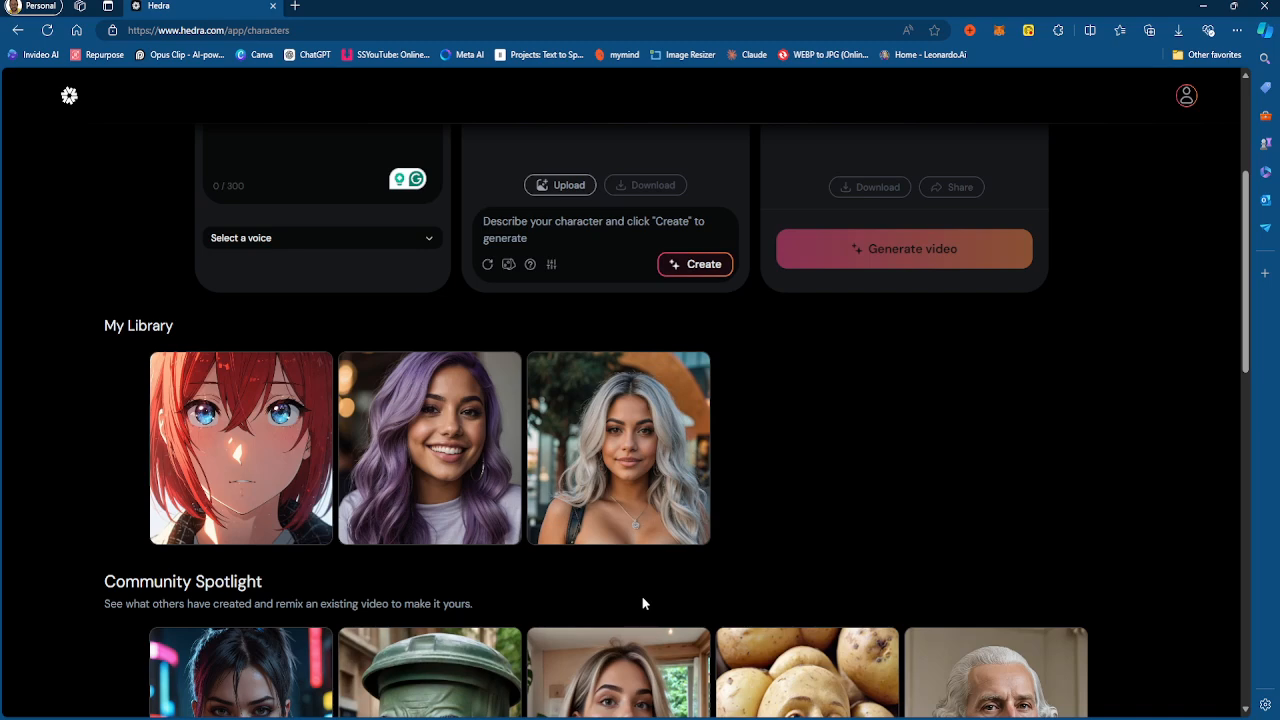
scroll("down", 3)
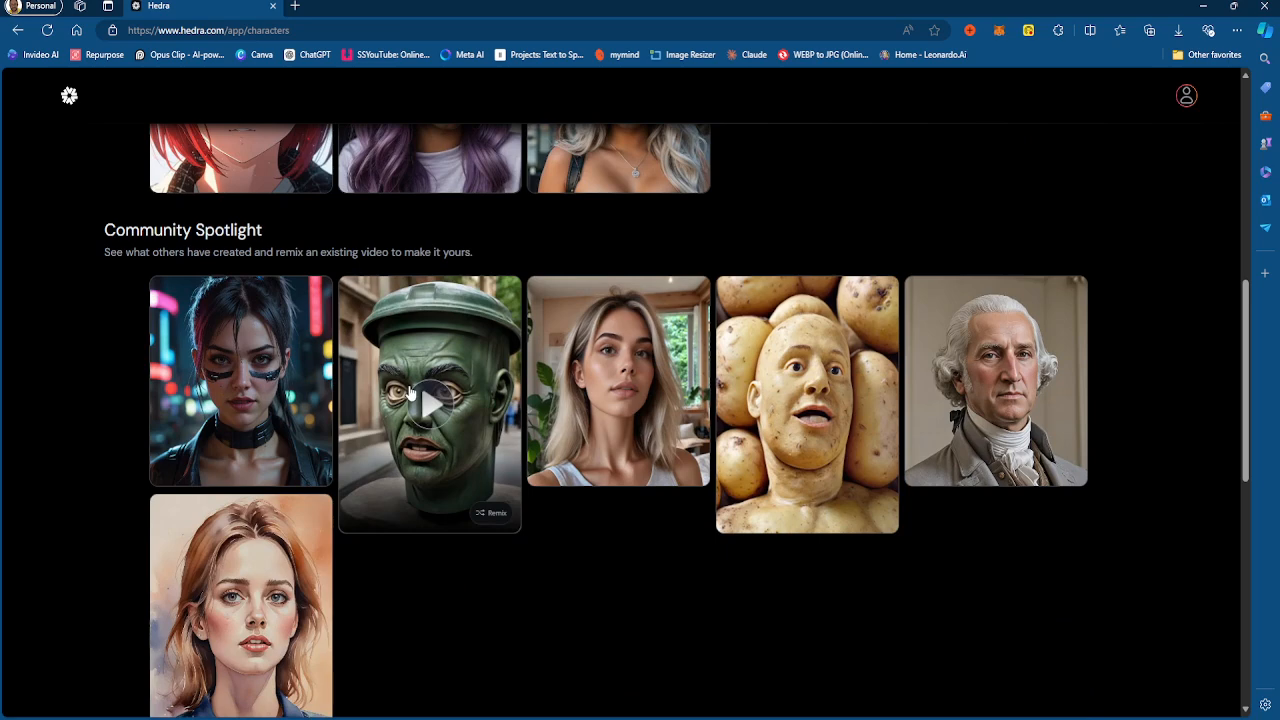
mouse_move(618, 381)
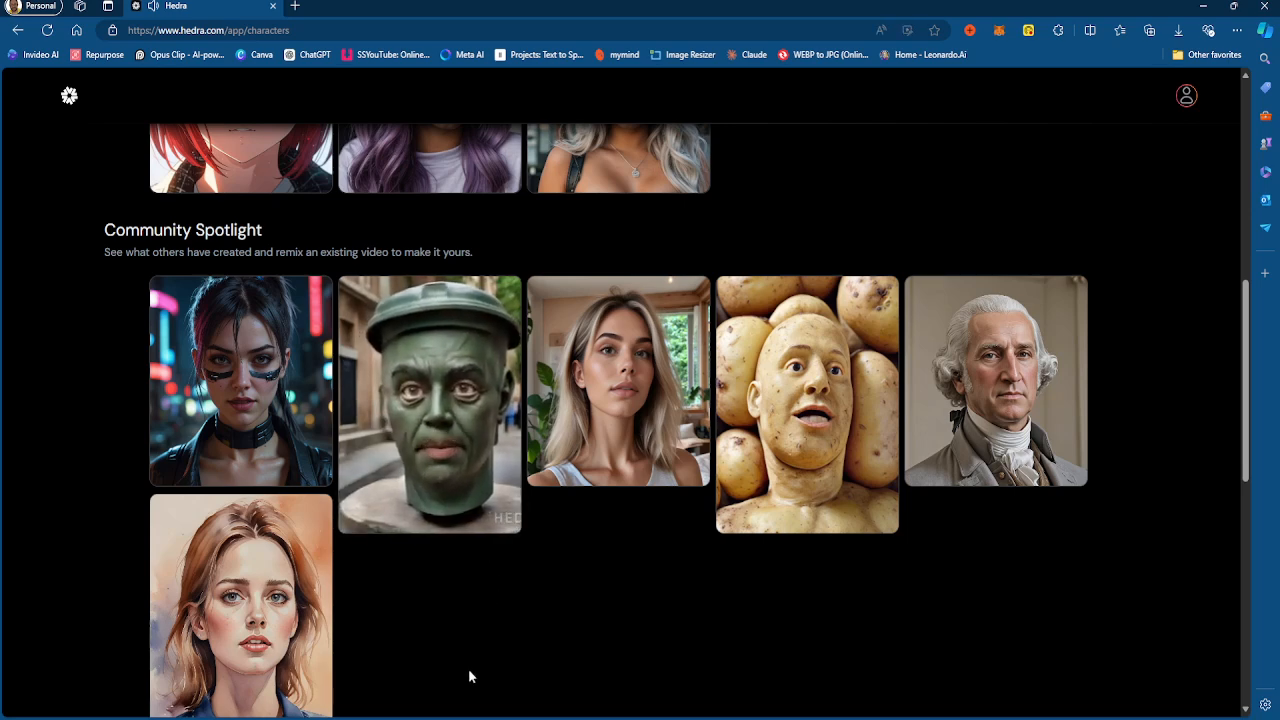
mouse_move(617, 418)
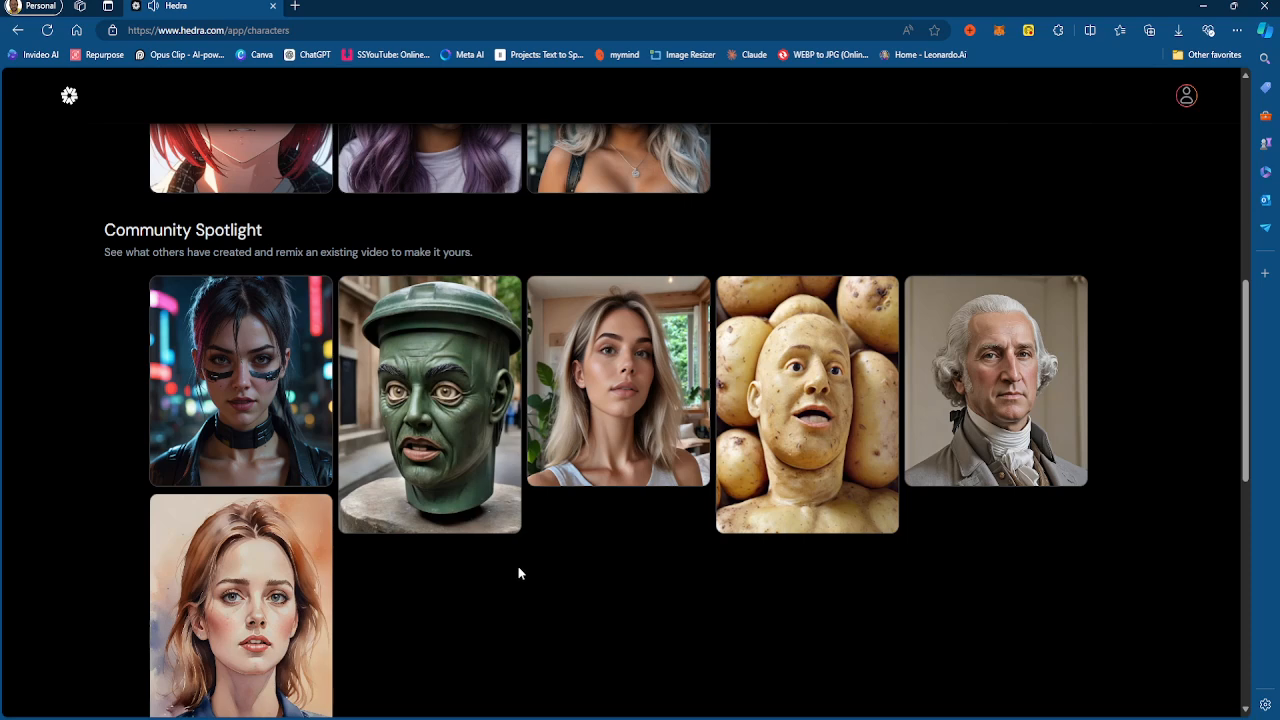
mouse_move(515, 562)
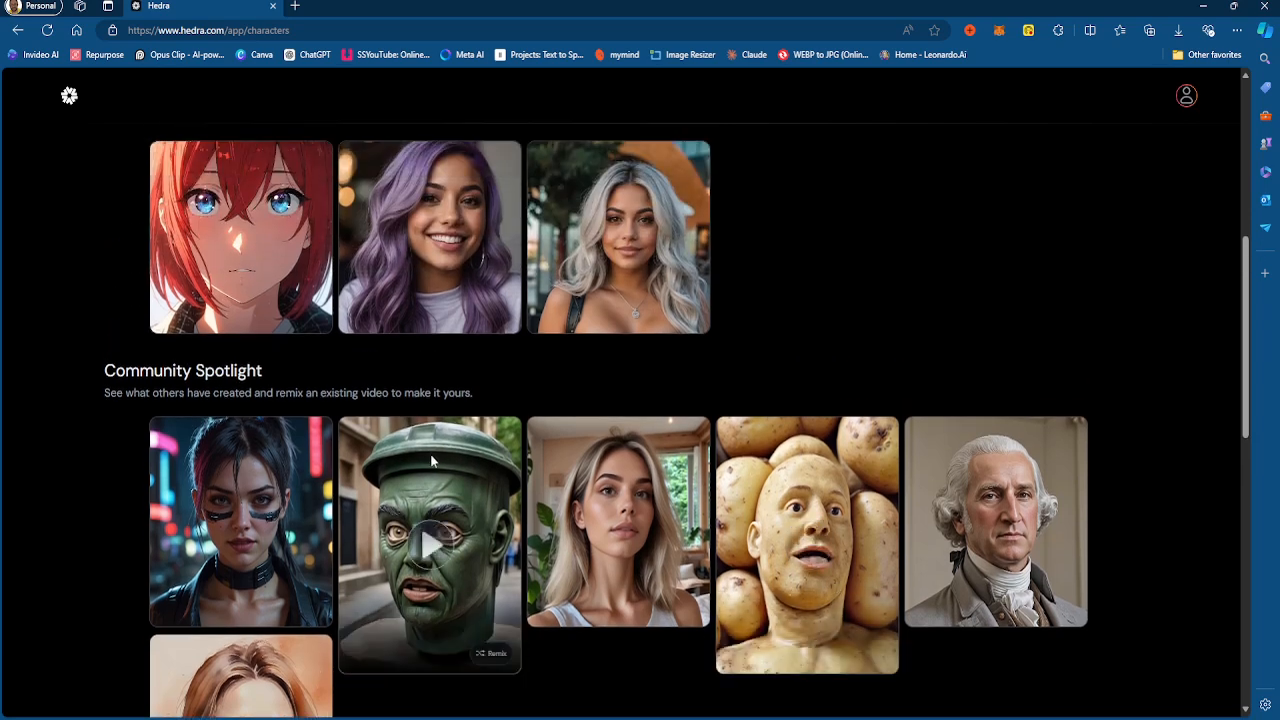
mouse_move(448, 617)
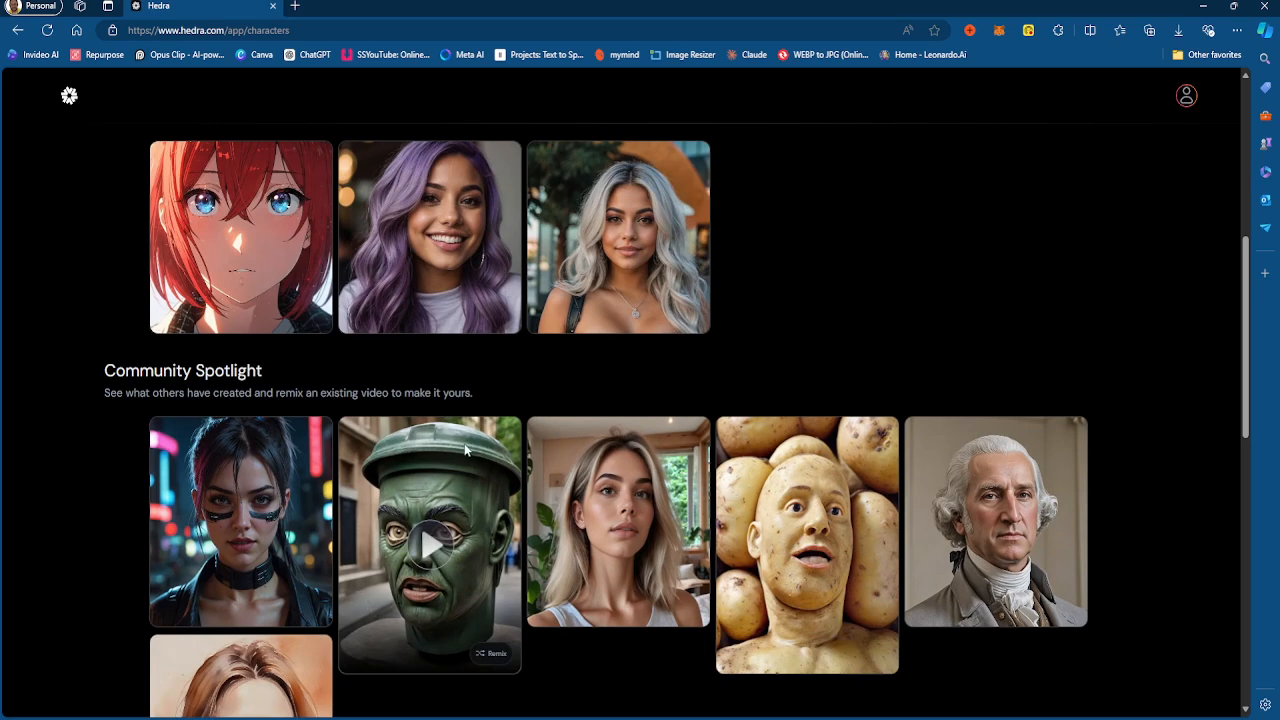
mouse_move(370, 561)
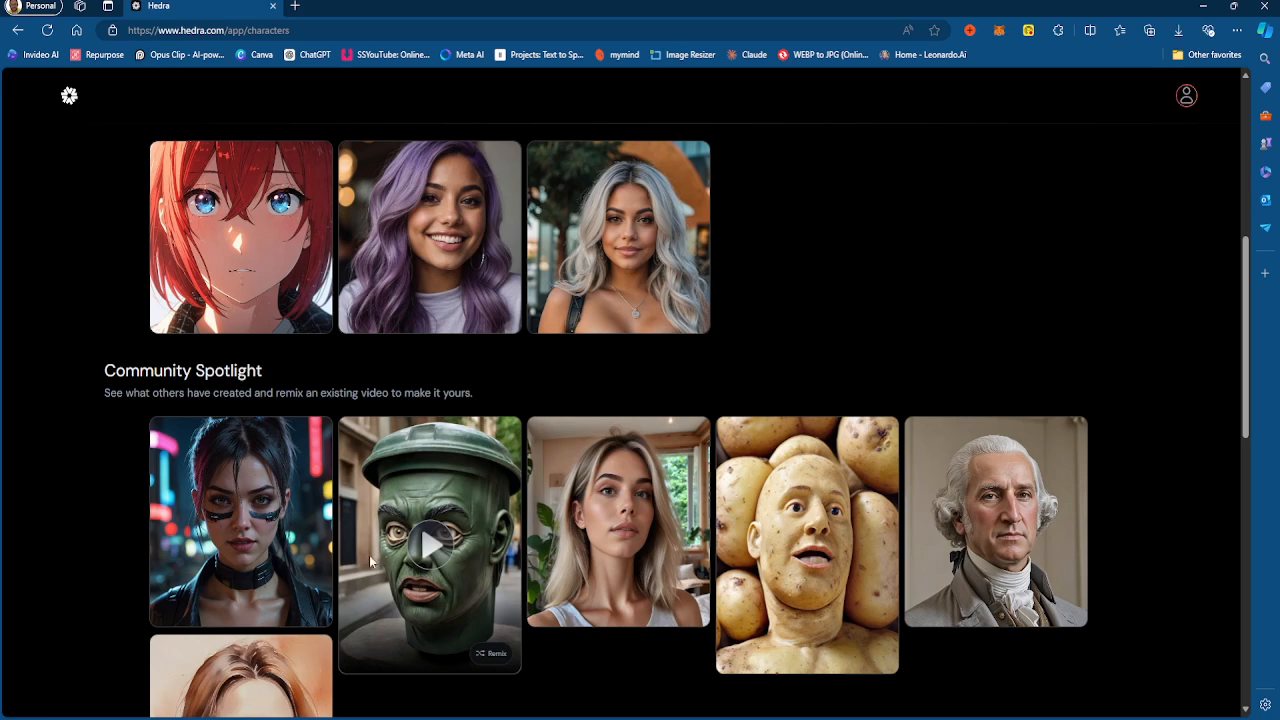
scroll("down", 3)
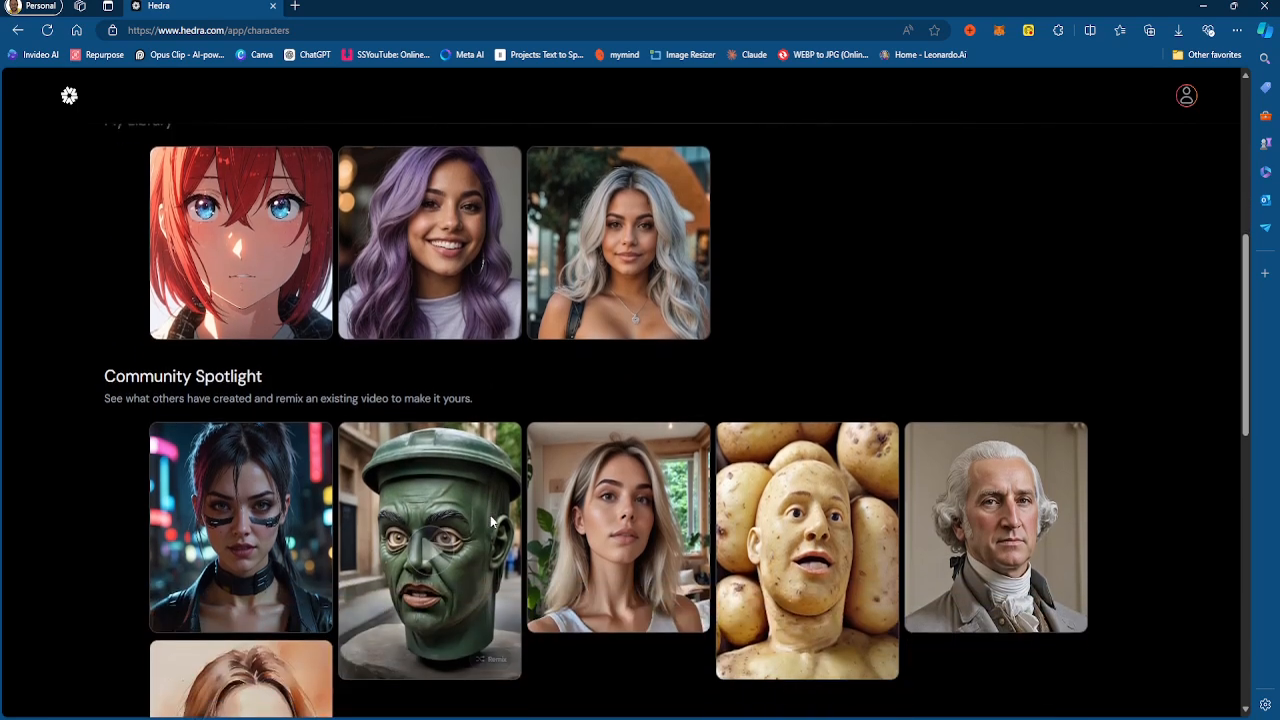
scroll("down", 3)
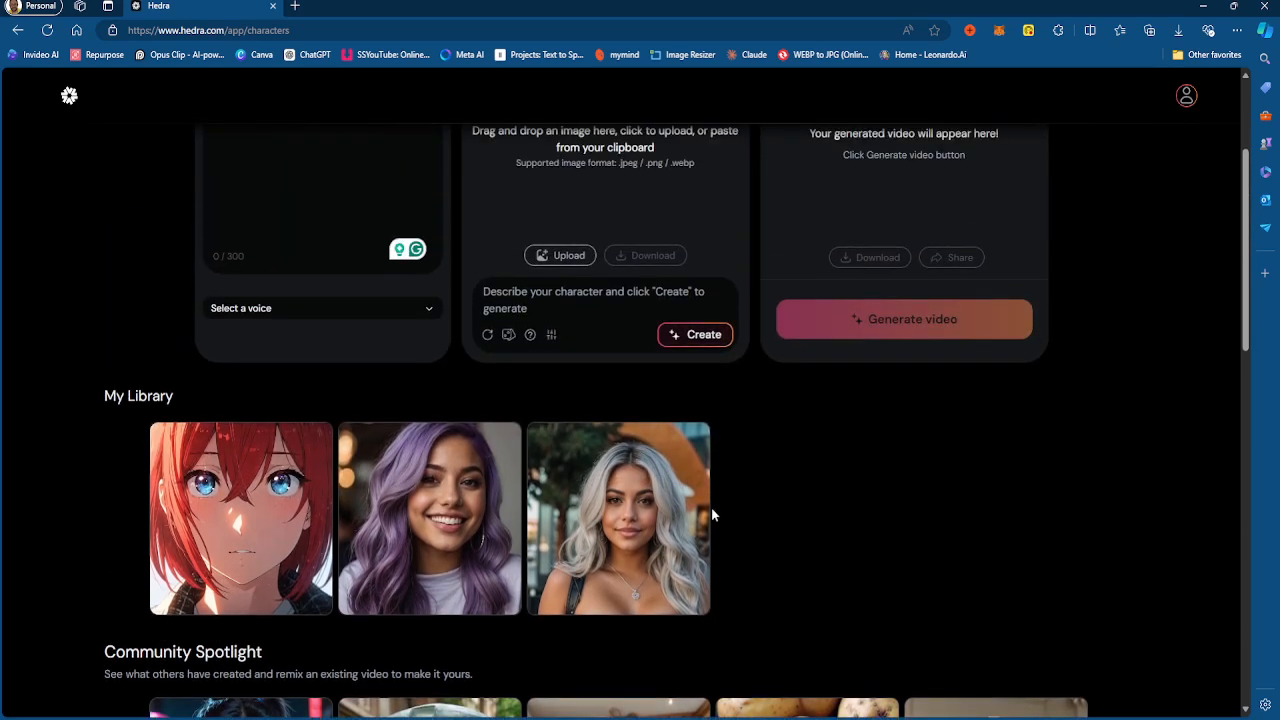
scroll("down", 3)
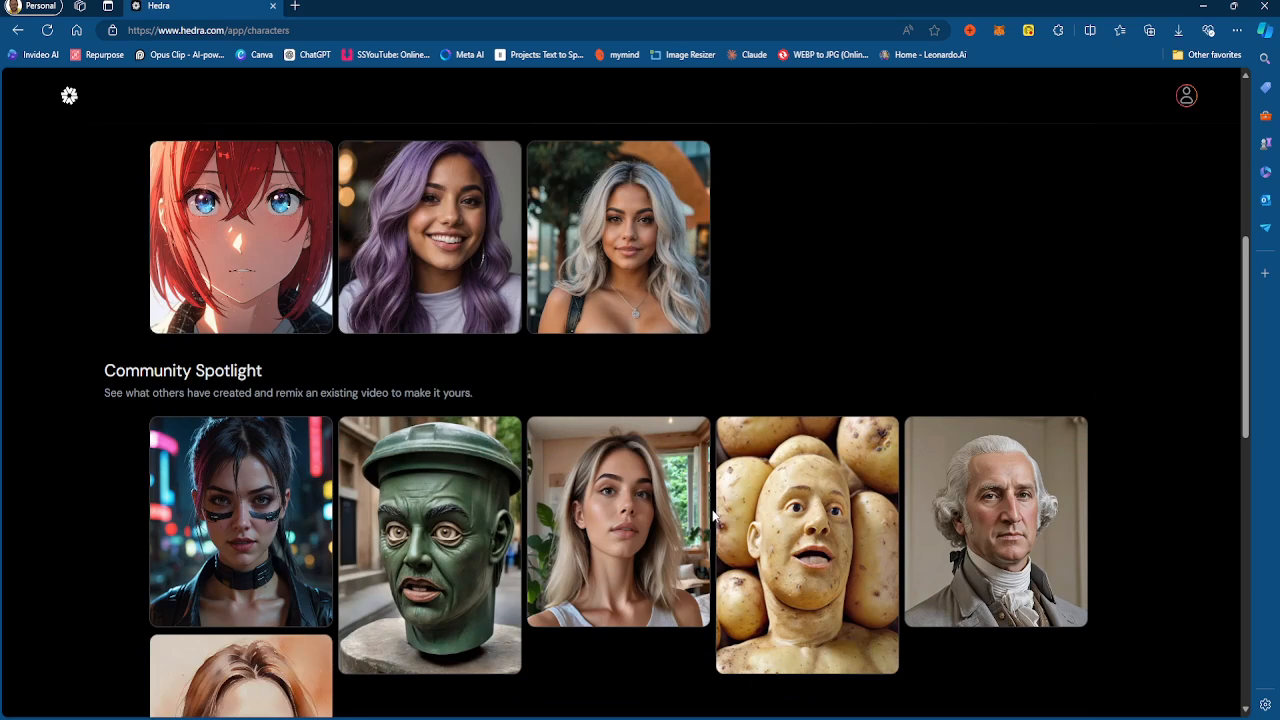
mouse_move(806, 545)
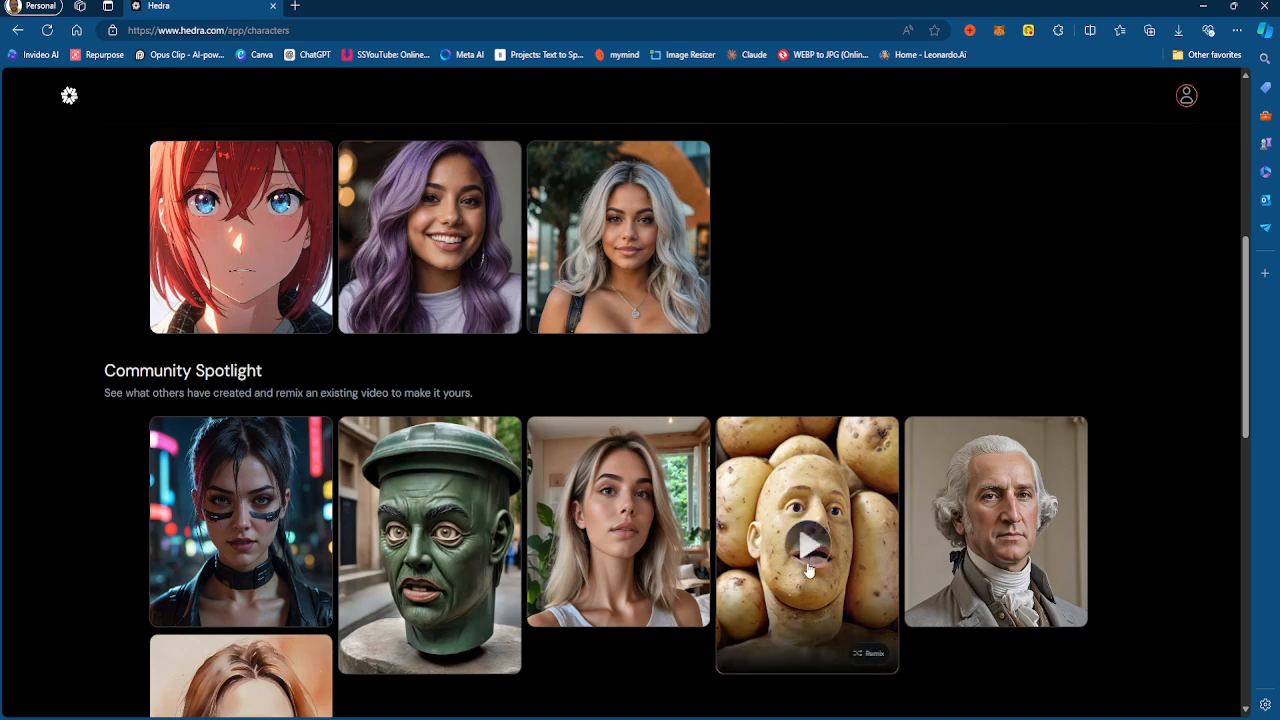
mouse_move(767, 557)
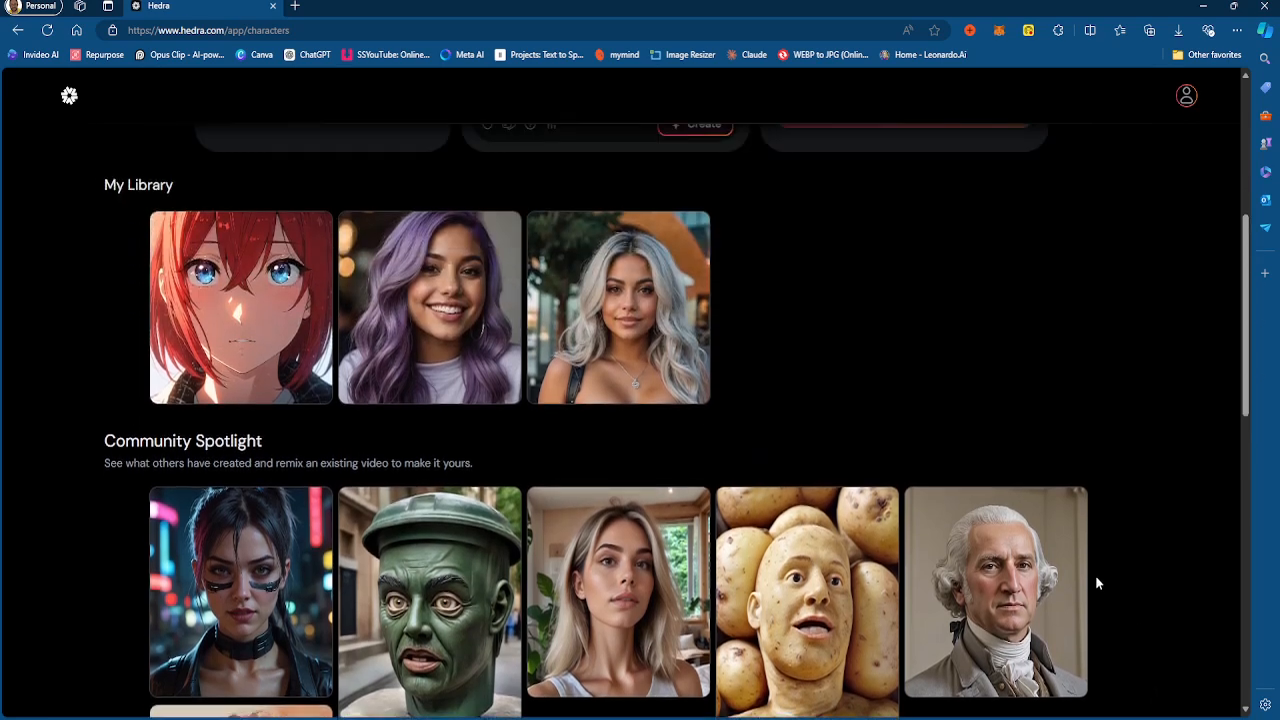
scroll("down", 3)
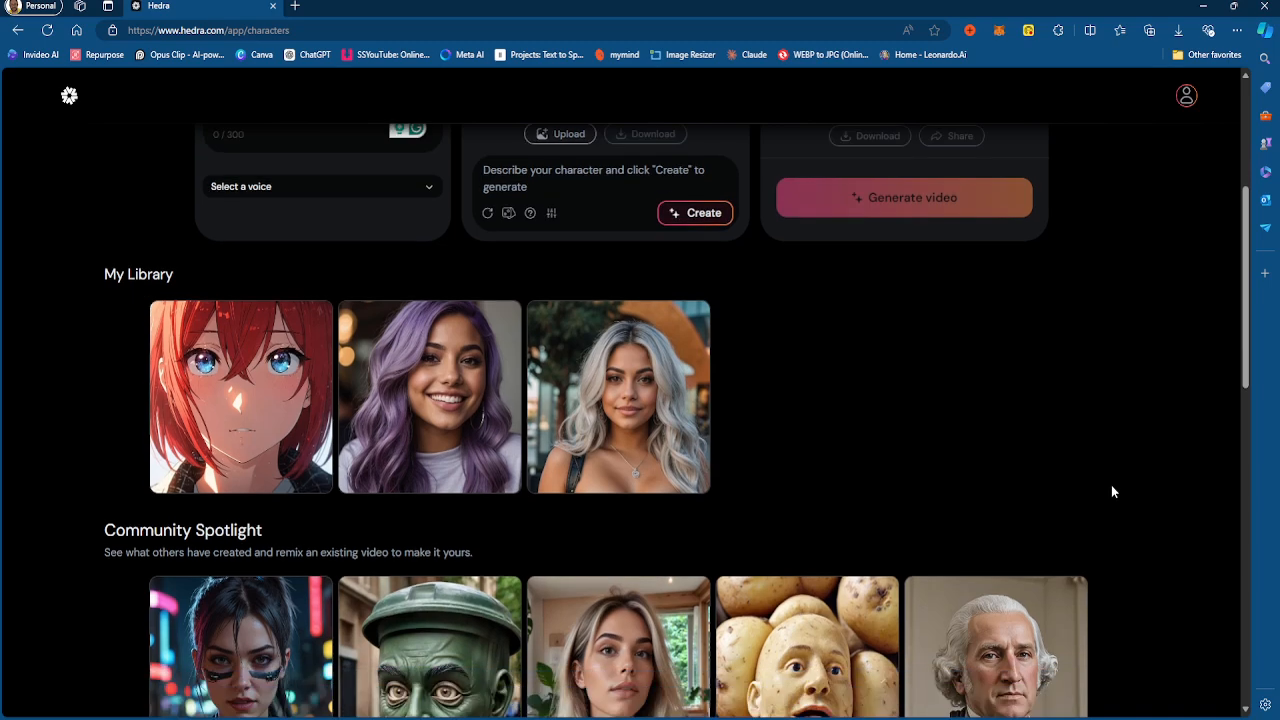
scroll("down", 3)
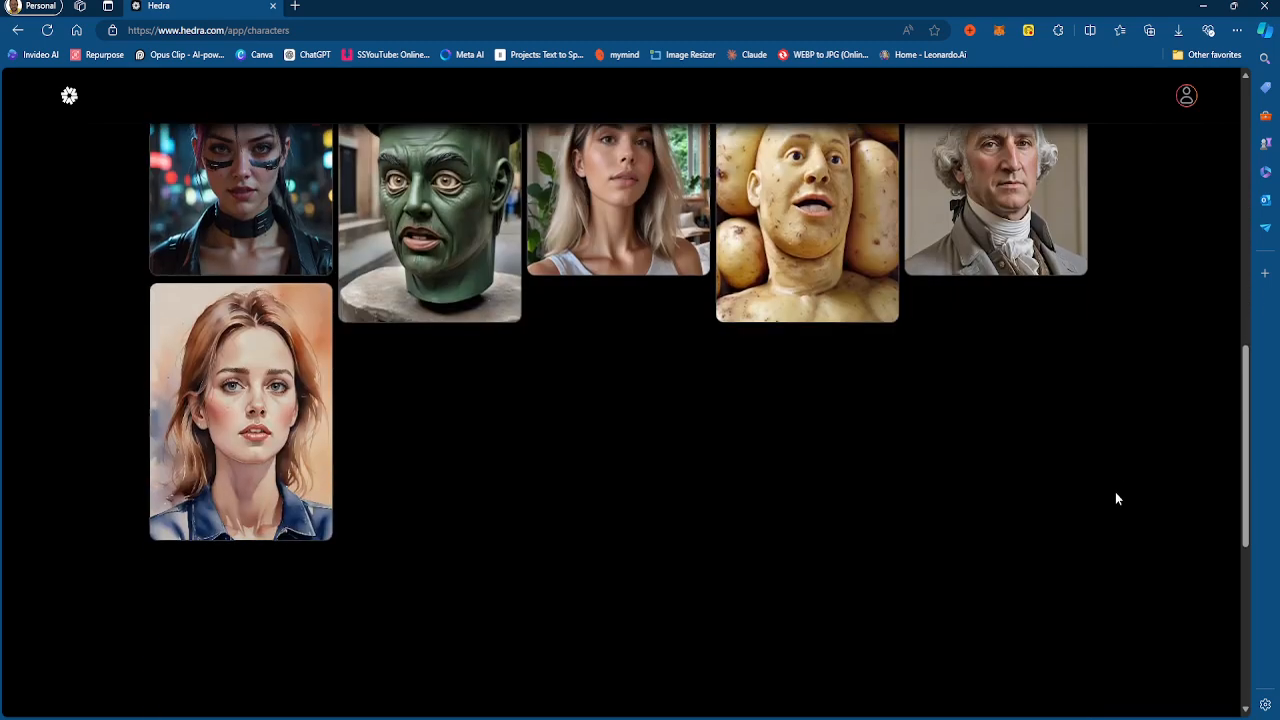
scroll("up", 3)
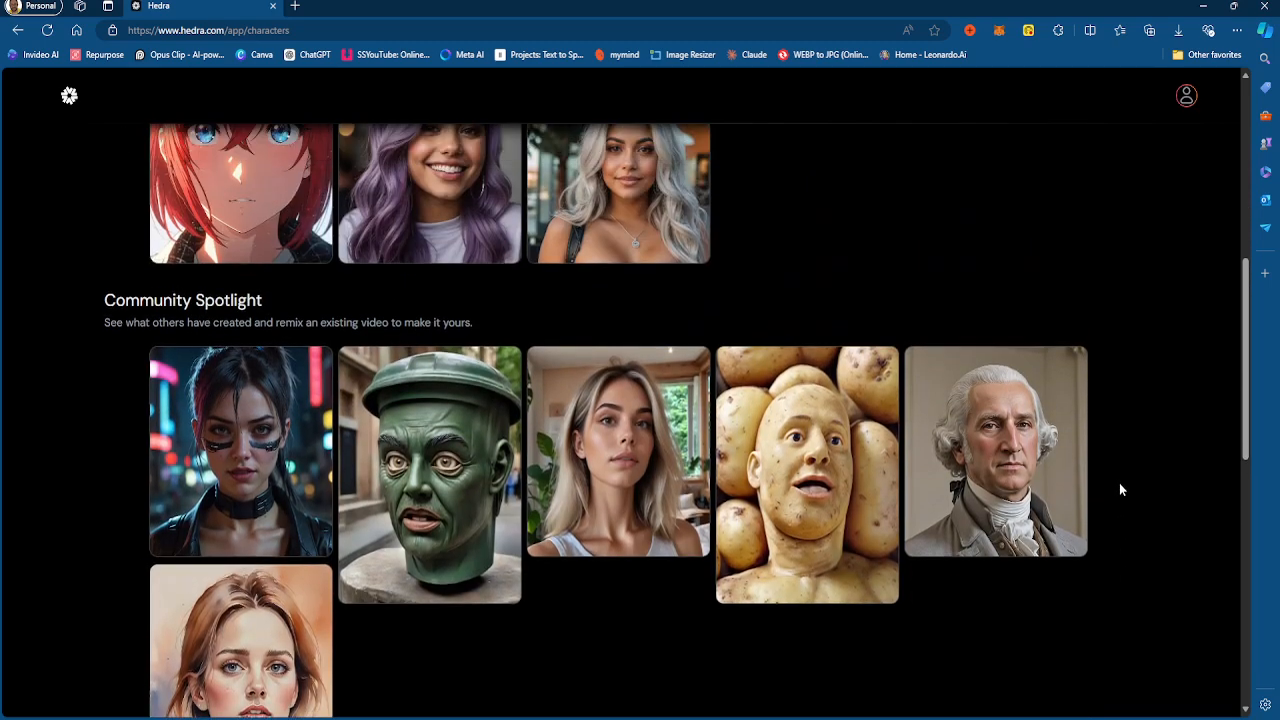
mouse_move(1110, 614)
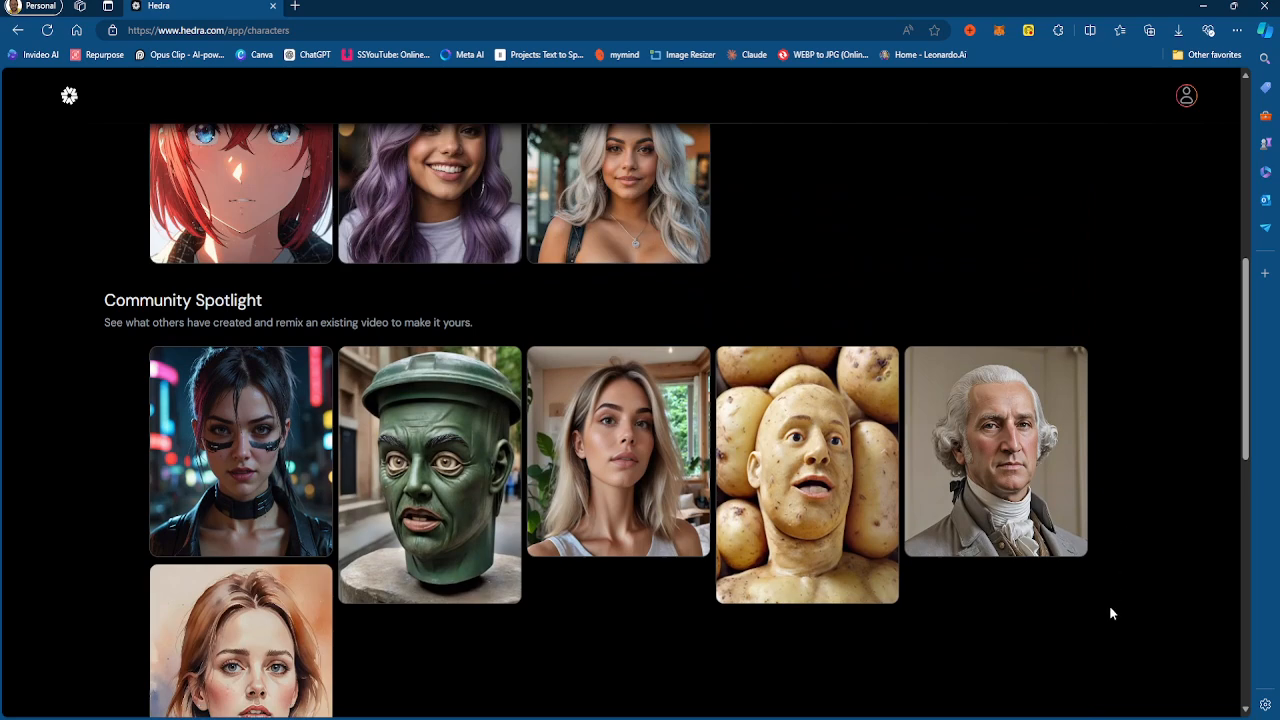
mouse_move(1148, 544)
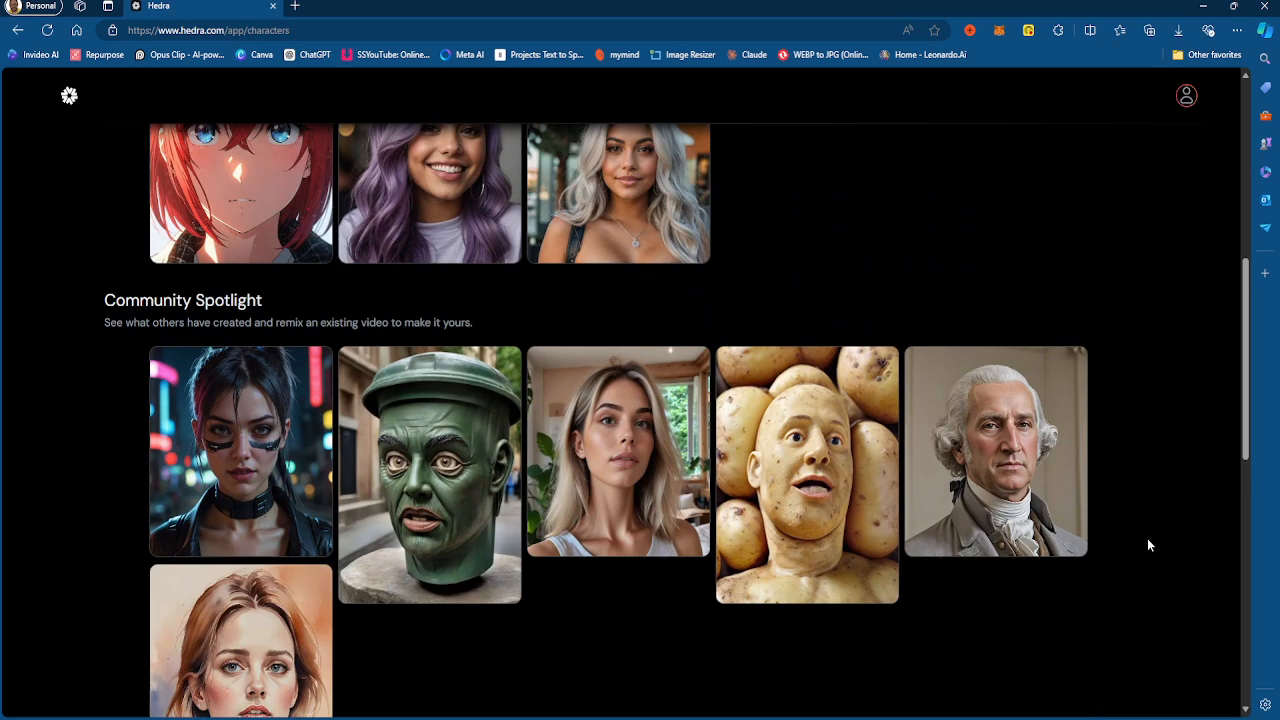
mouse_move(1202, 394)
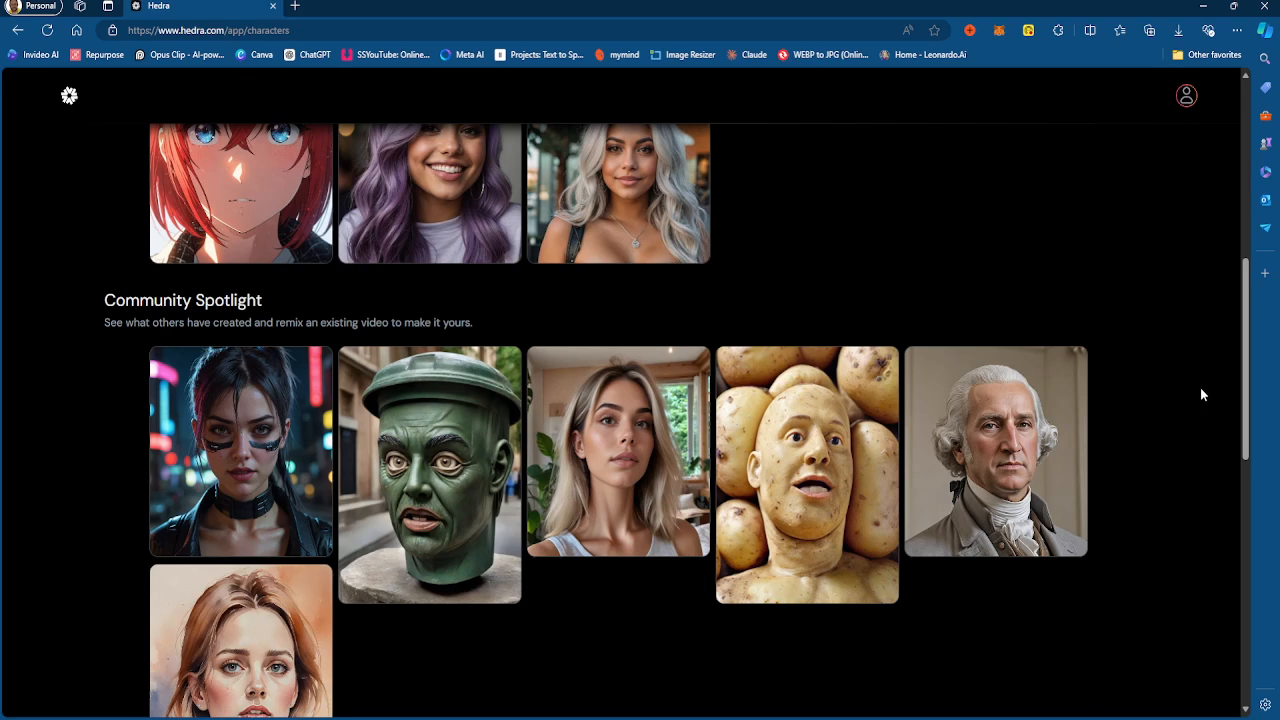
mouse_move(996, 715)
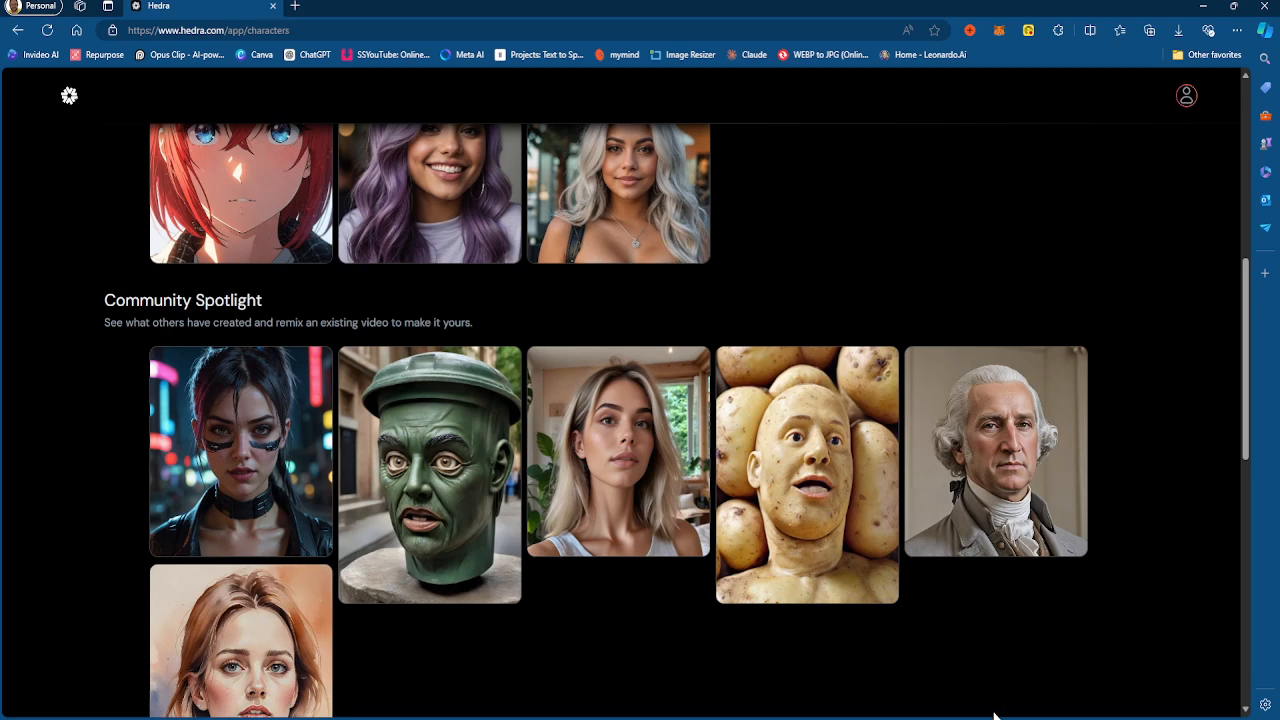
mouse_move(919, 685)
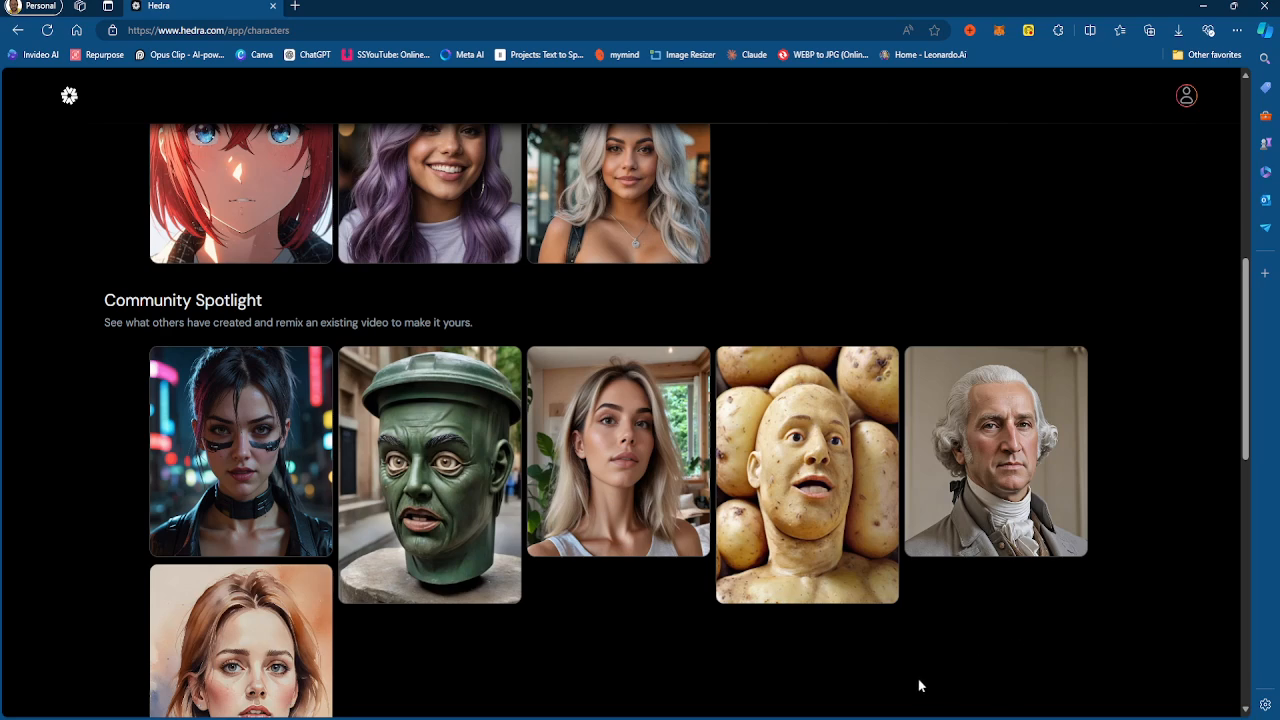
scroll("up", 3)
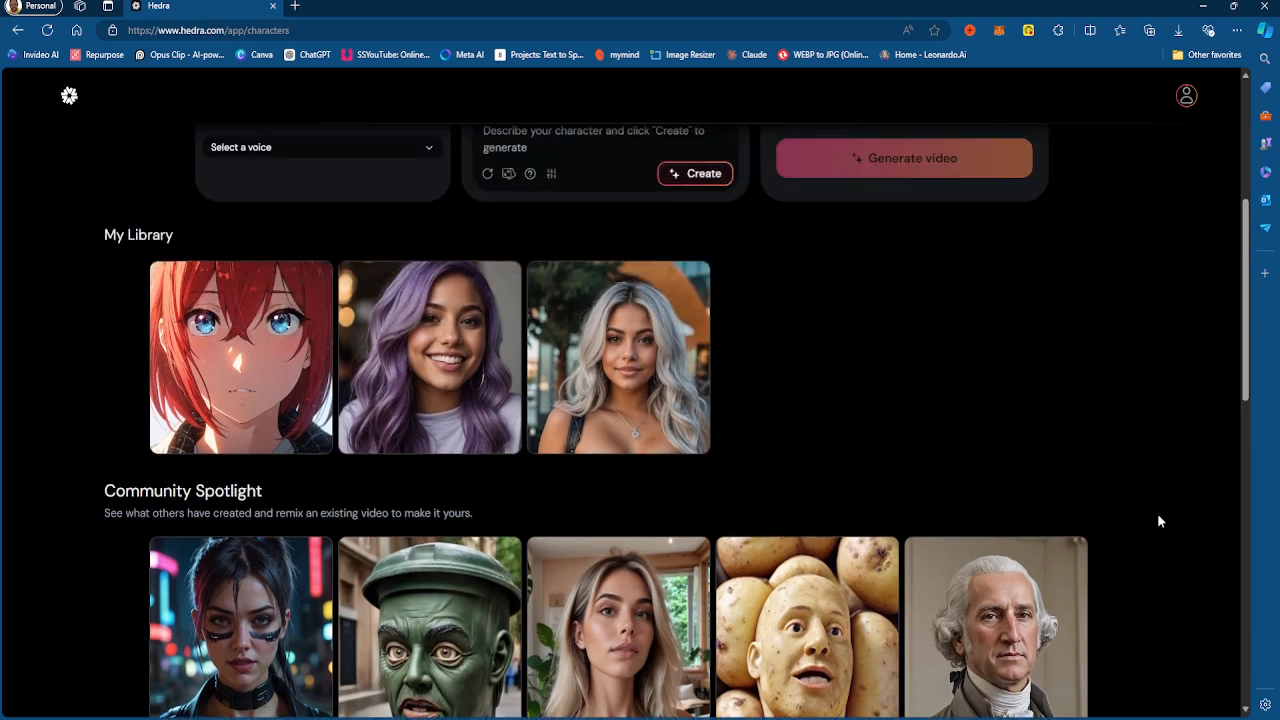
scroll("down", 3)
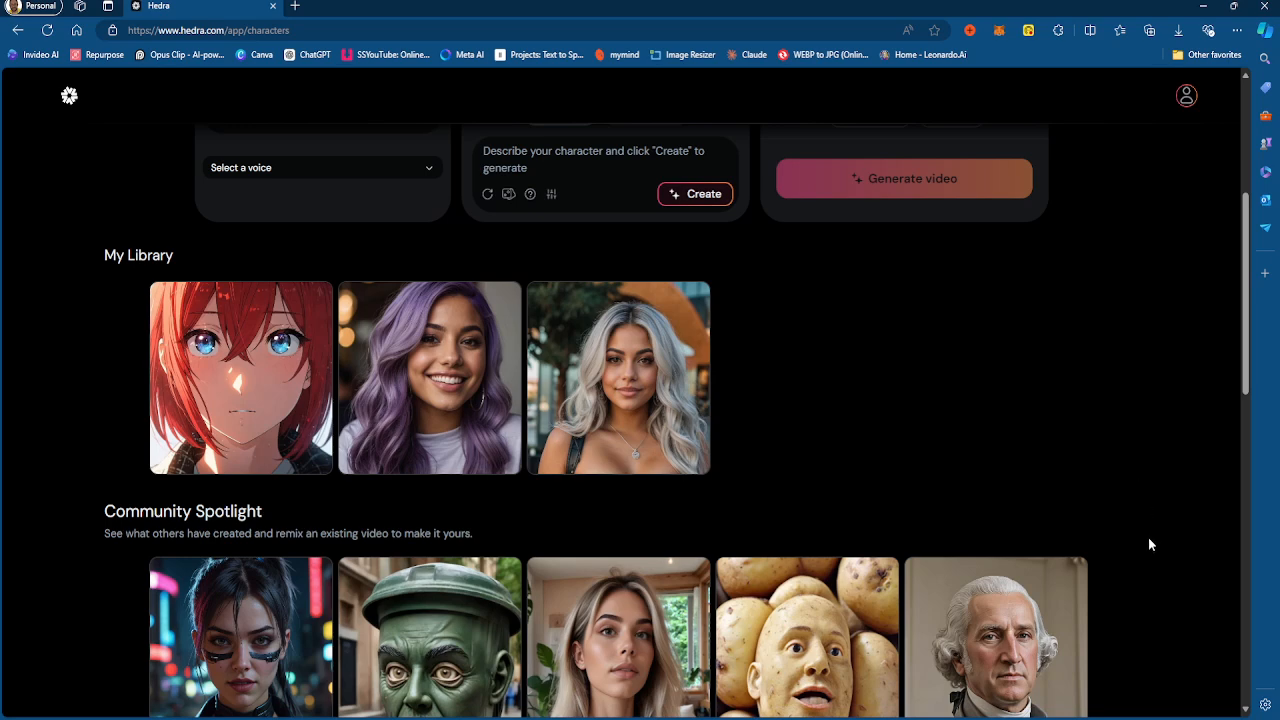
scroll("down", 3)
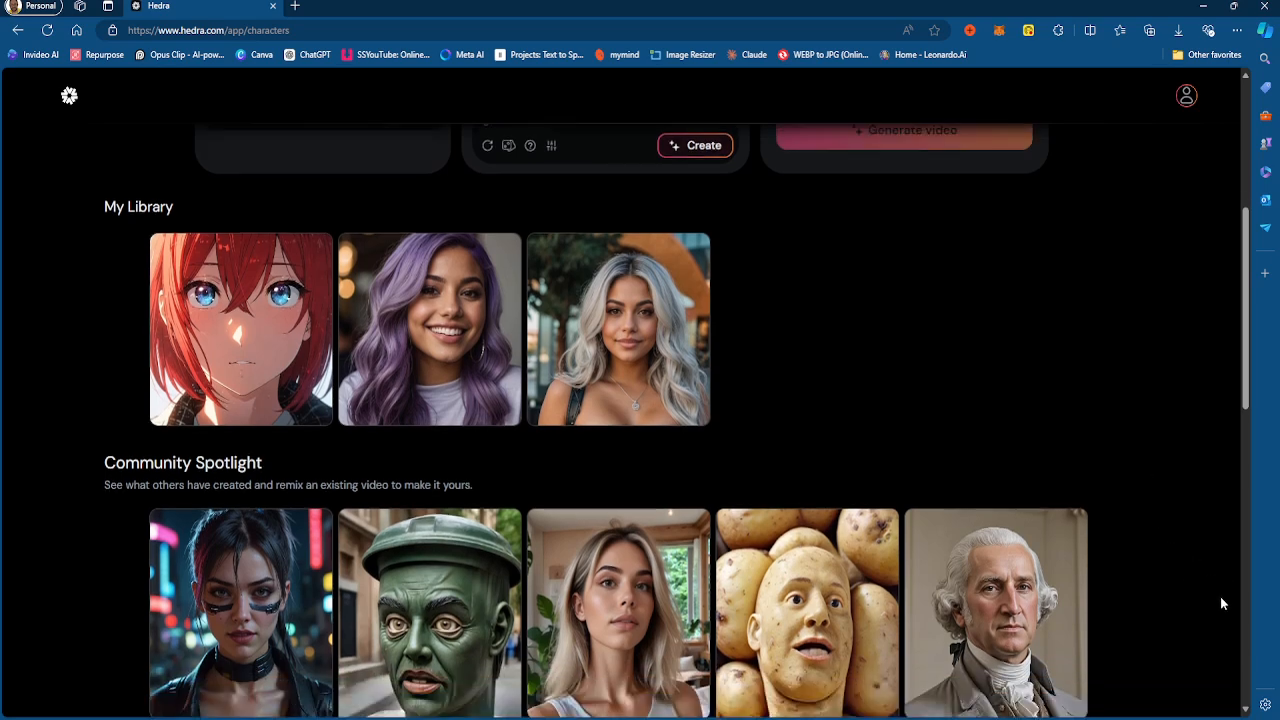
scroll("down", 3)
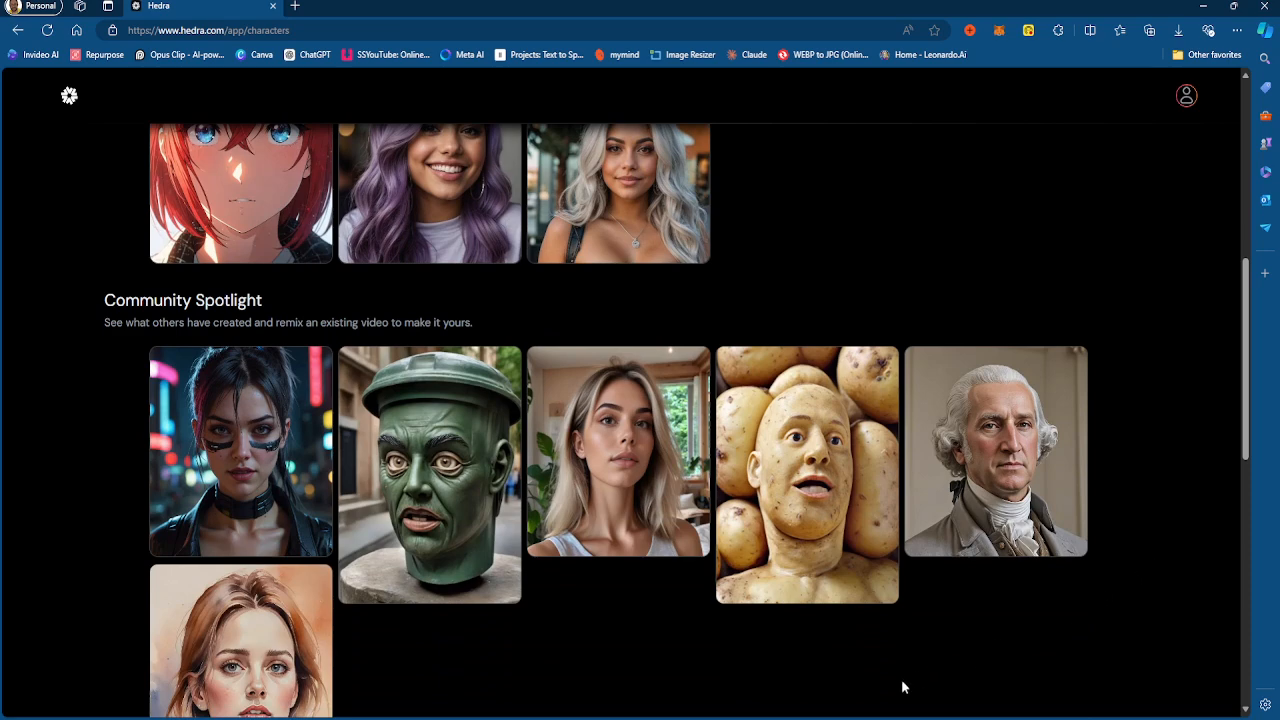
mouse_move(1065, 579)
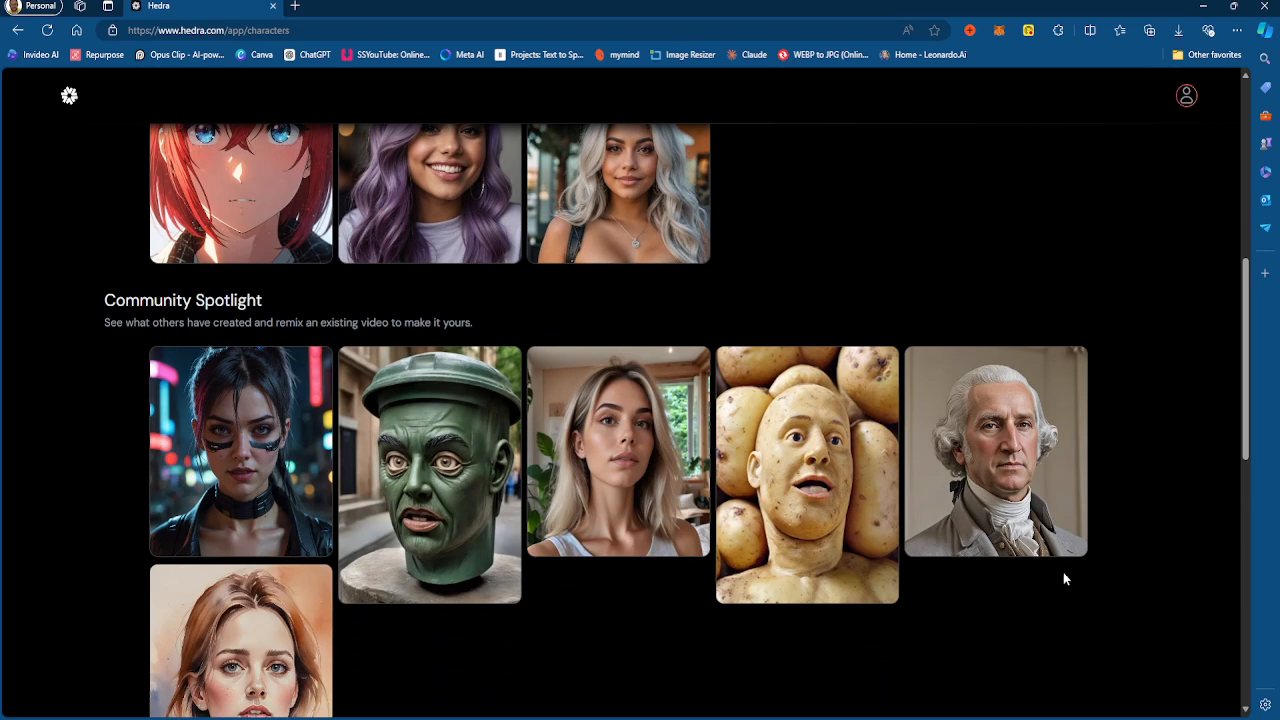
mouse_move(978, 645)
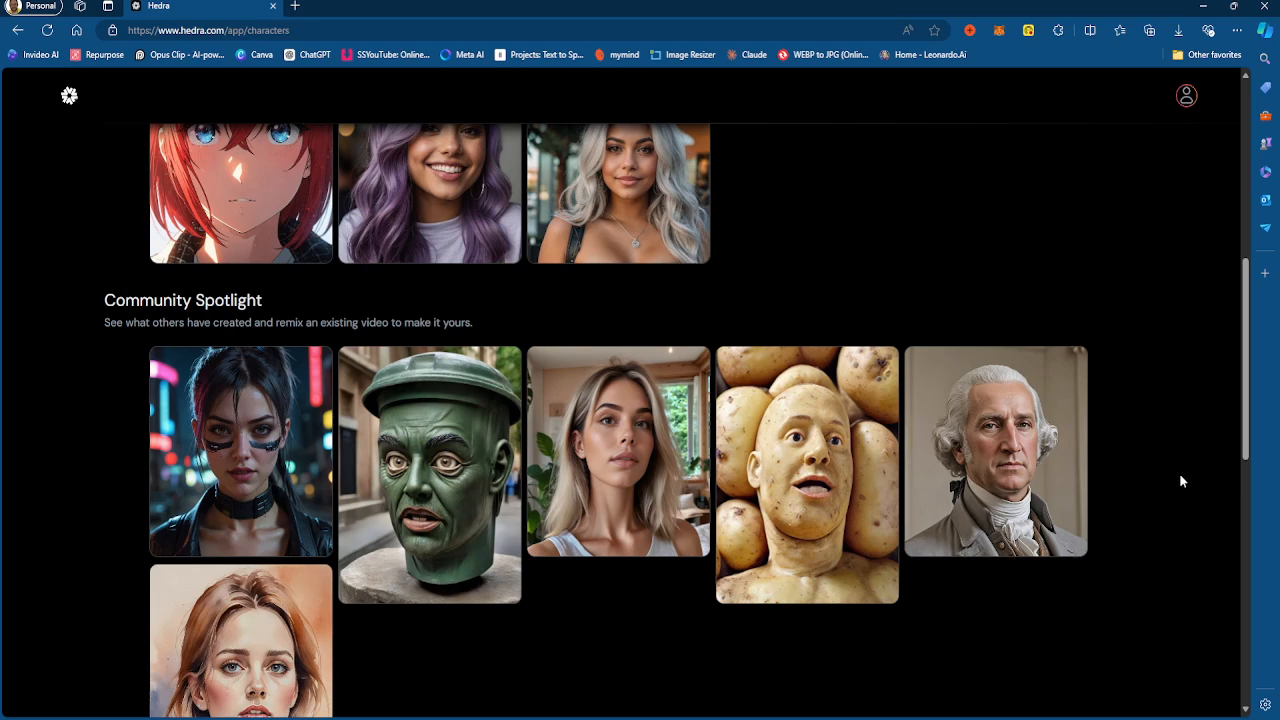
scroll("up", 3)
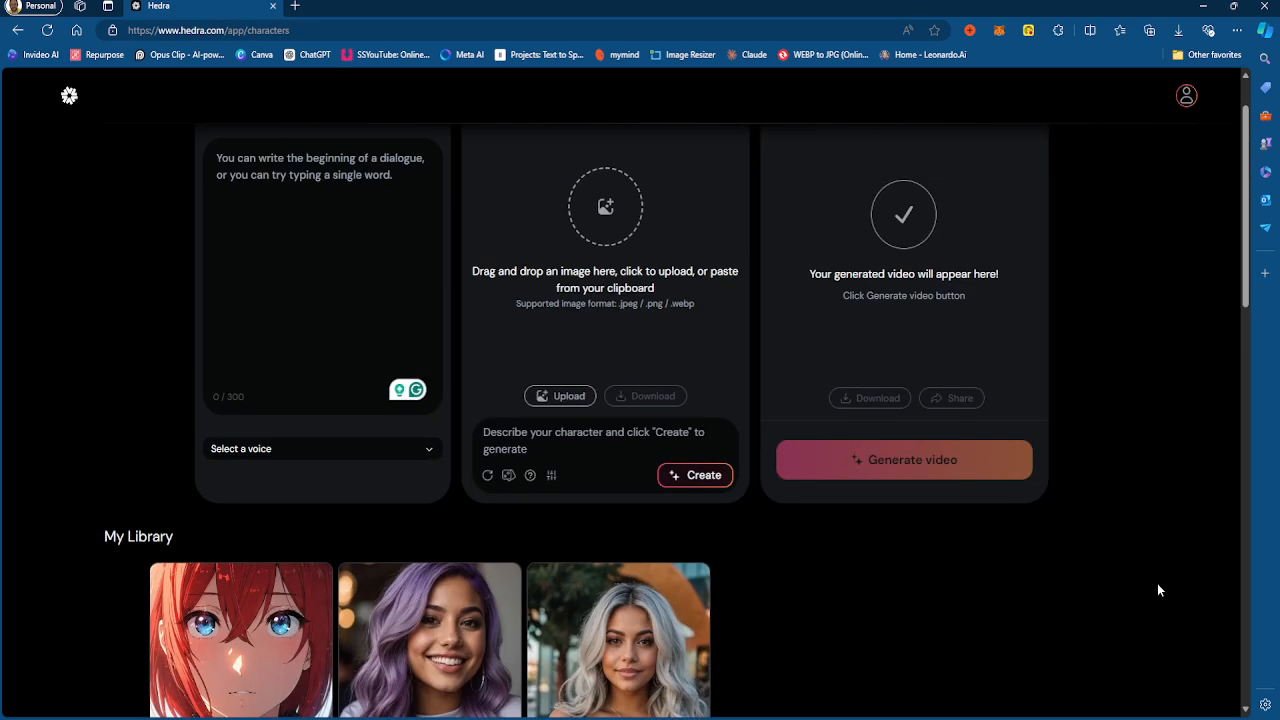
scroll("down", 3)
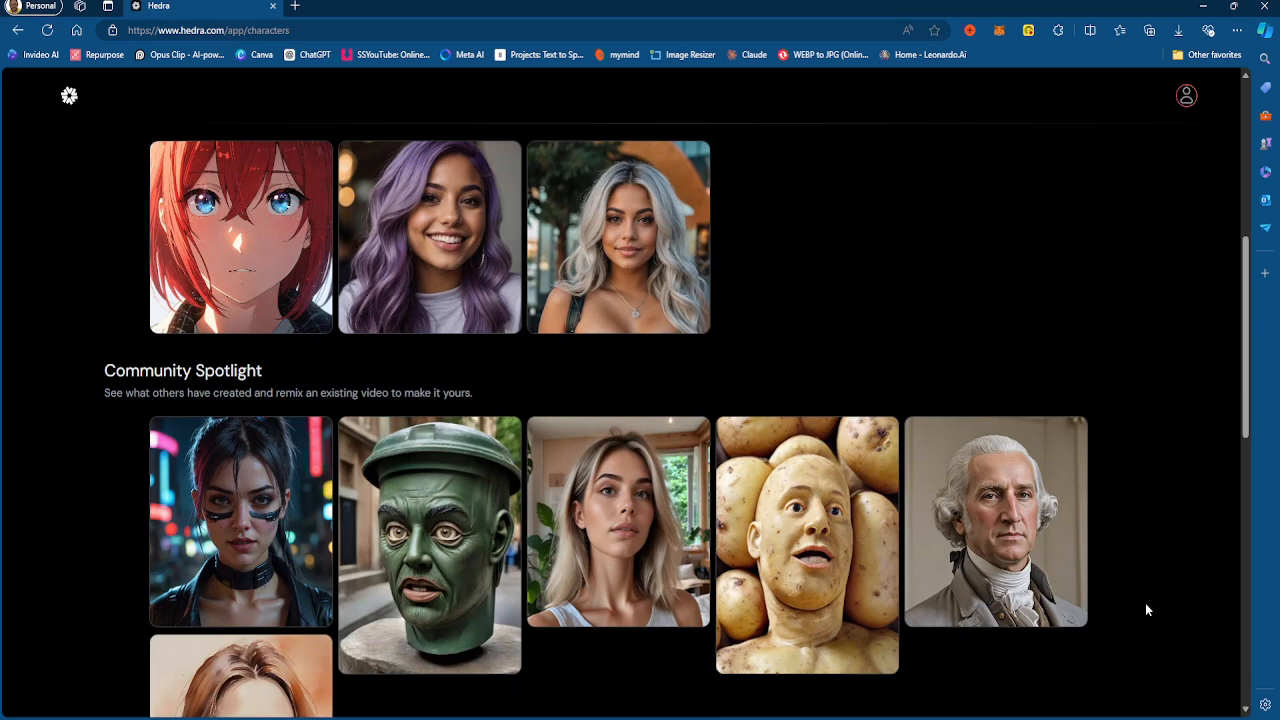
mouse_move(1110, 708)
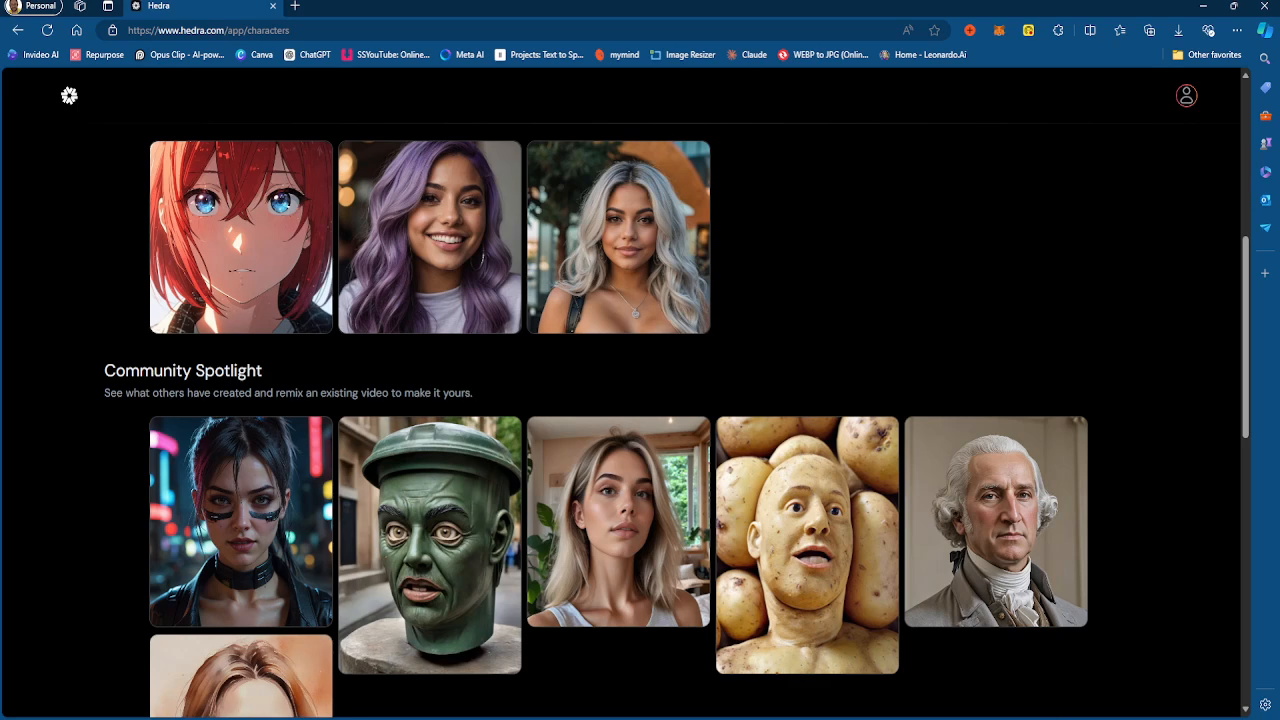
mouse_move(1044, 684)
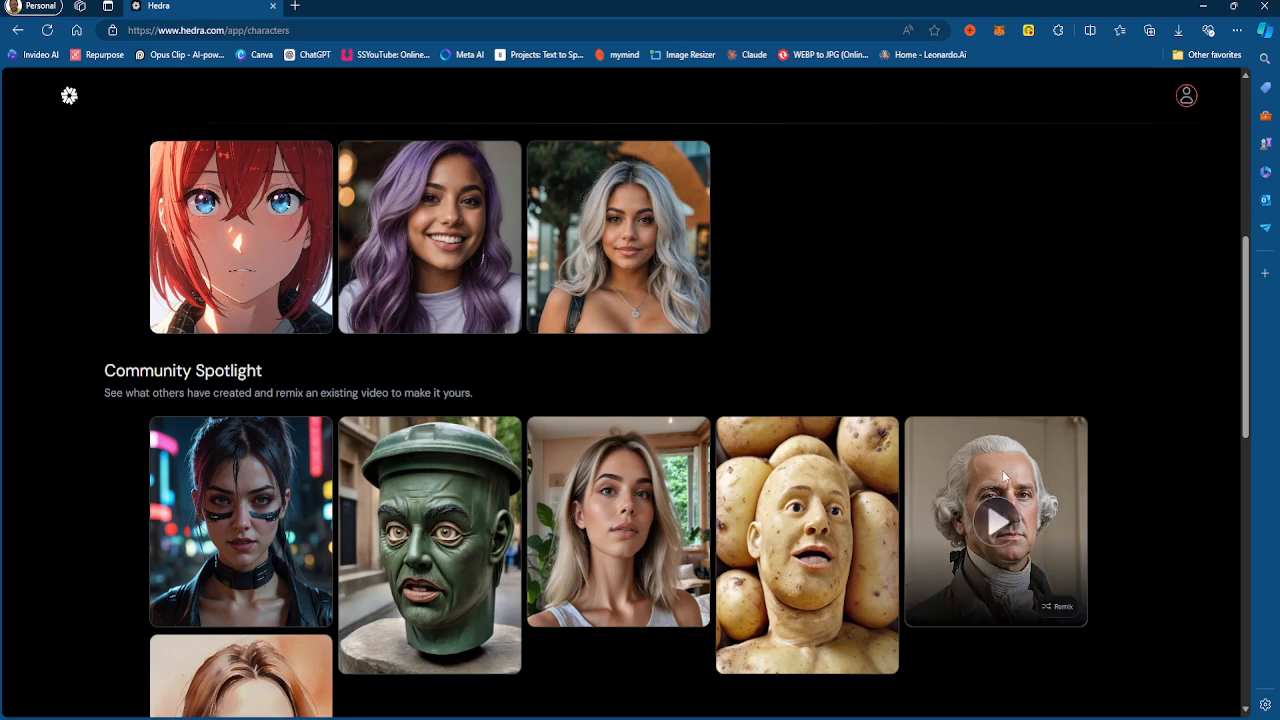
scroll("down", 3)
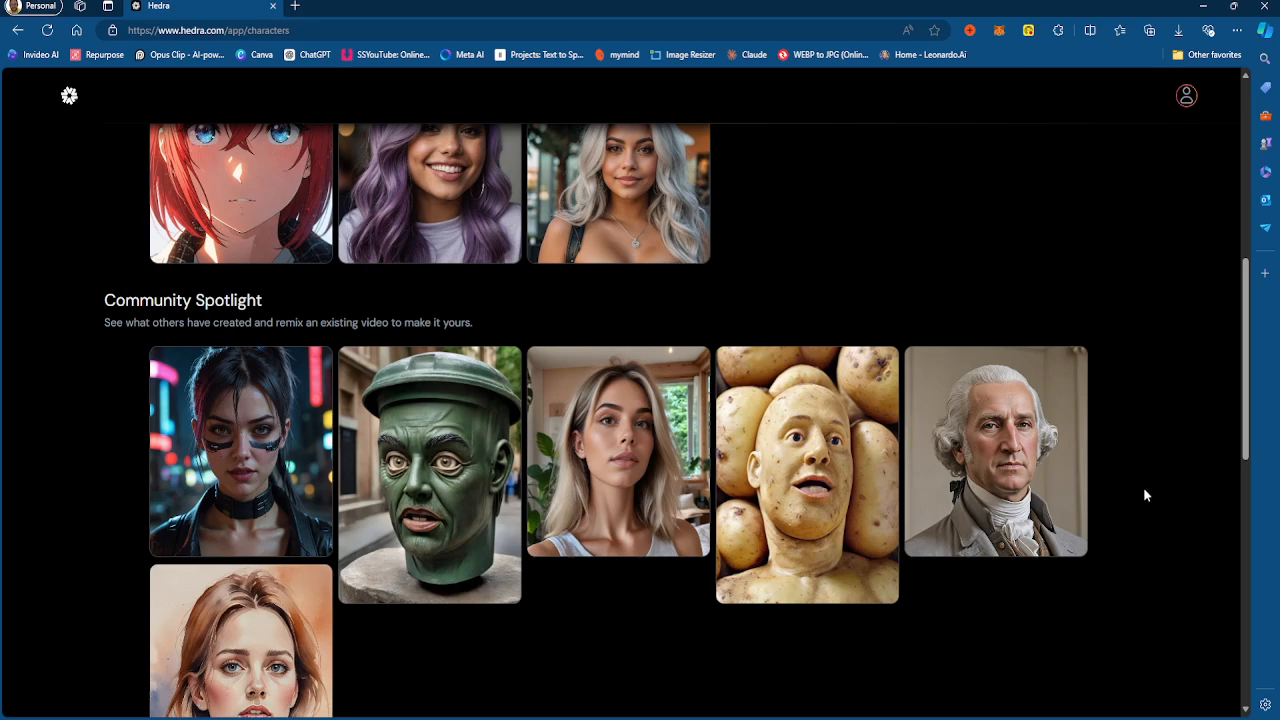
scroll("down", 3)
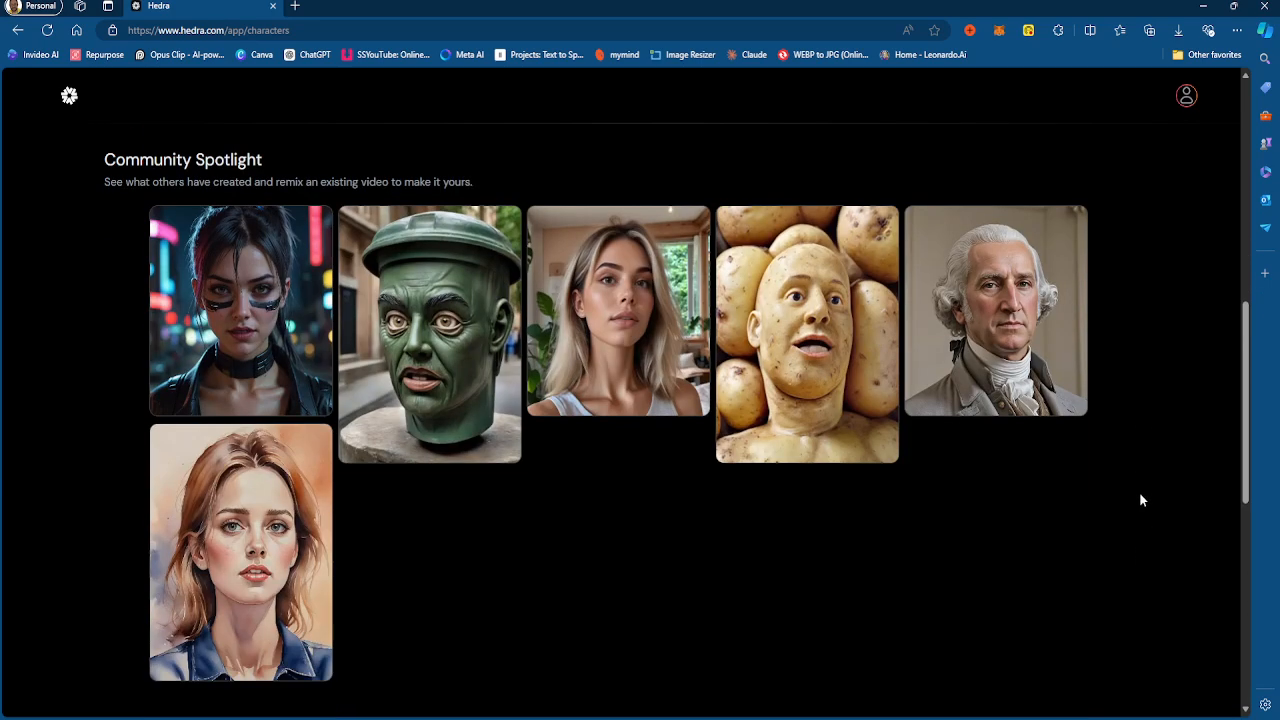
mouse_move(1149, 457)
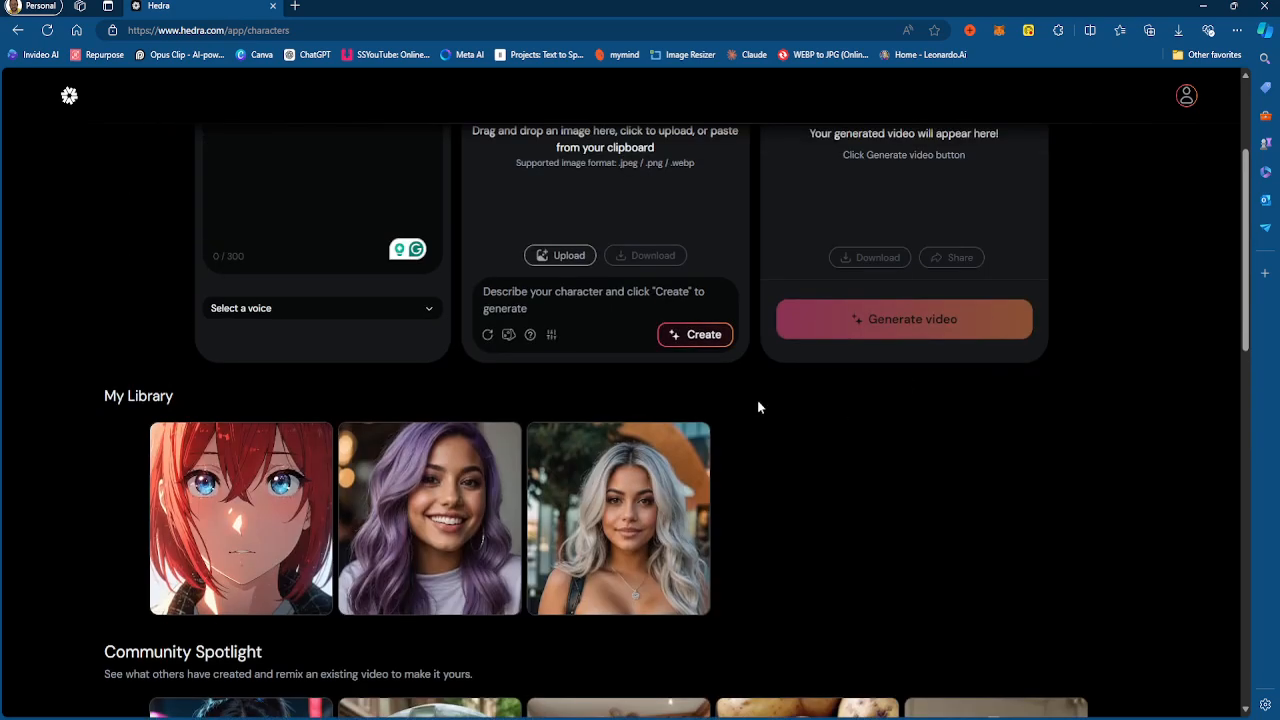
scroll("down", 3)
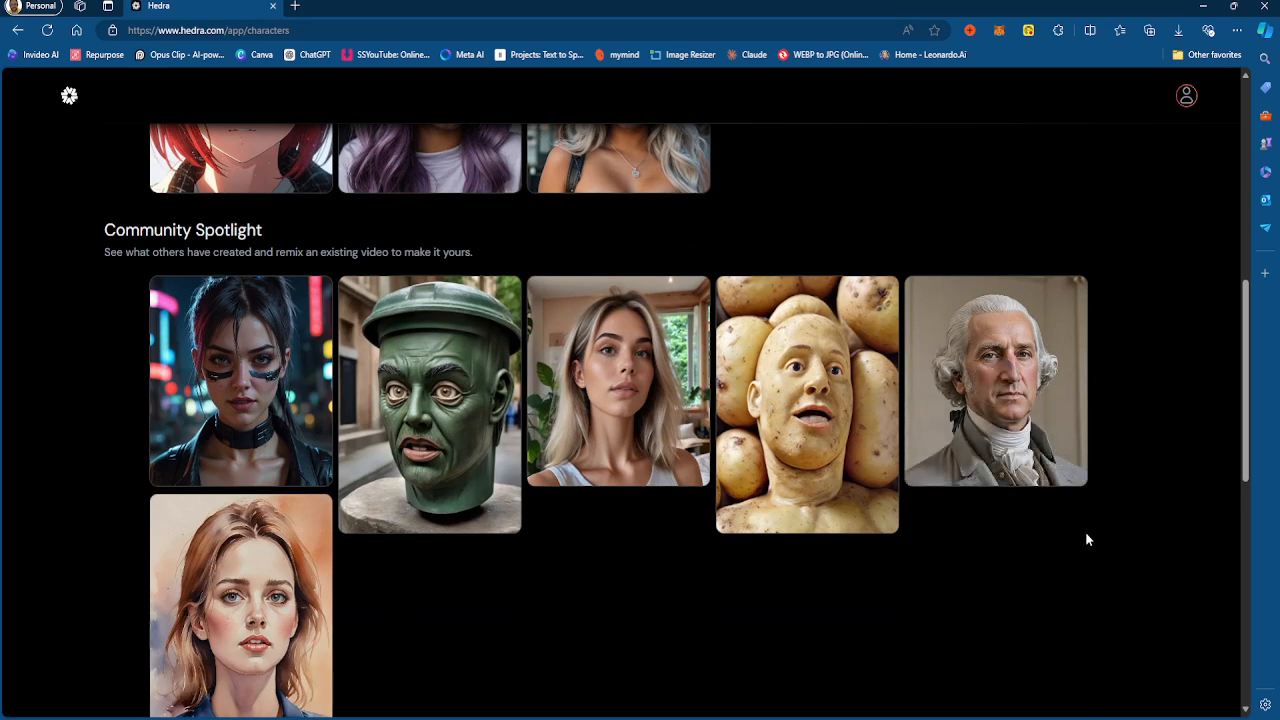
mouse_move(1183, 543)
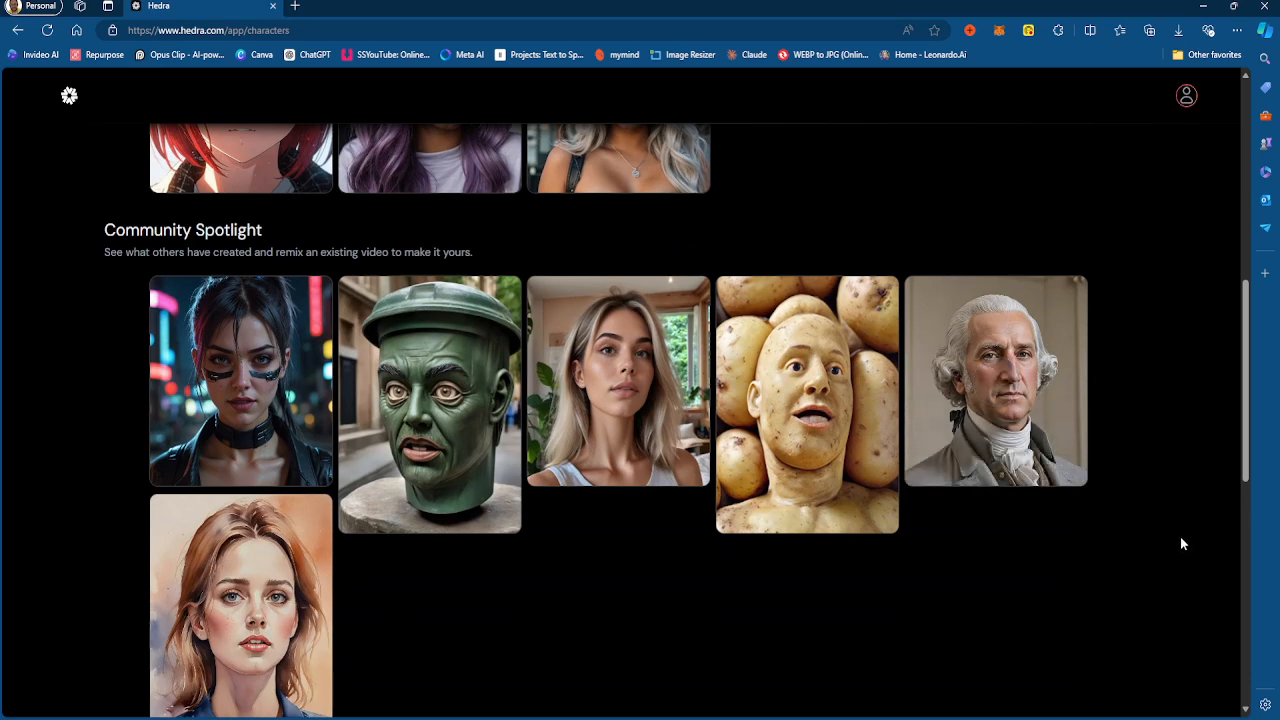
mouse_move(1176, 543)
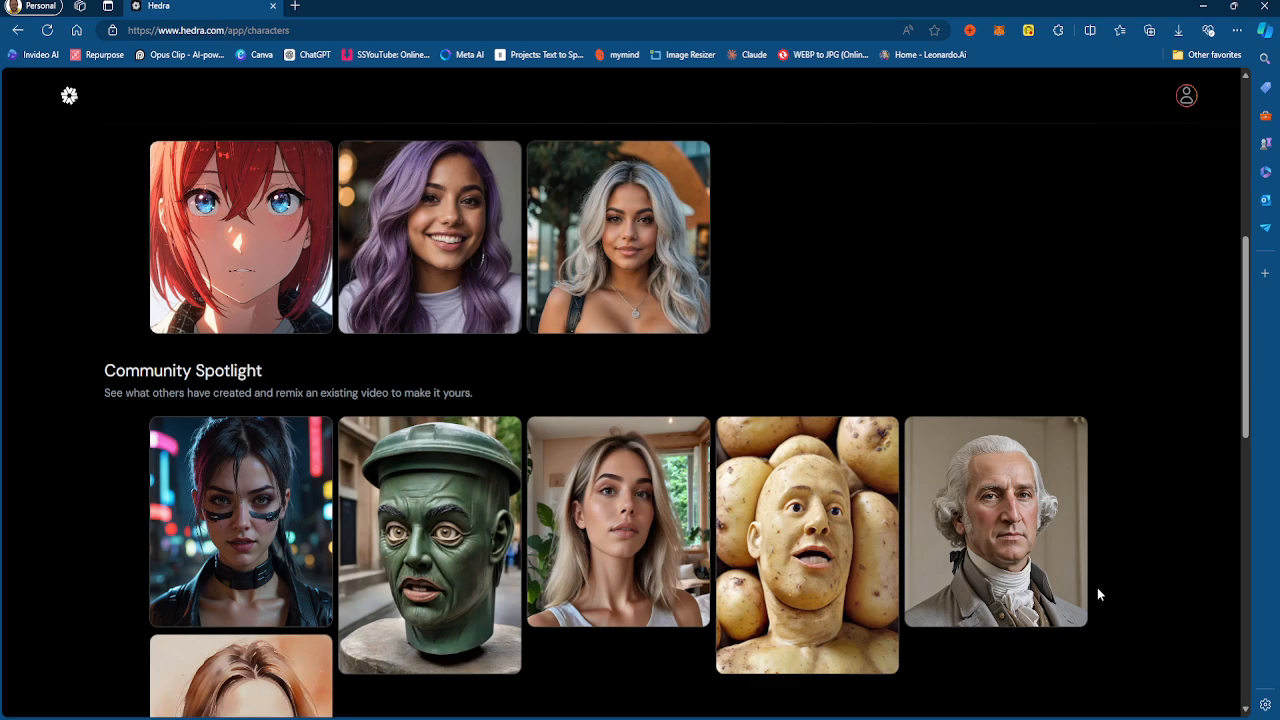
scroll("down", 3)
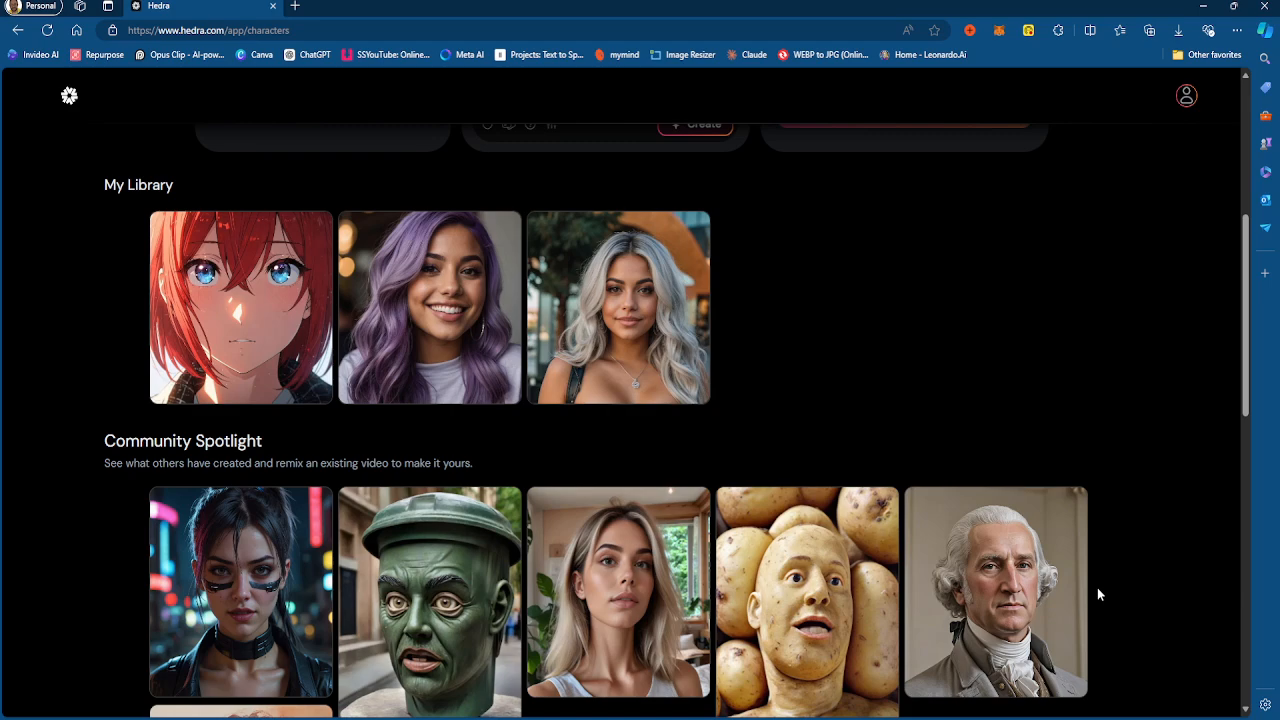
Scroll the Characters page to show the empty Audio, Character and Video panels.
scroll("up", 3)
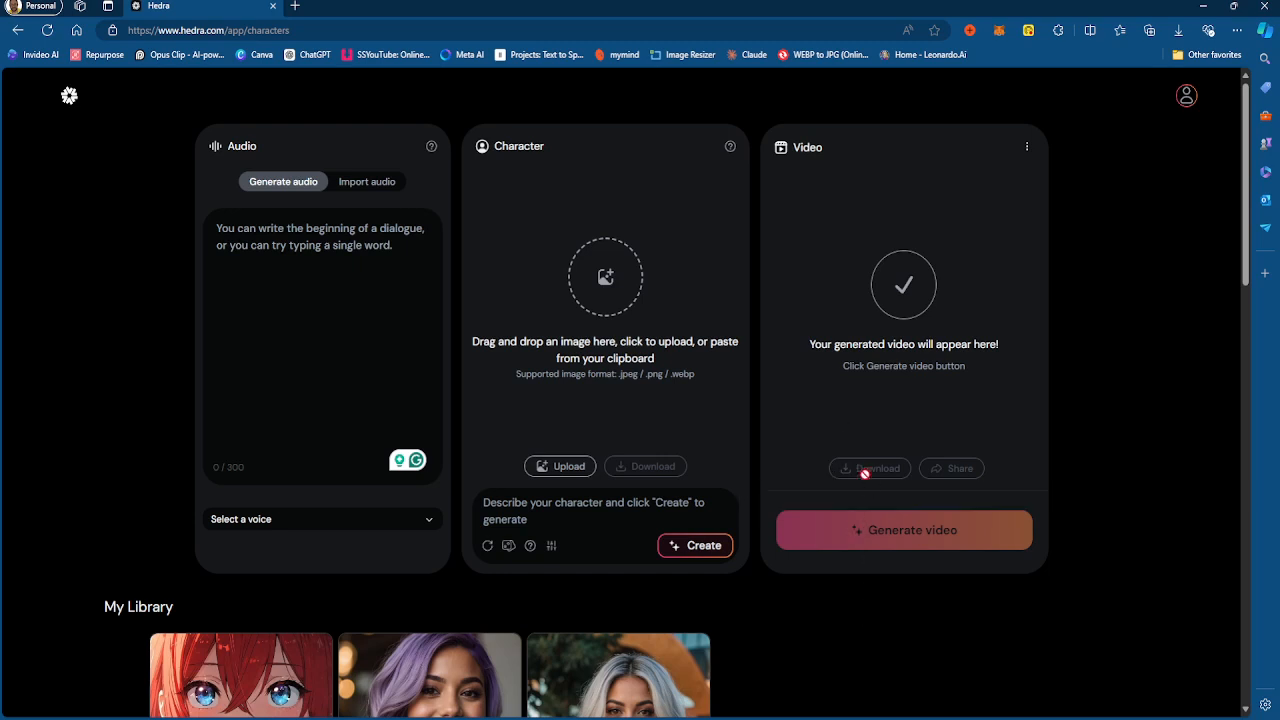
scroll("down", 3)
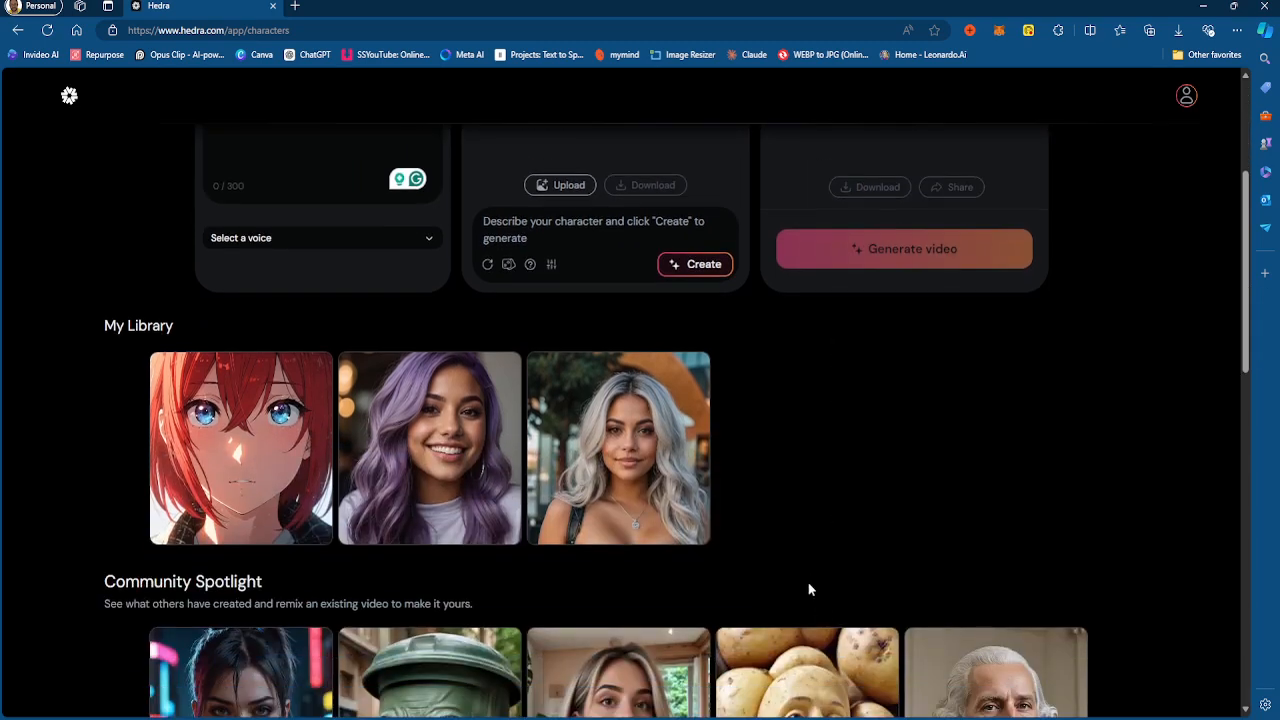
mouse_move(770, 553)
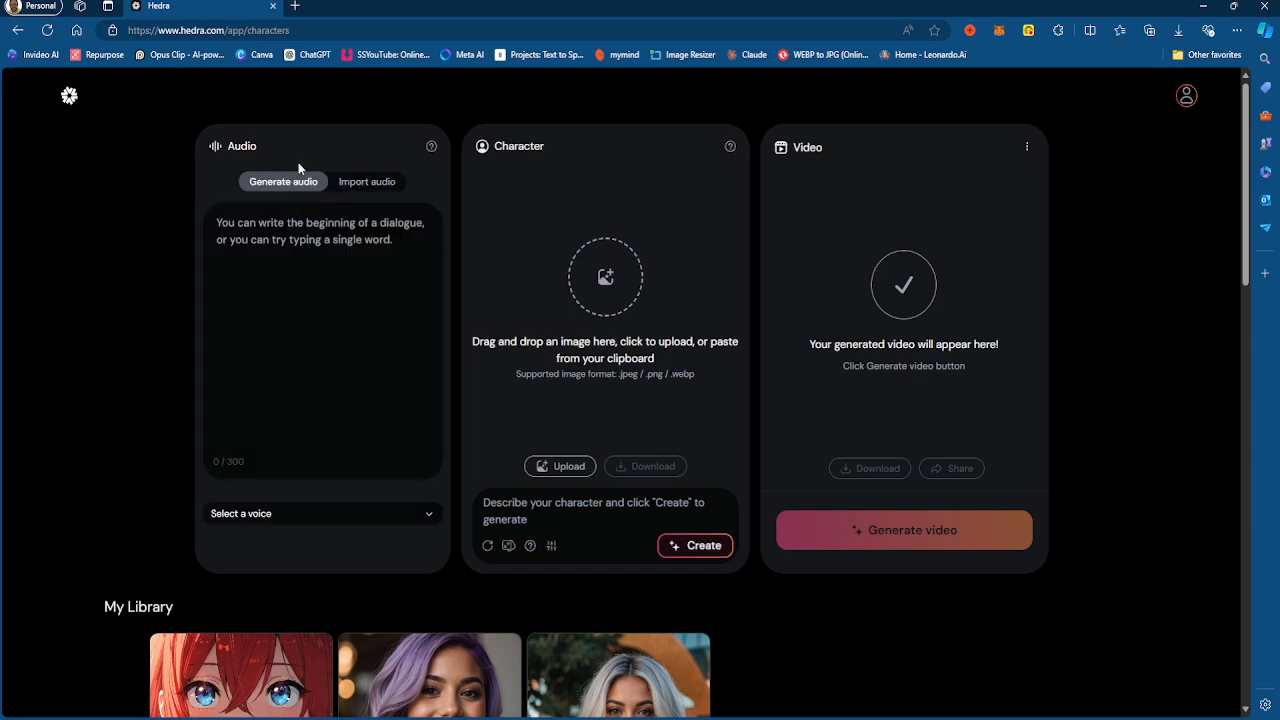
scroll("down", 3)
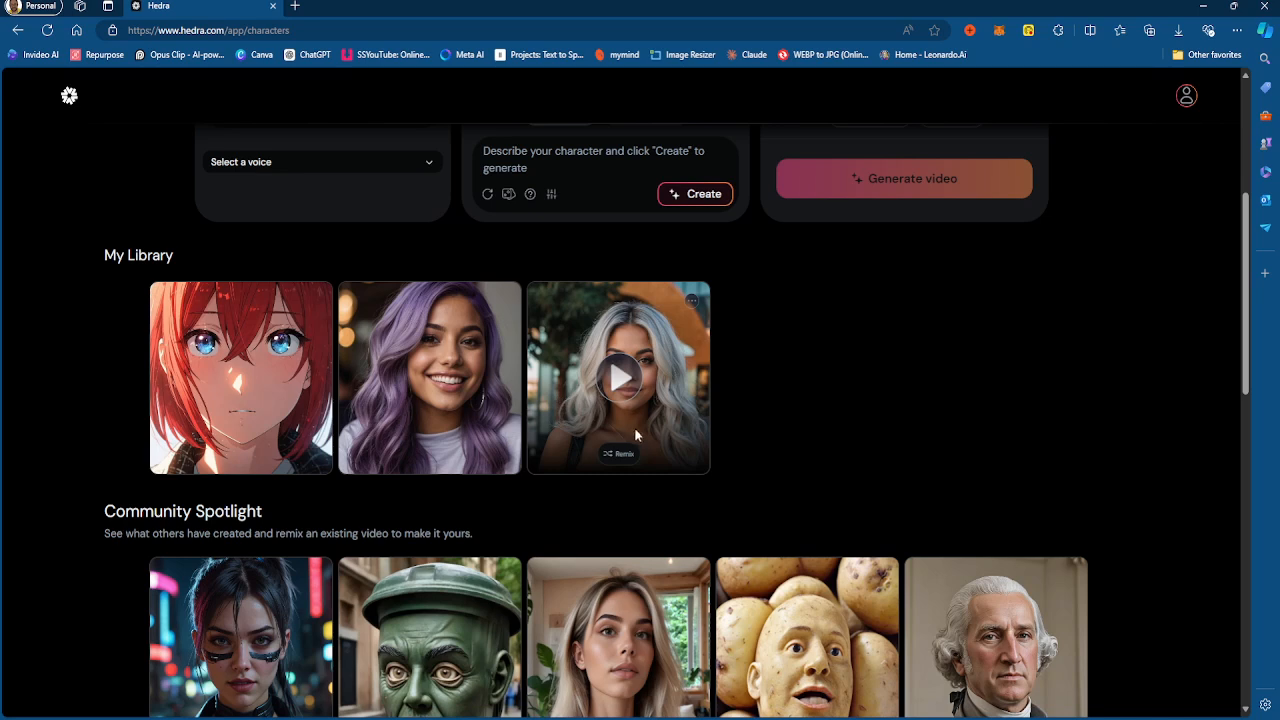
mouse_move(765, 429)
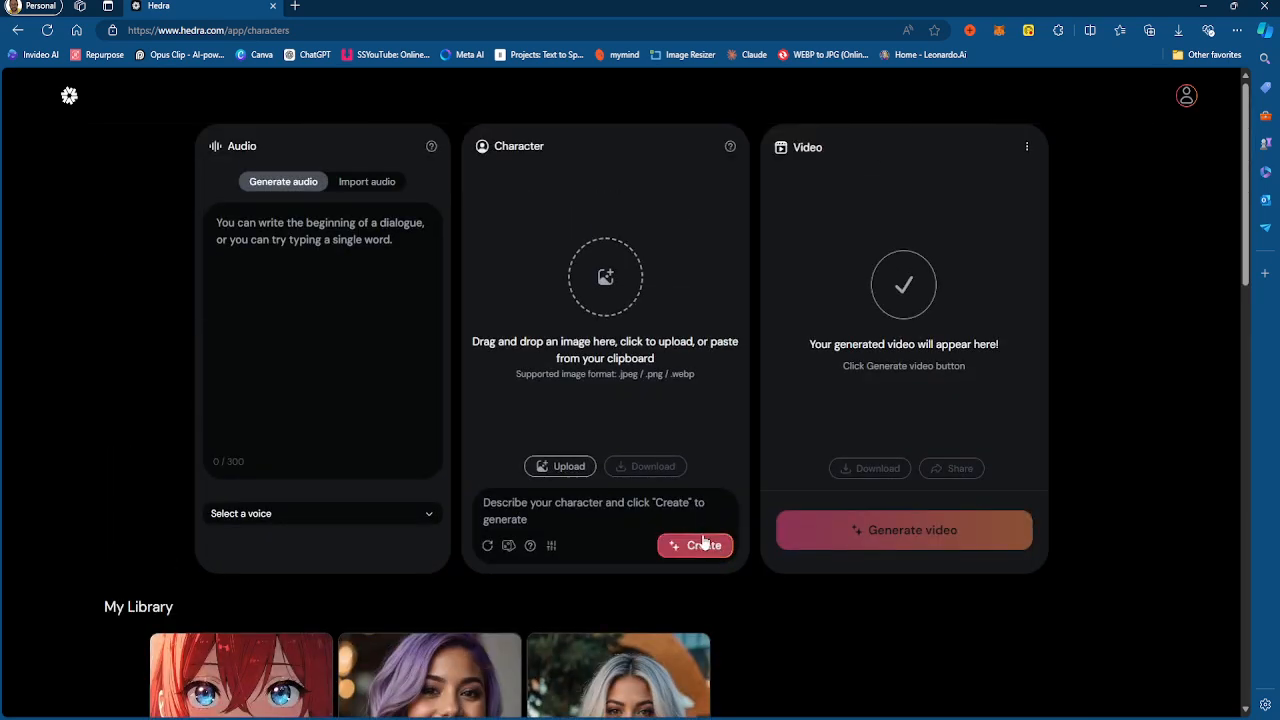
scroll("down", 3)
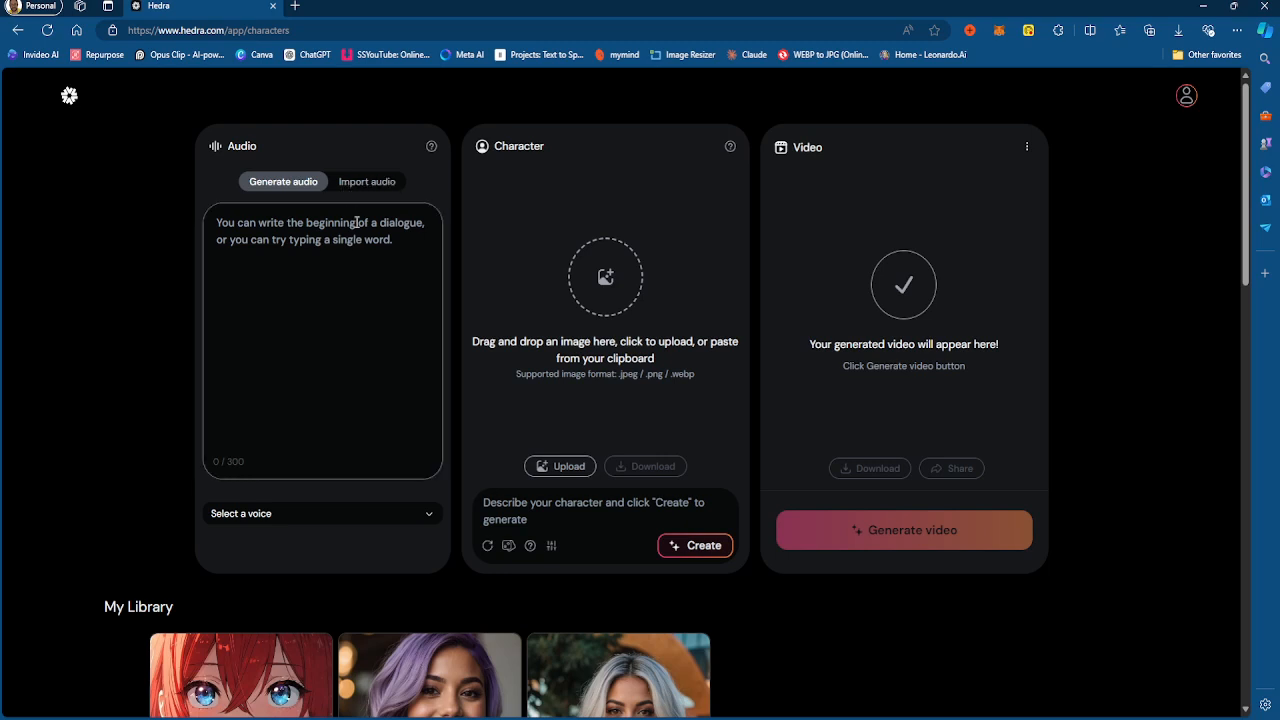
Open the Select a voice dropdown and browse Emily, Rachel, Ryan and other voices.
left_click(322, 513)
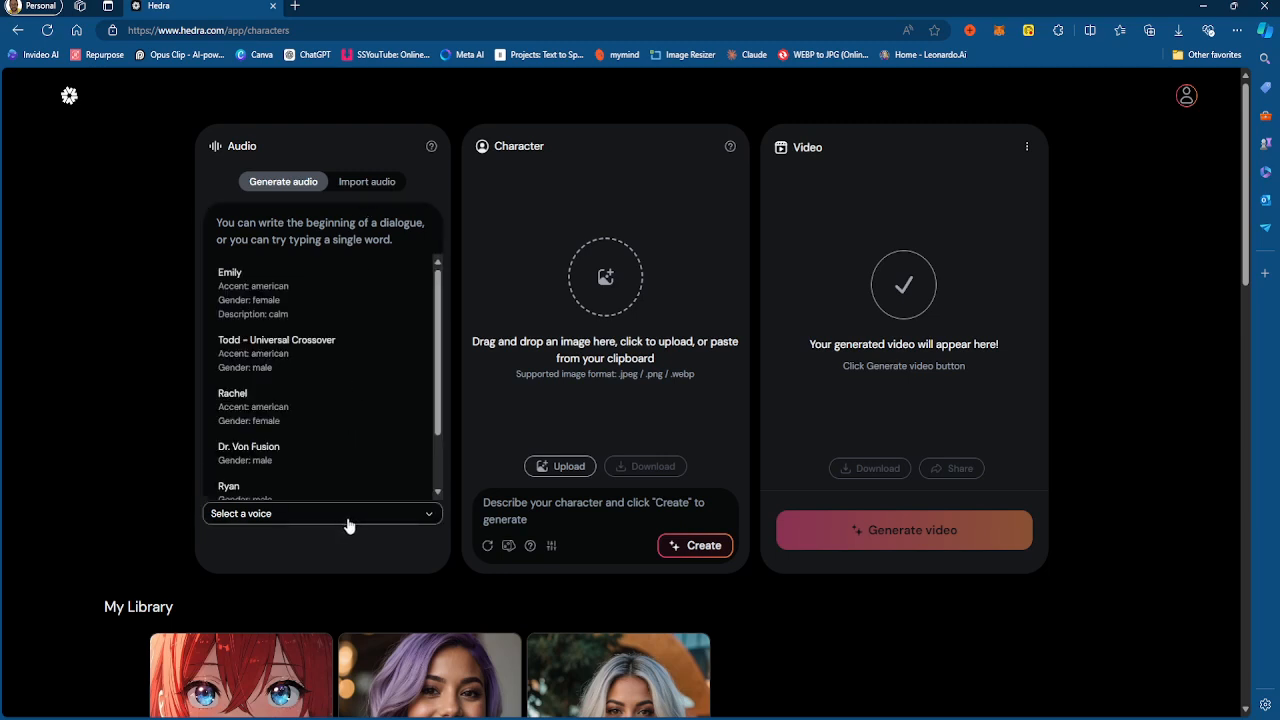
scroll("down", 3)
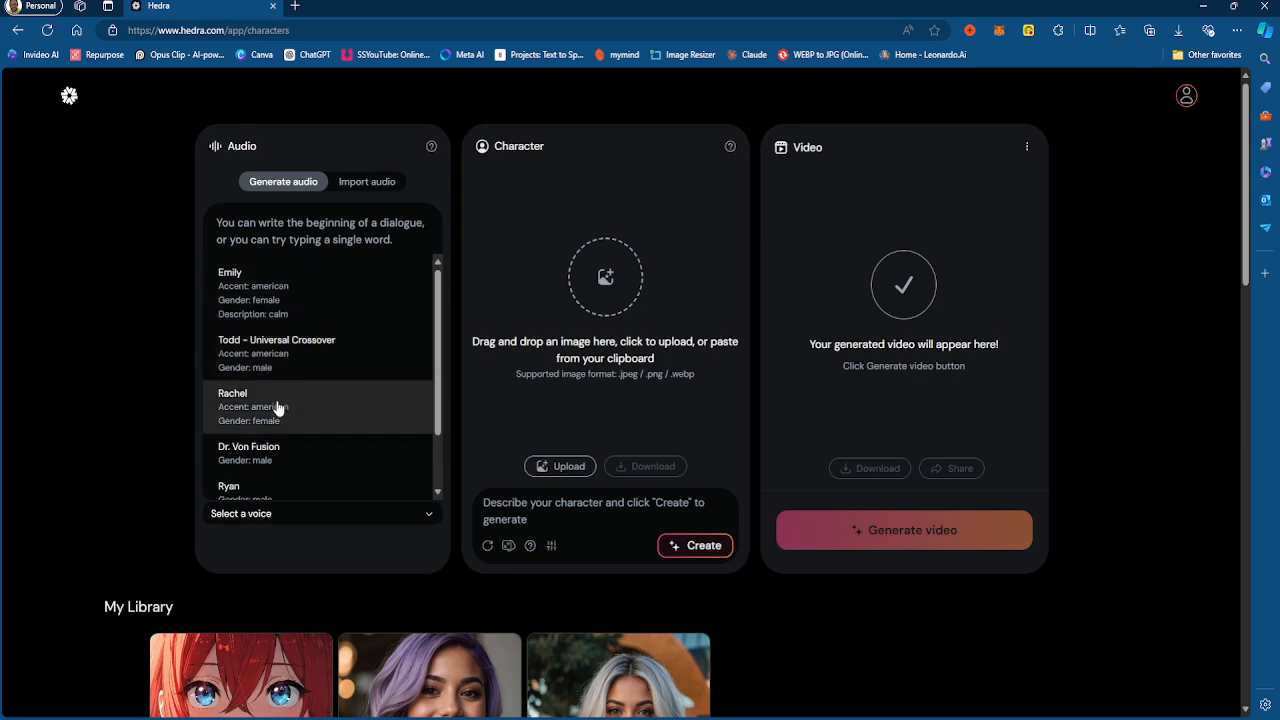
scroll("down", 3)
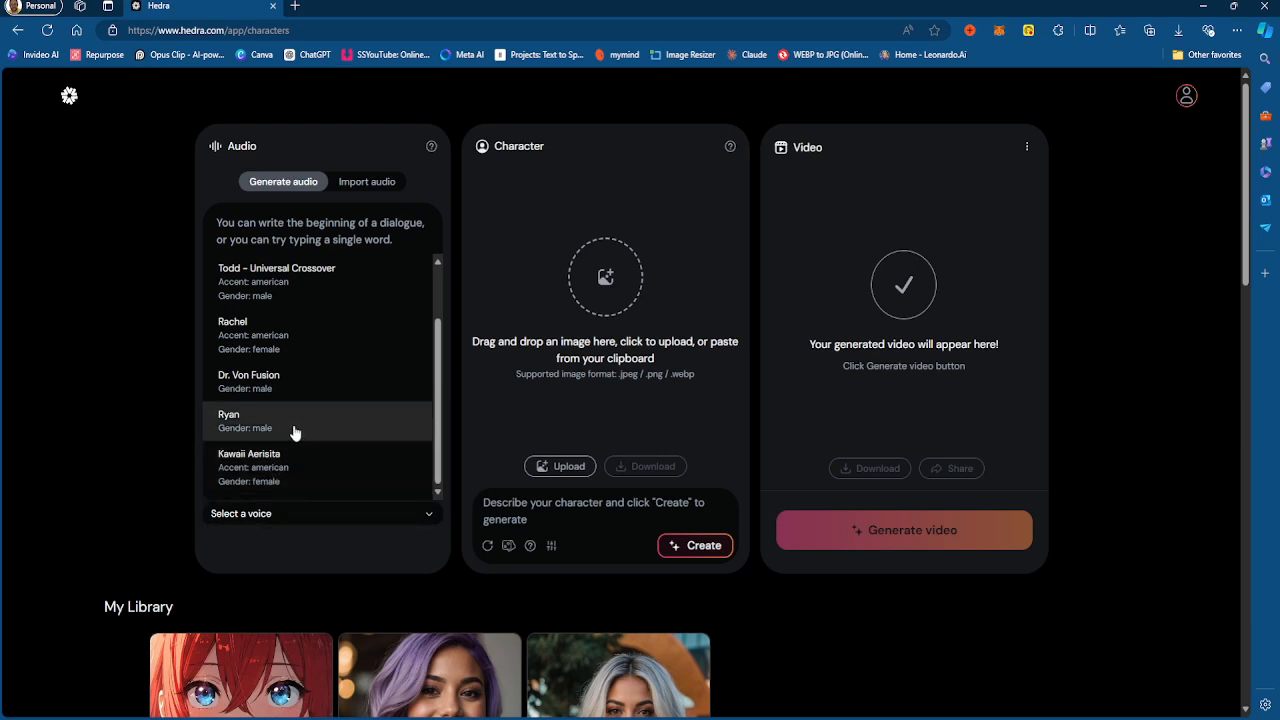
mouse_move(309, 335)
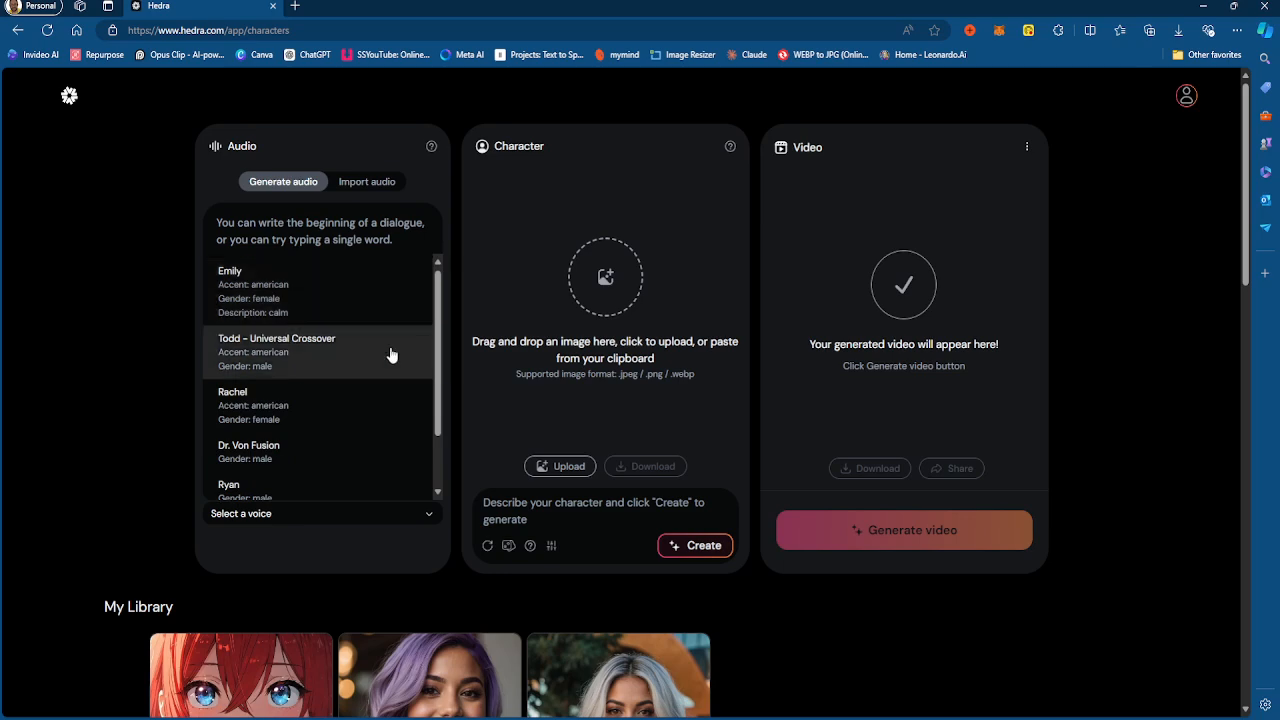
mouse_move(367, 371)
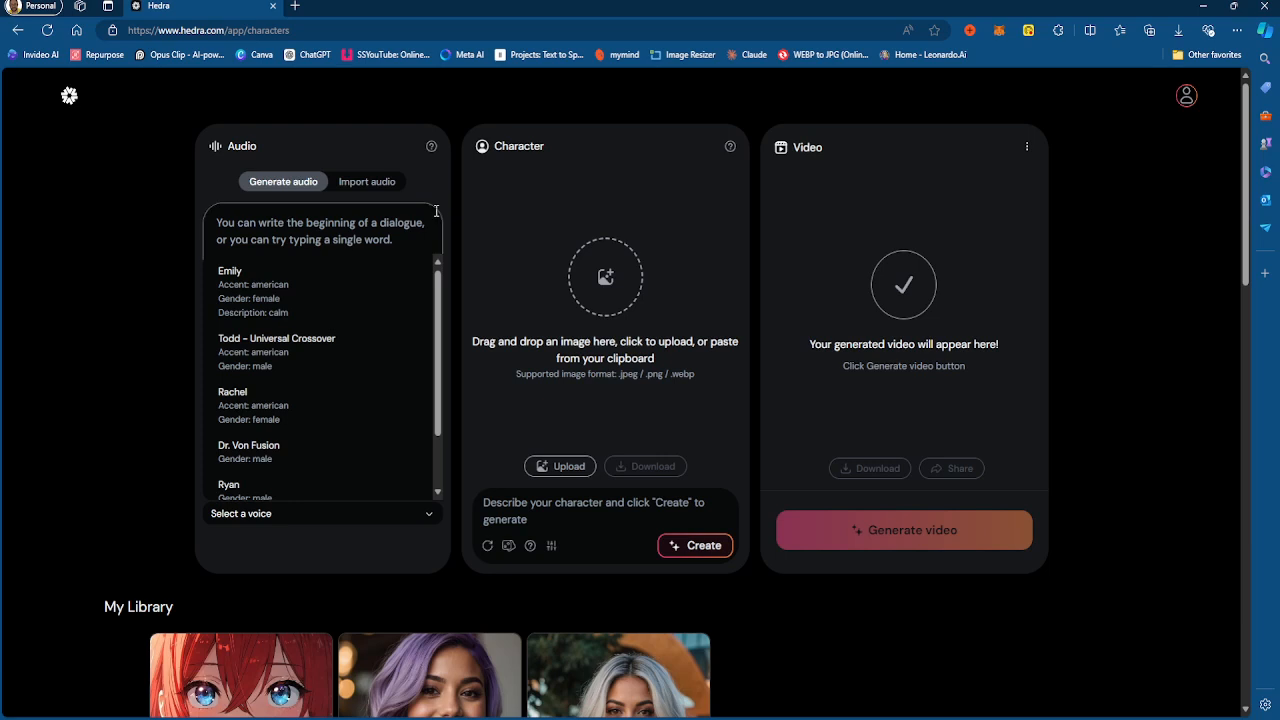
mouse_move(421, 202)
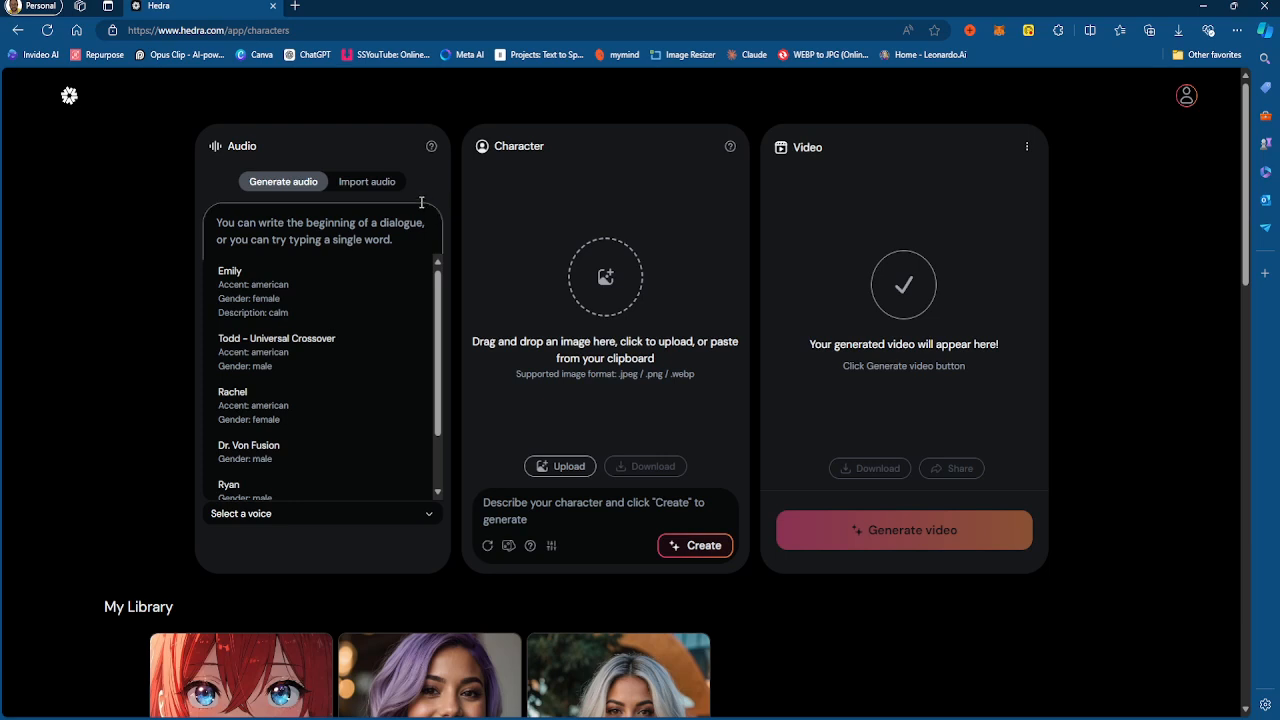
Switch the audio panel to Import audio, back to Generate audio, then Import again.
left_click(367, 181)
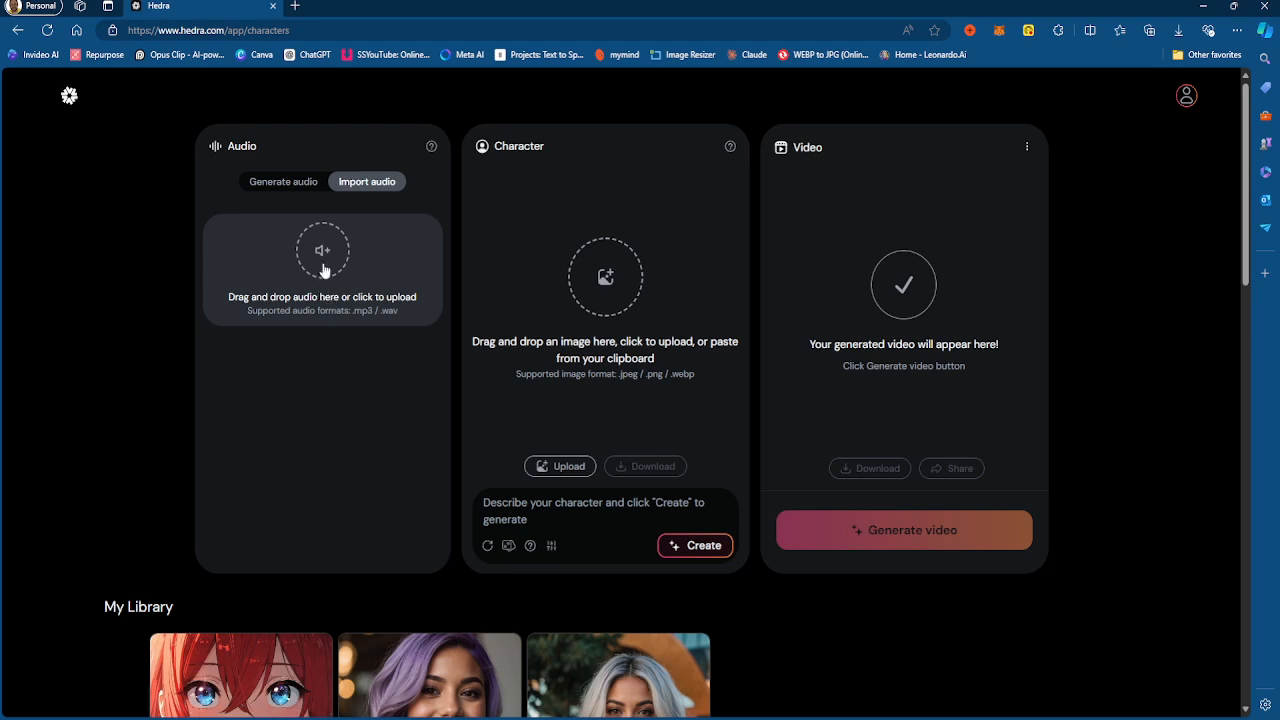
mouse_move(350, 295)
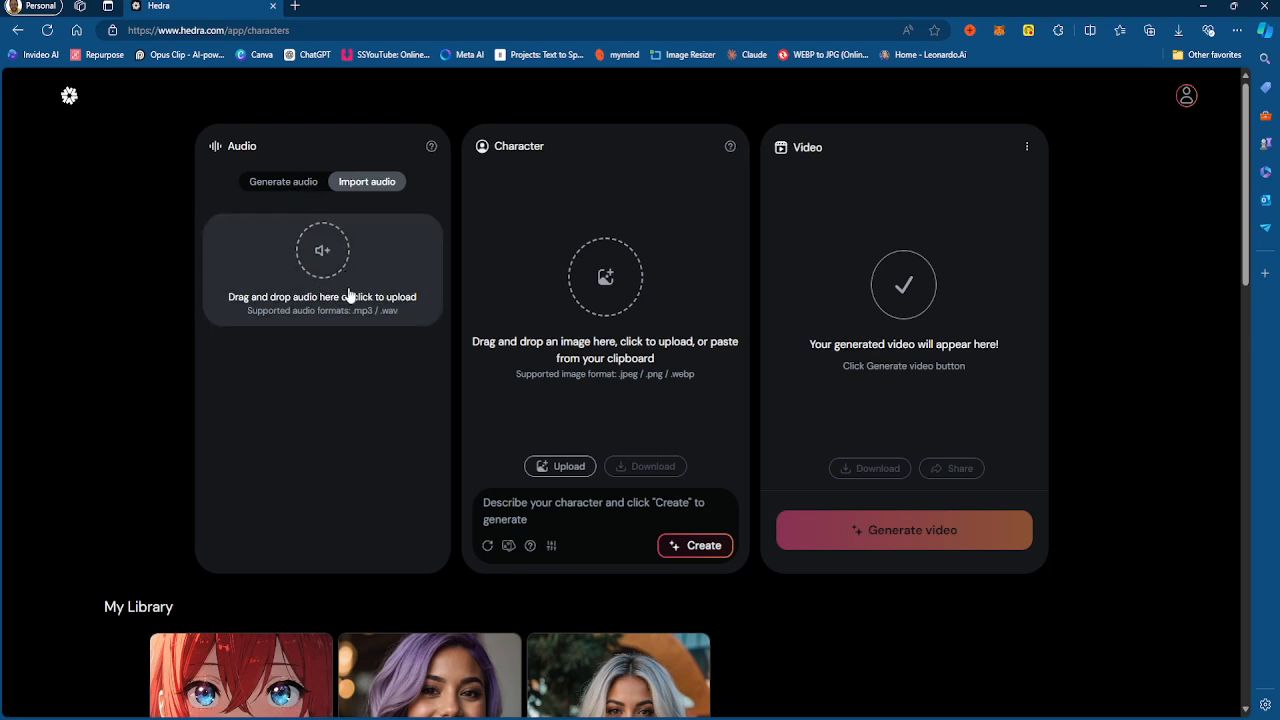
left_click(283, 181)
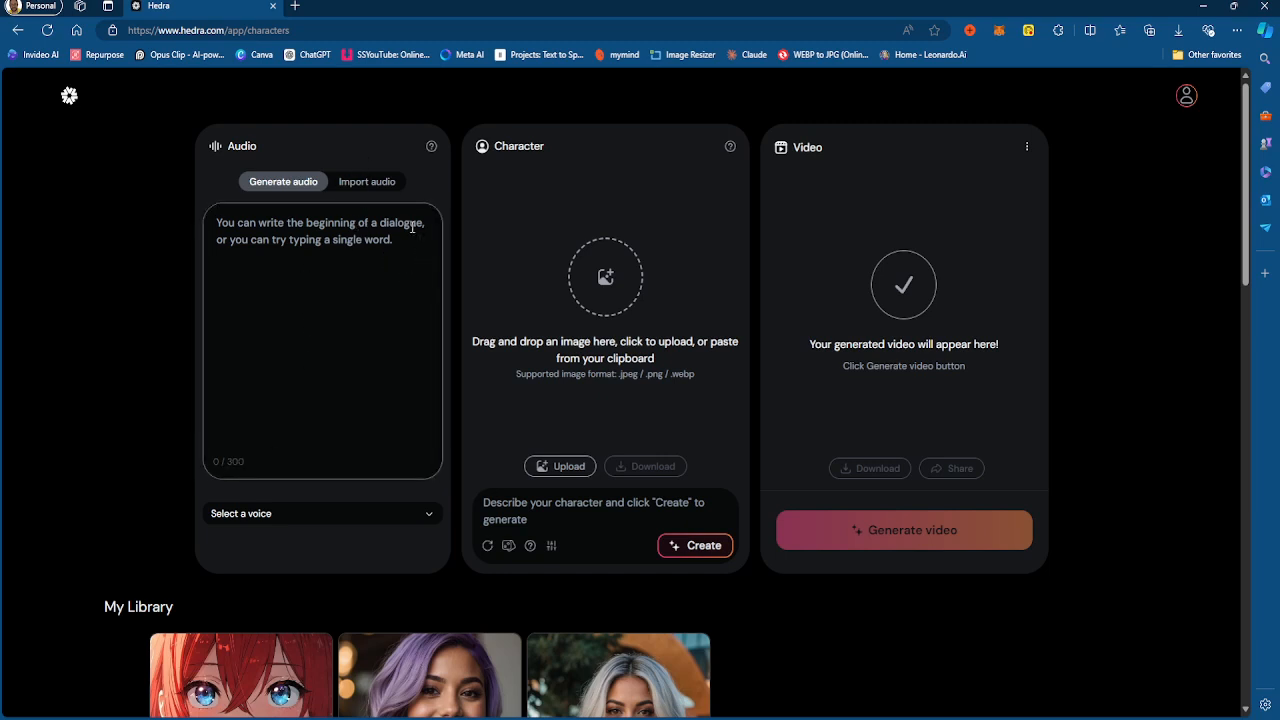
left_click(367, 181)
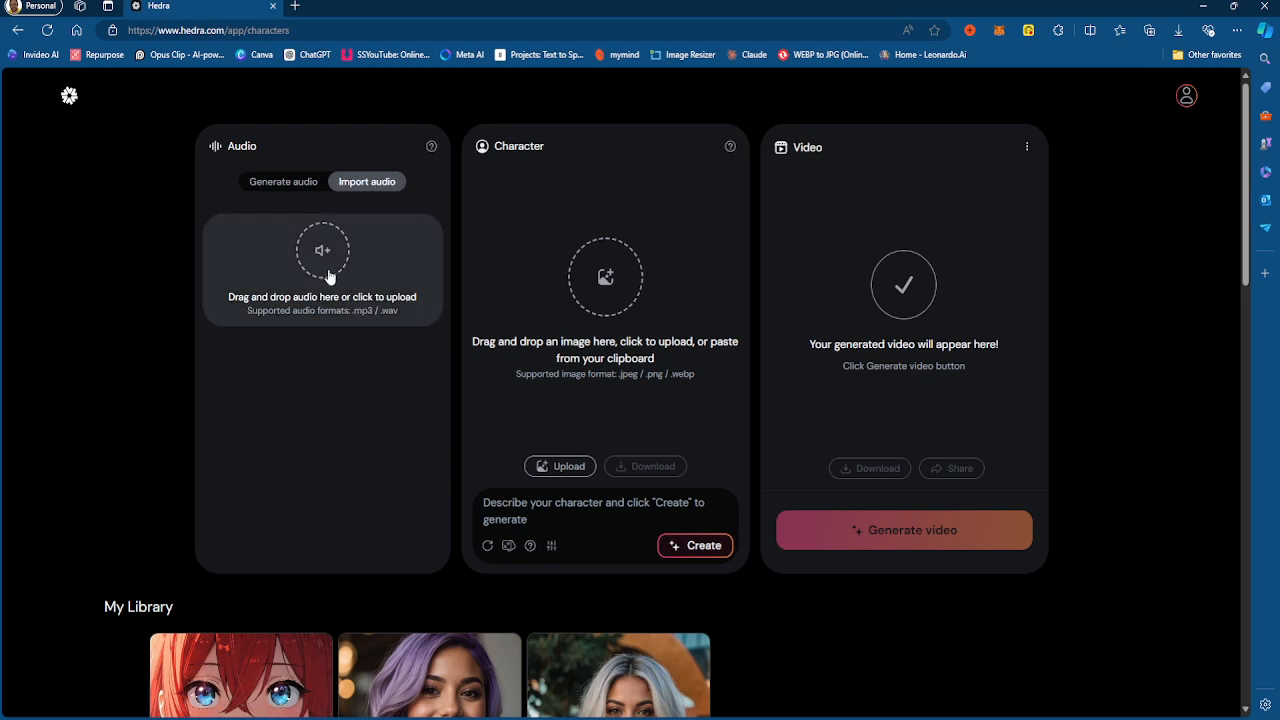
mouse_move(365, 272)
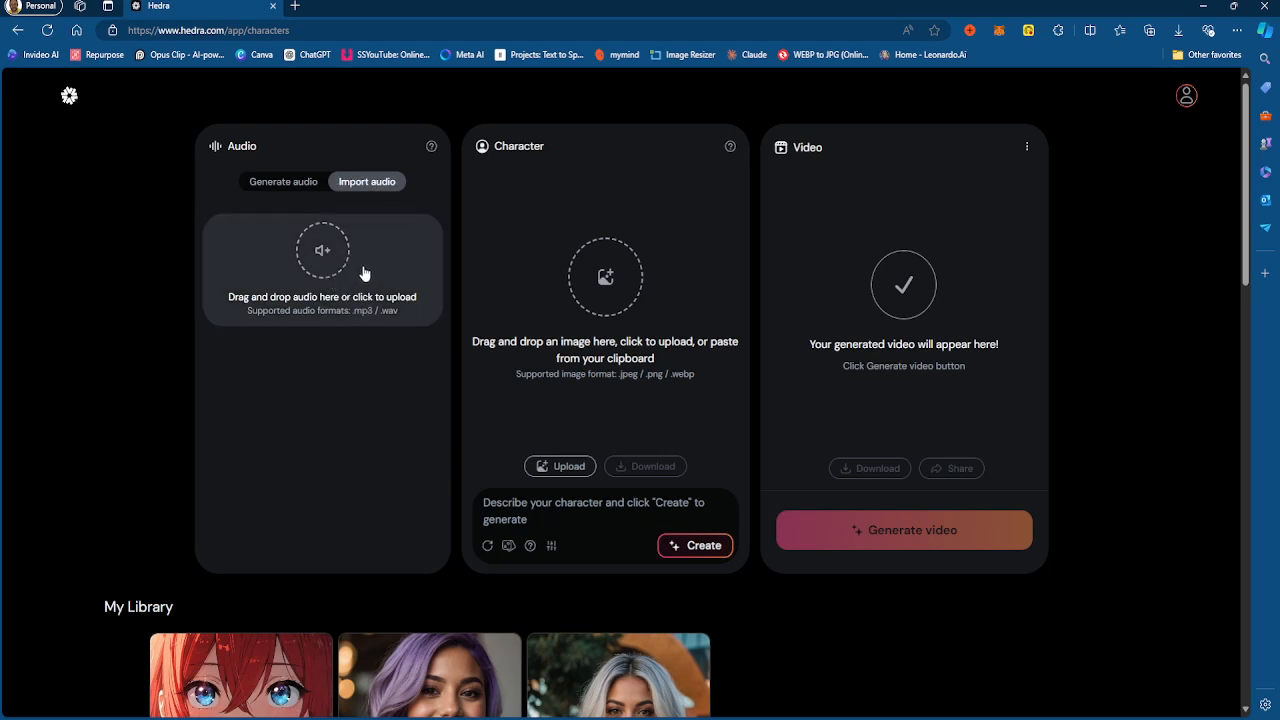
mouse_move(366, 281)
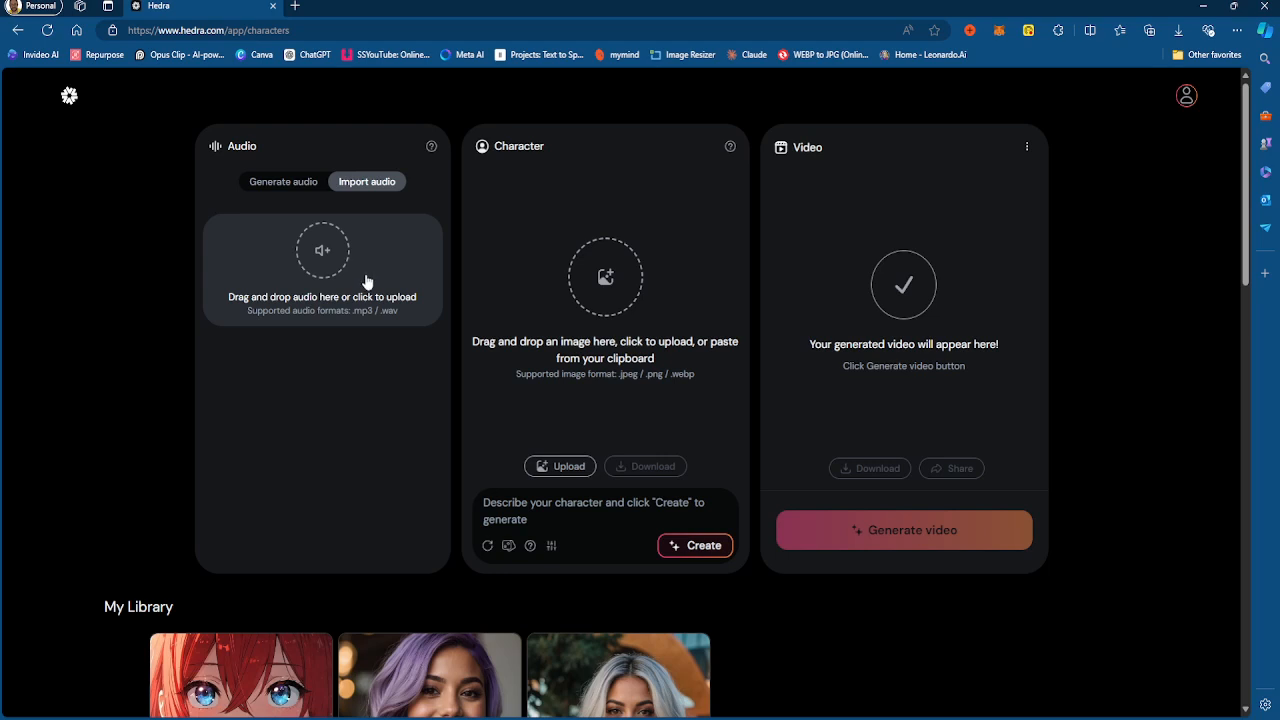
mouse_move(359, 312)
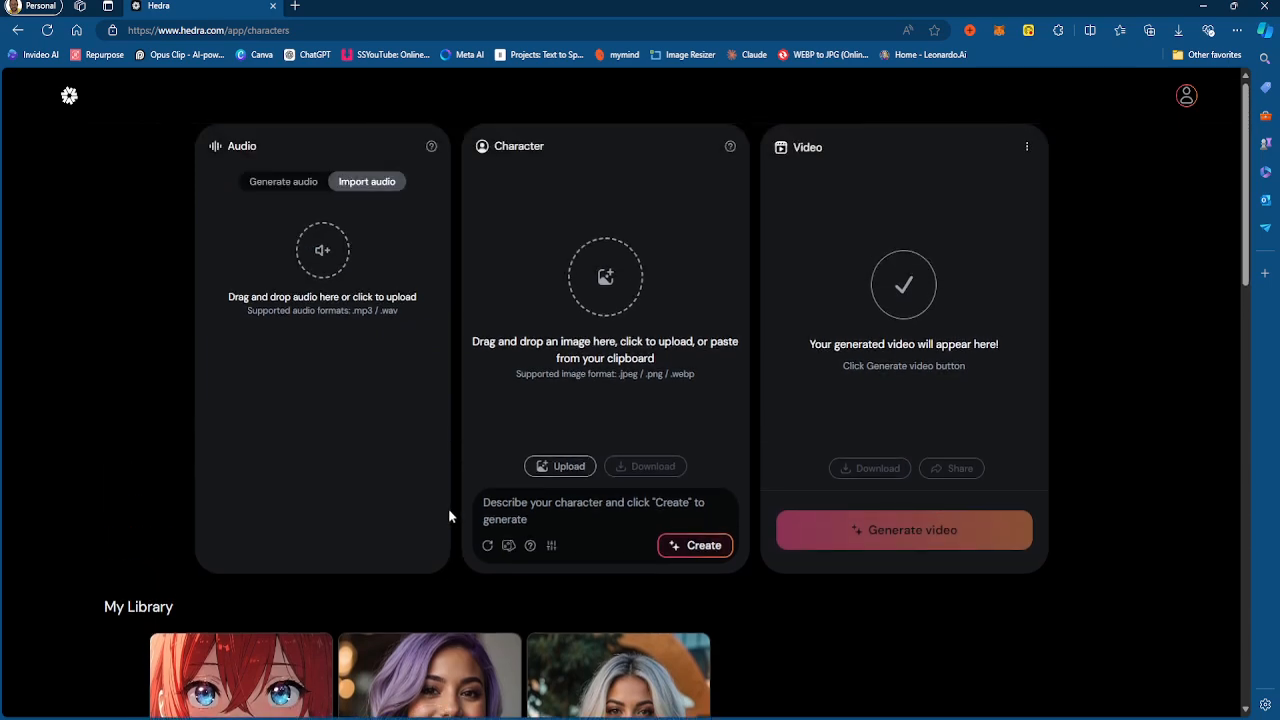
Scroll down to a My Library video, then back up to the text-to-speech panel.
scroll("down", 3)
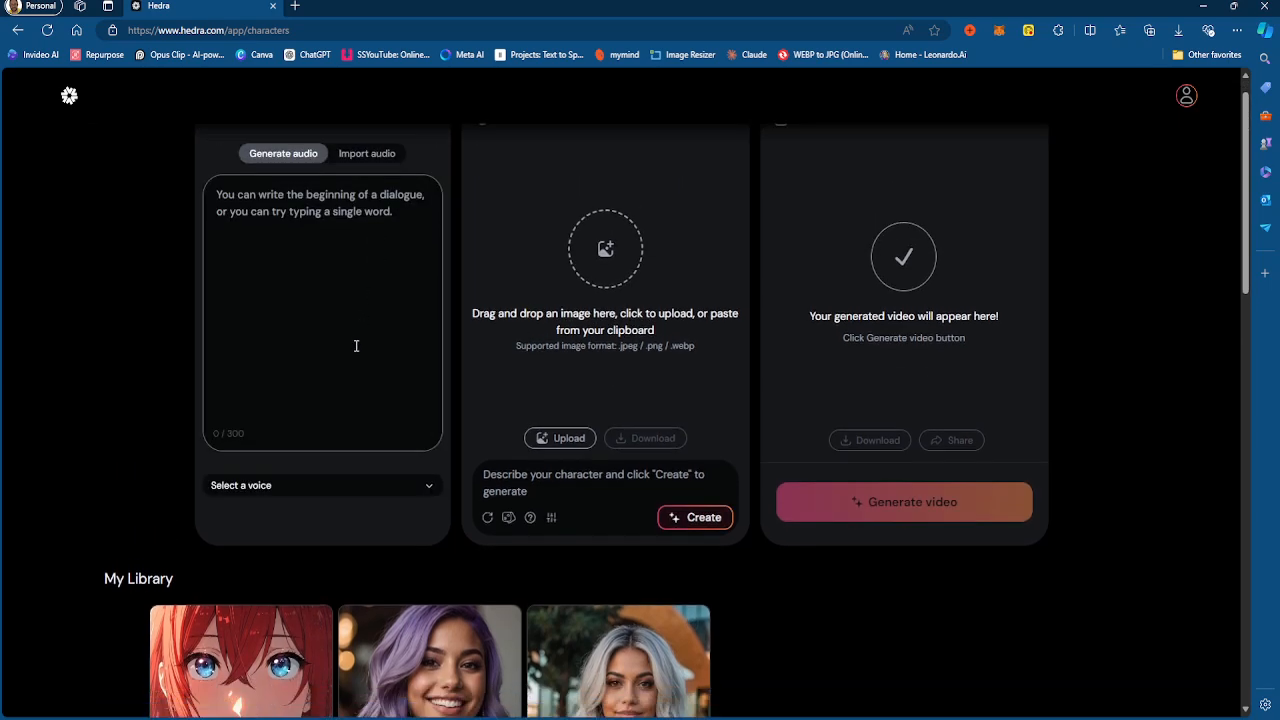
scroll("down", 3)
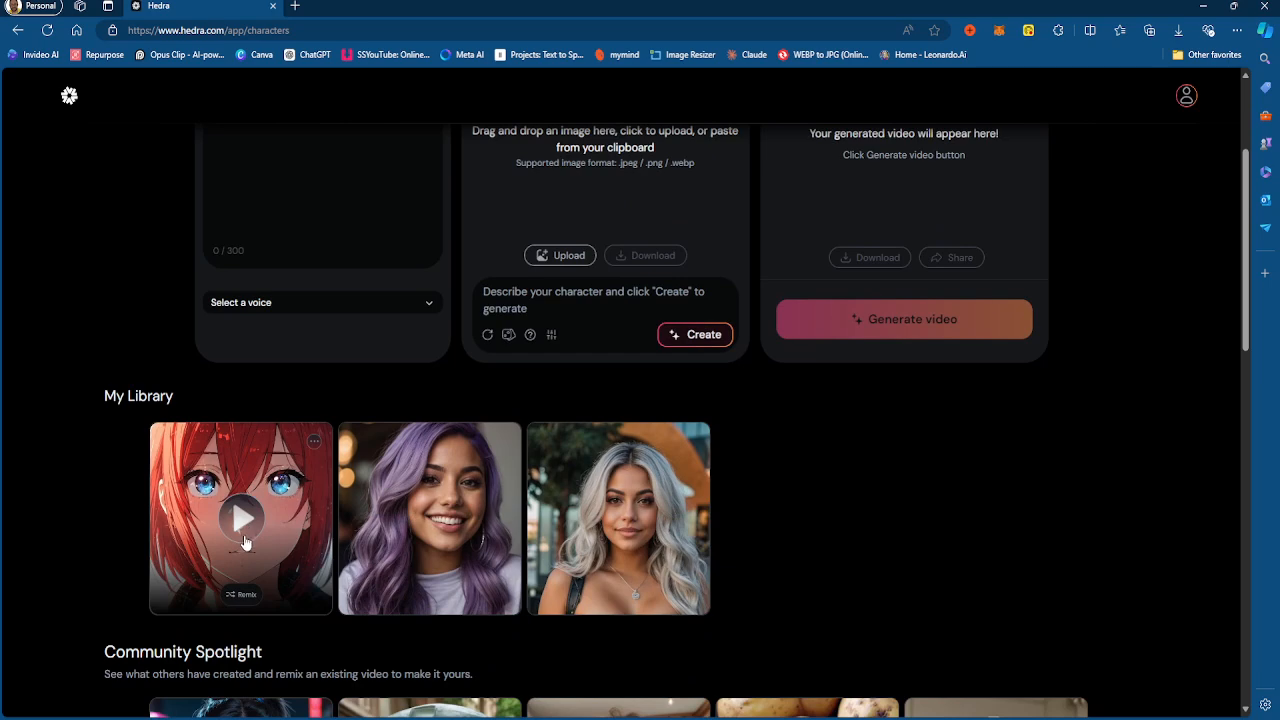
mouse_move(267, 513)
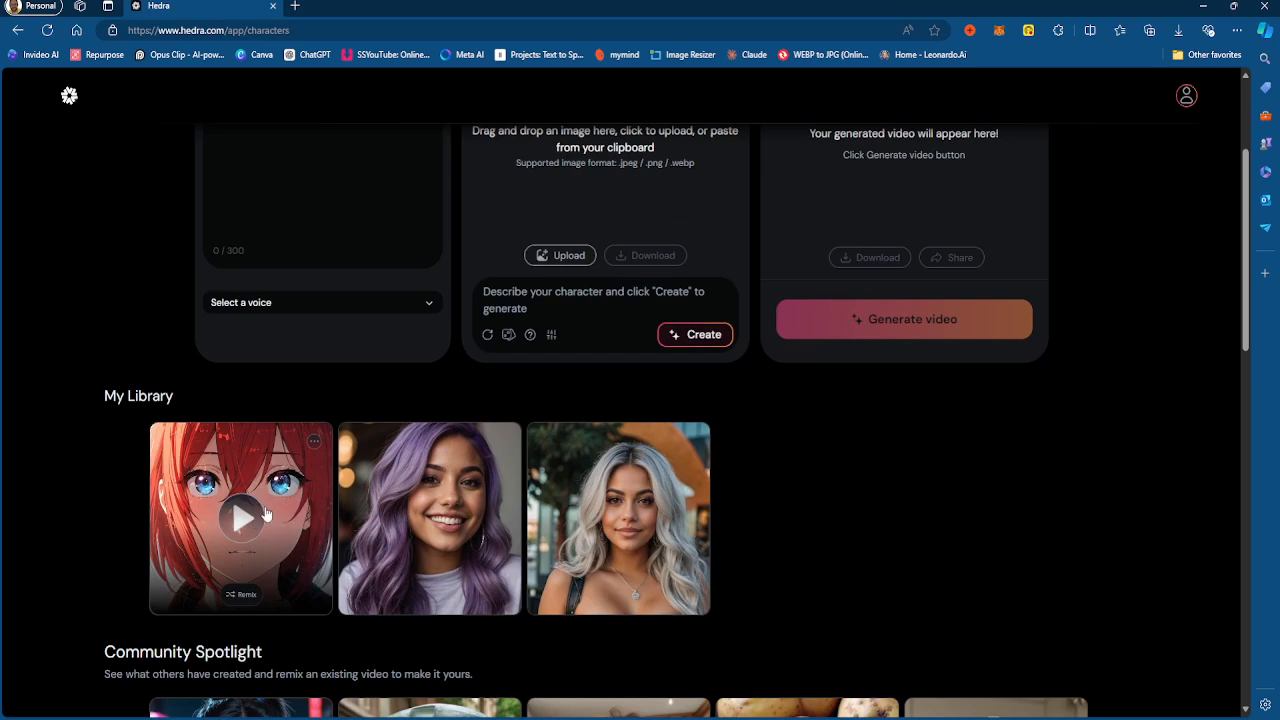
scroll("up", 3)
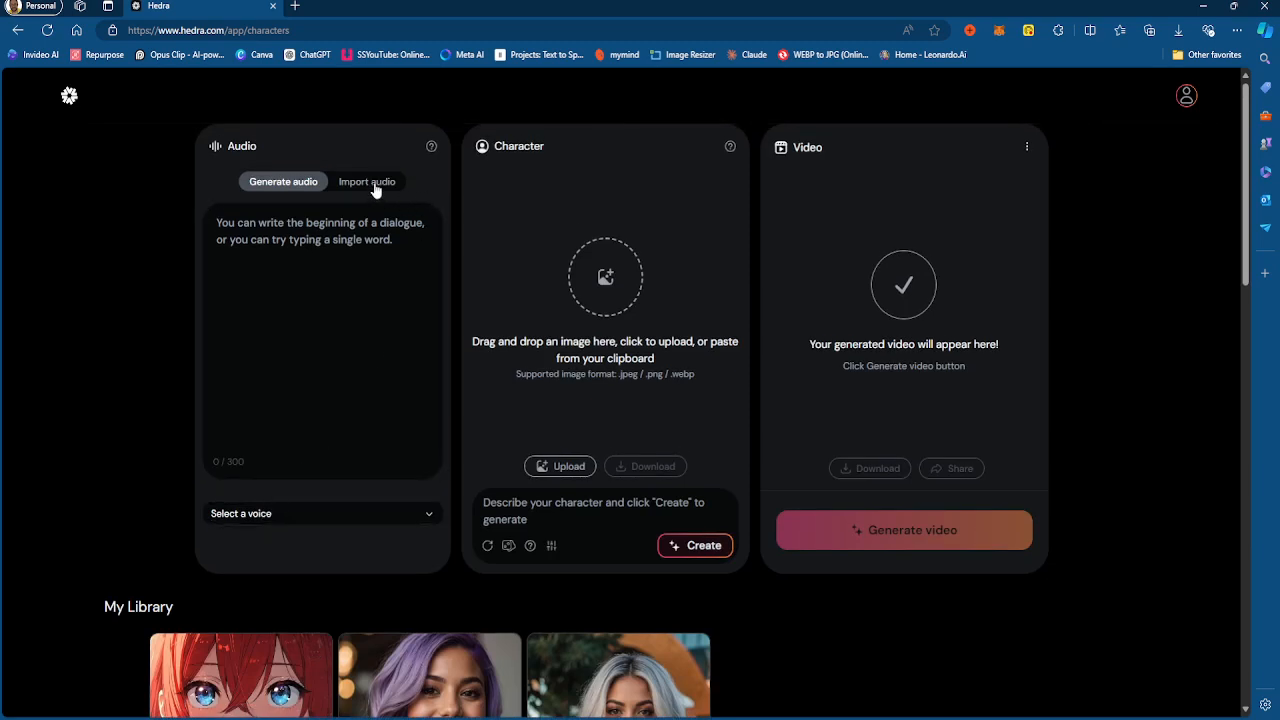
mouse_move(388, 172)
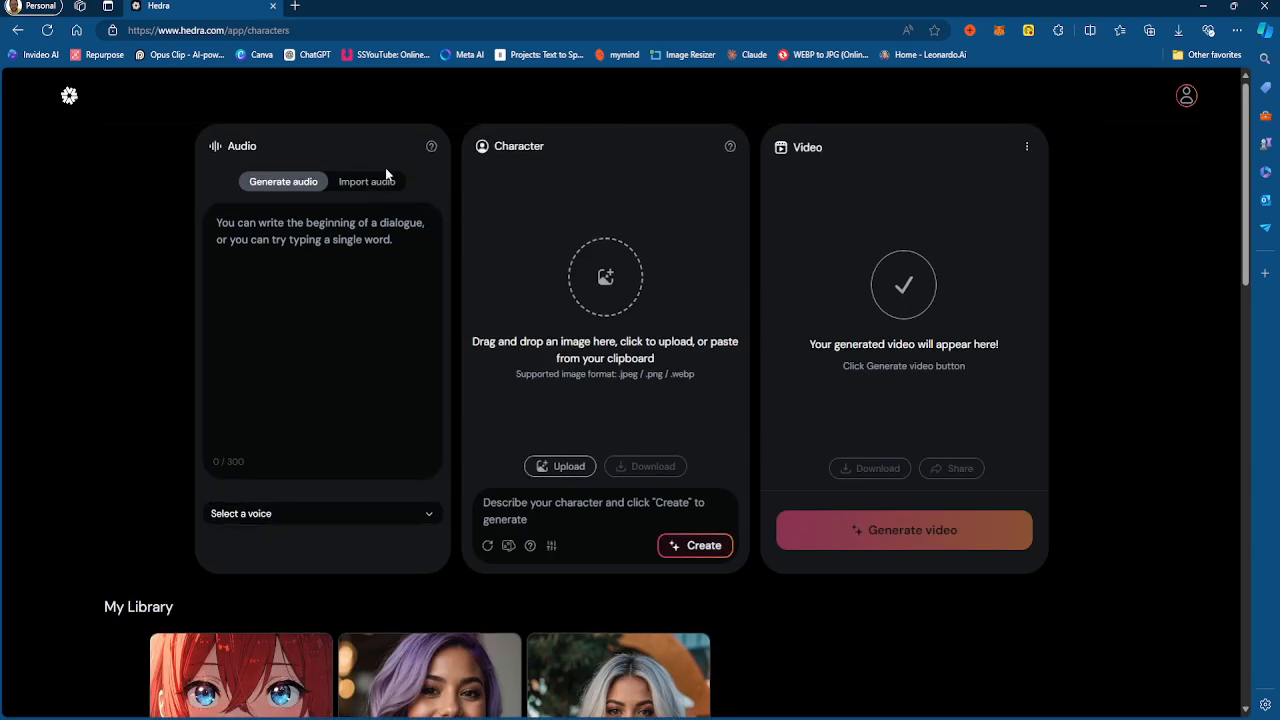